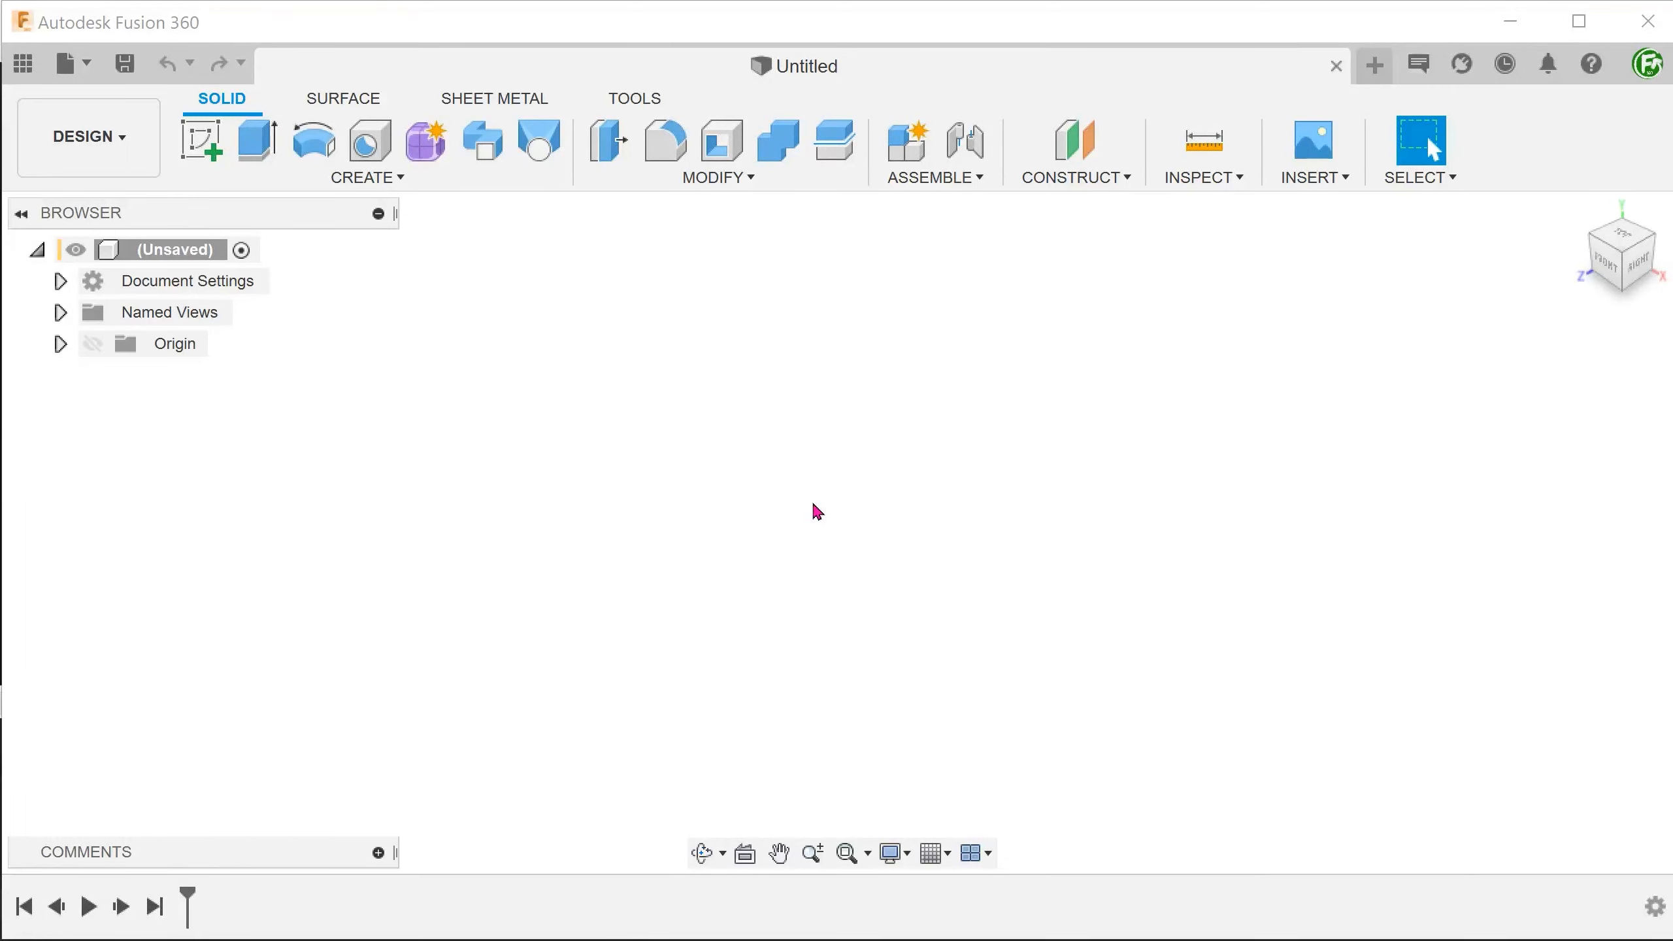
# Sketch a rectangle and extrude it into a solid block for the box
pyautogui.click(367, 150)
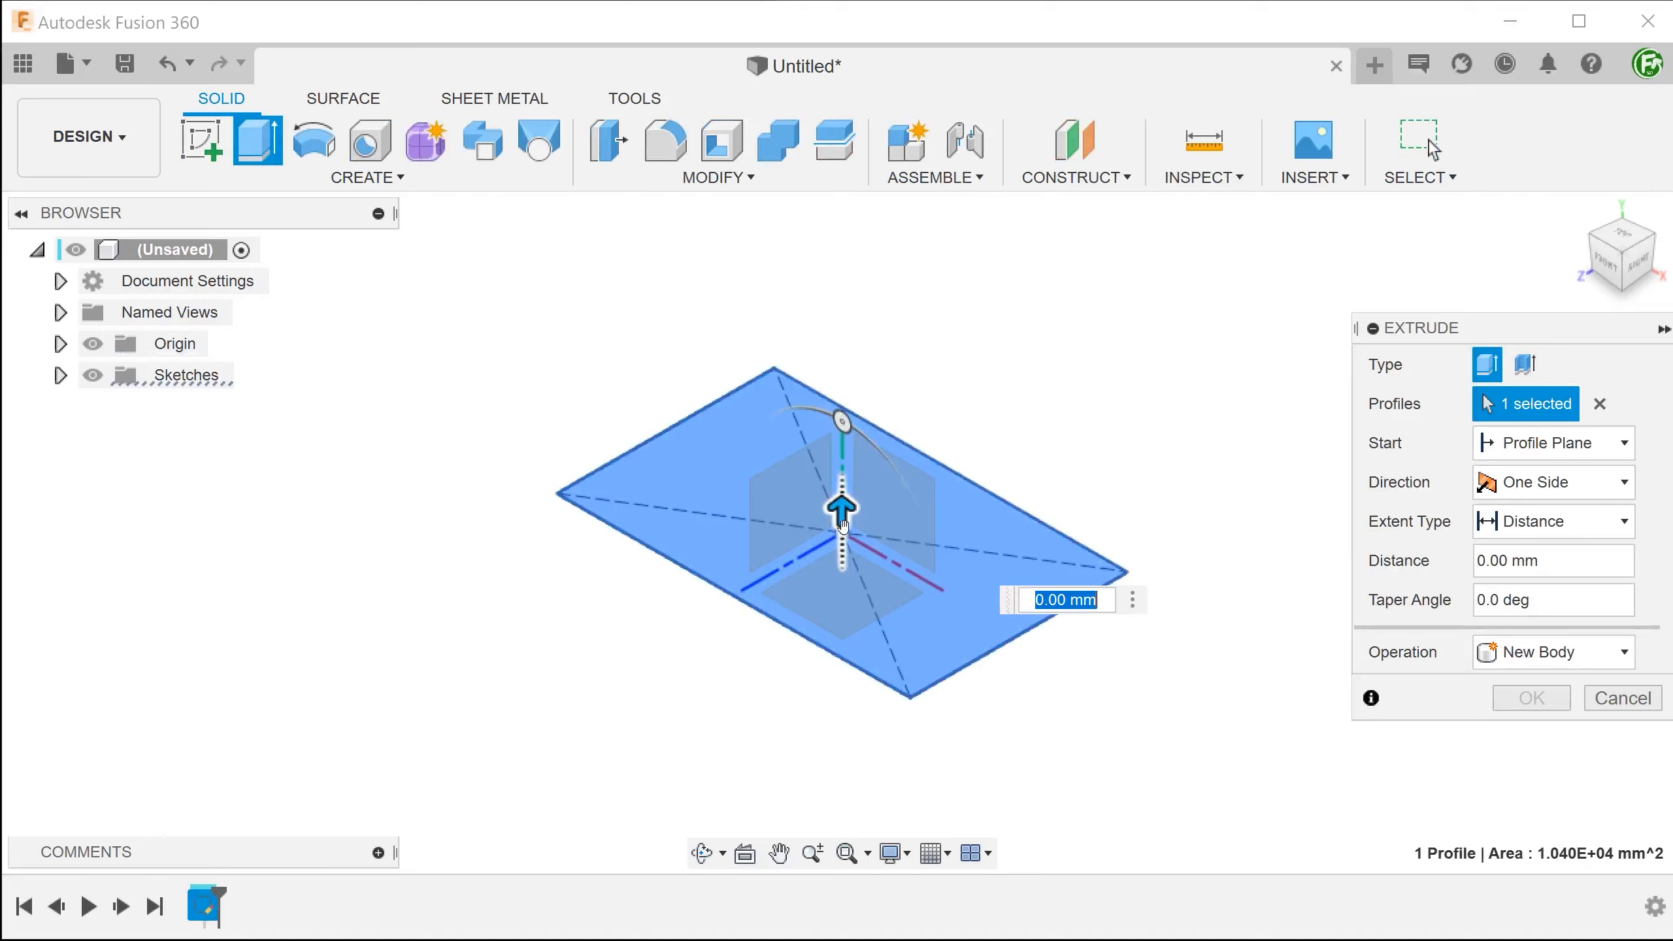
pyautogui.click(1531, 698)
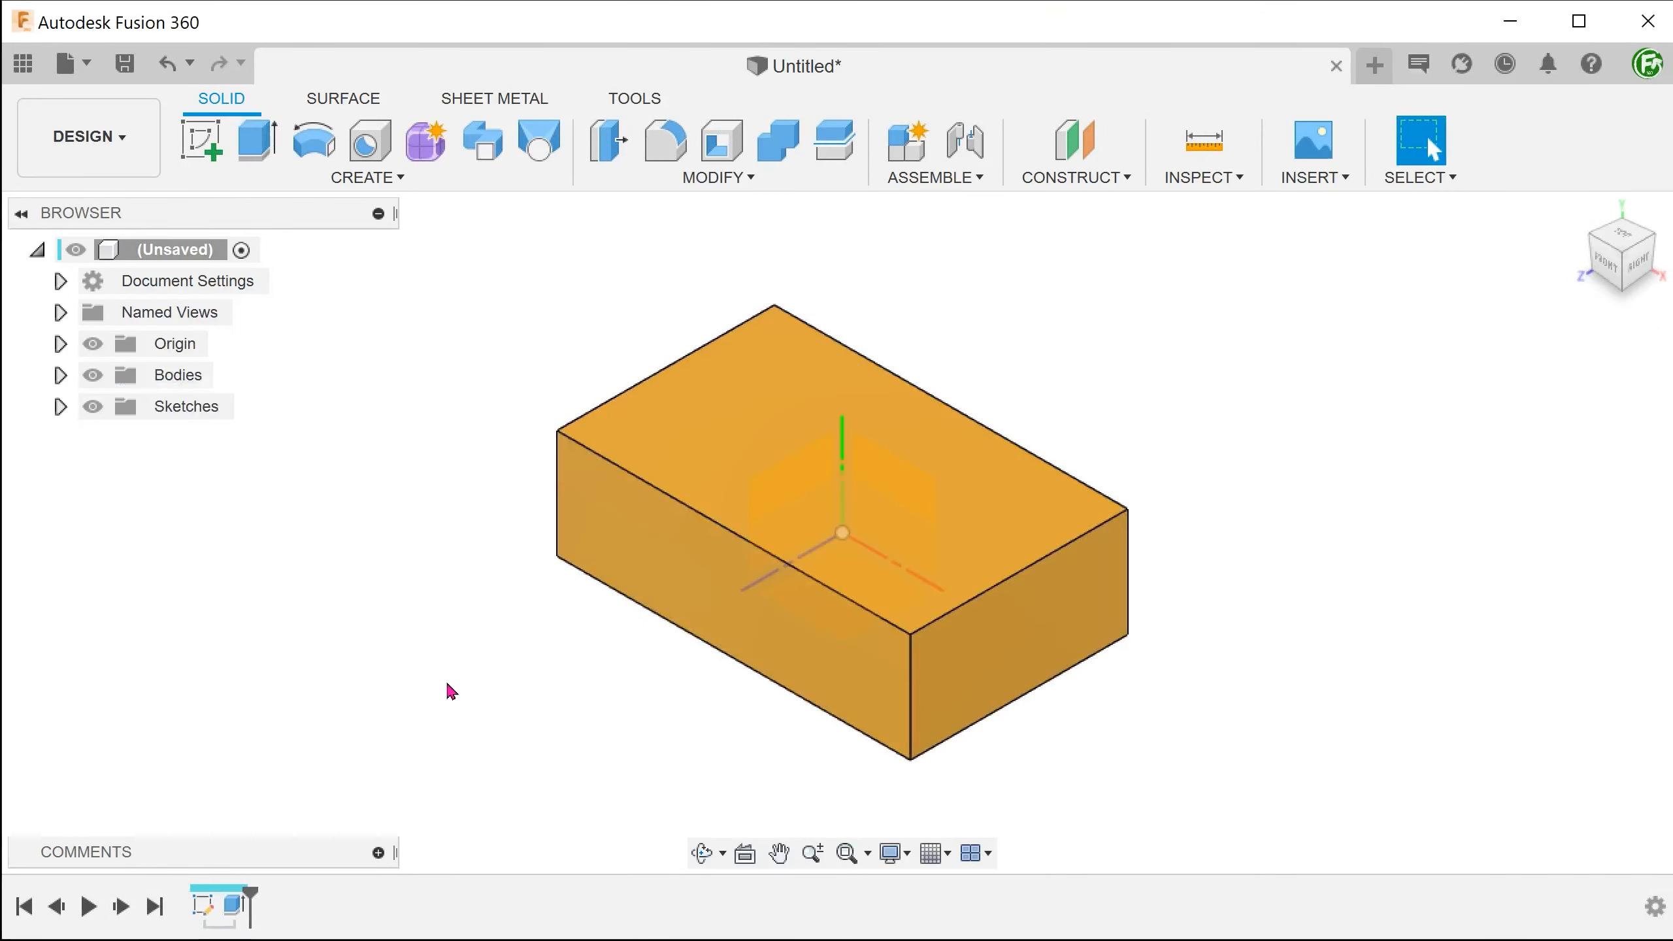
pyautogui.click(666, 140)
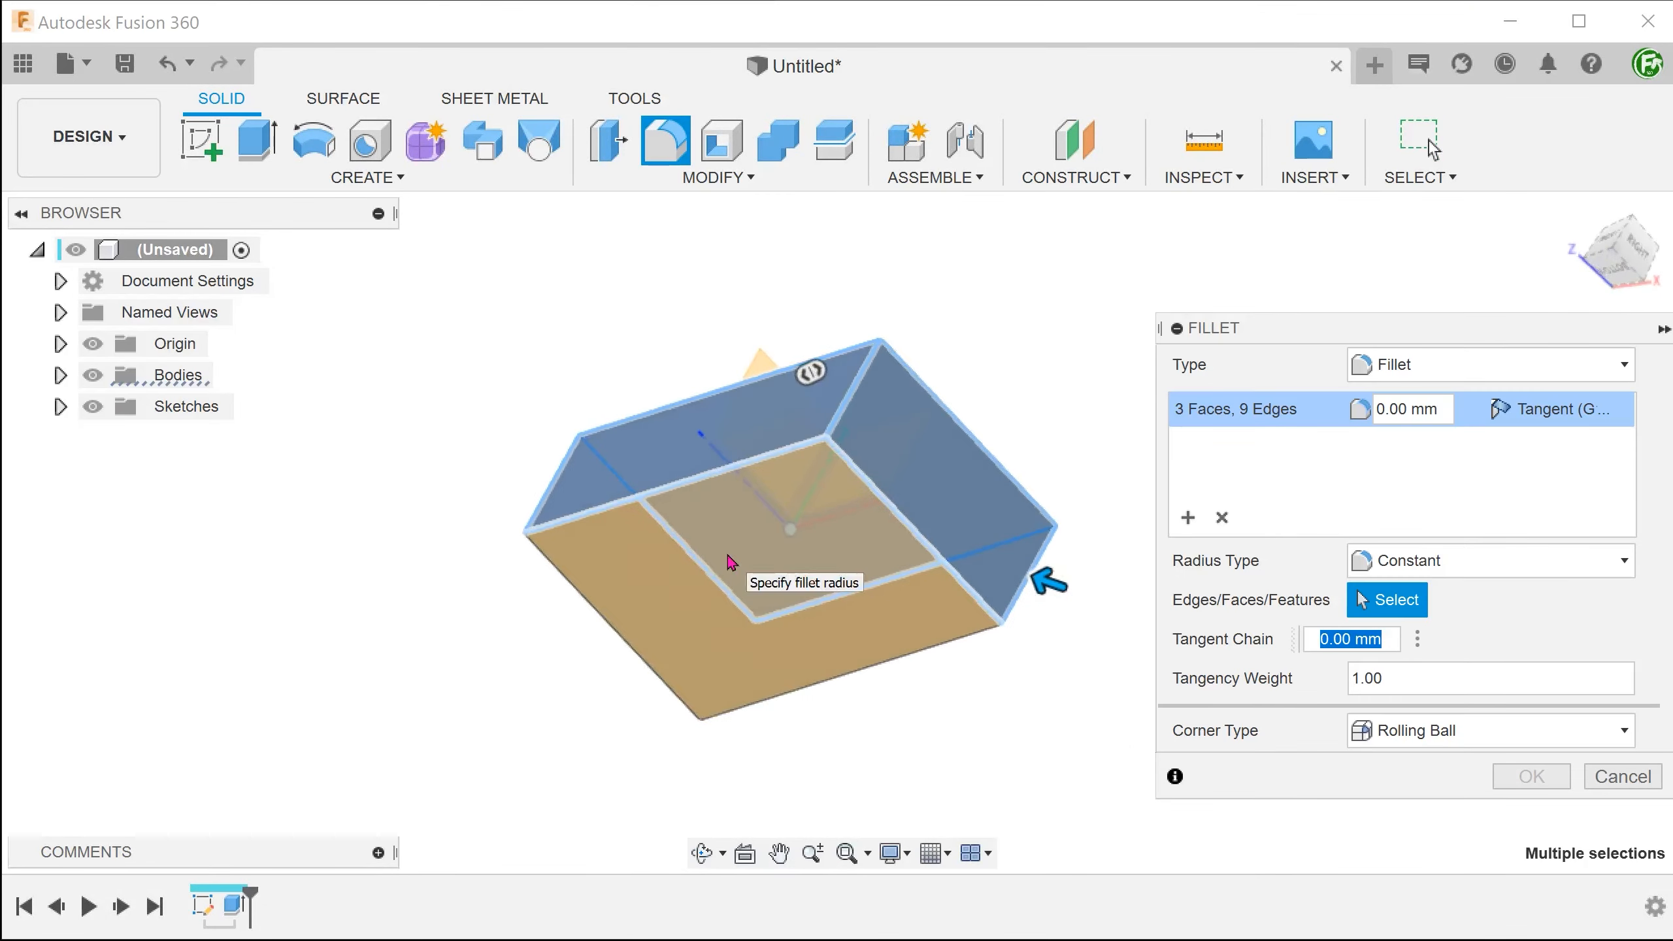
# Fillet the block's edges, shell it hollow, and check it with a section analysis
pyautogui.click(1529, 776)
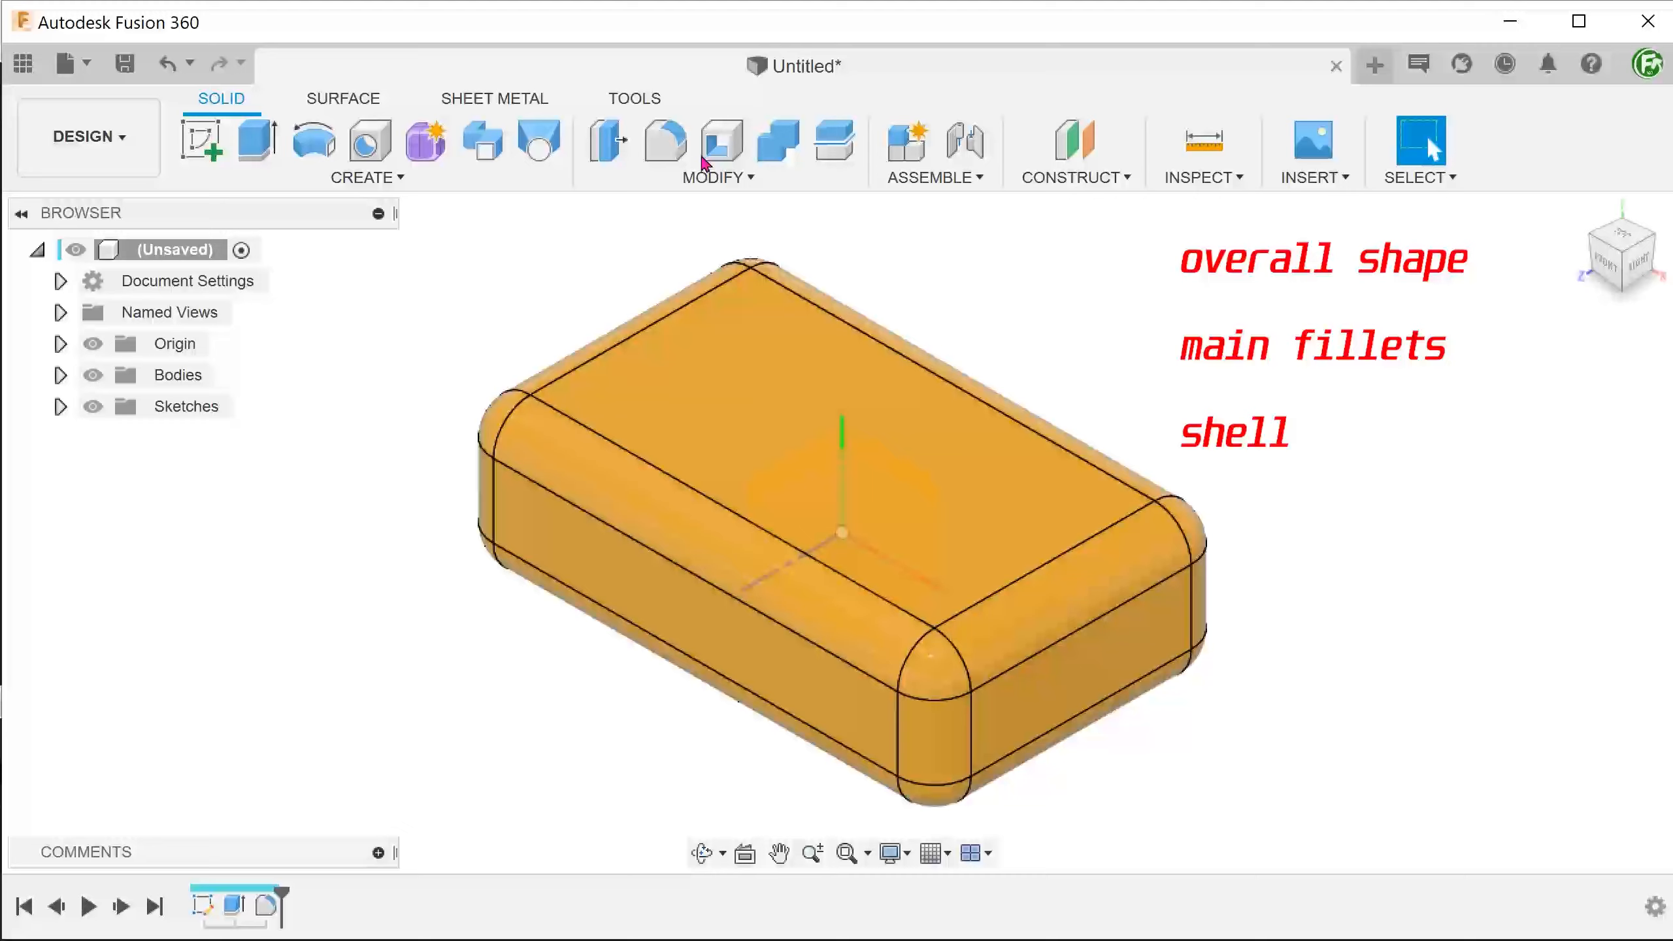
pyautogui.click(720, 139)
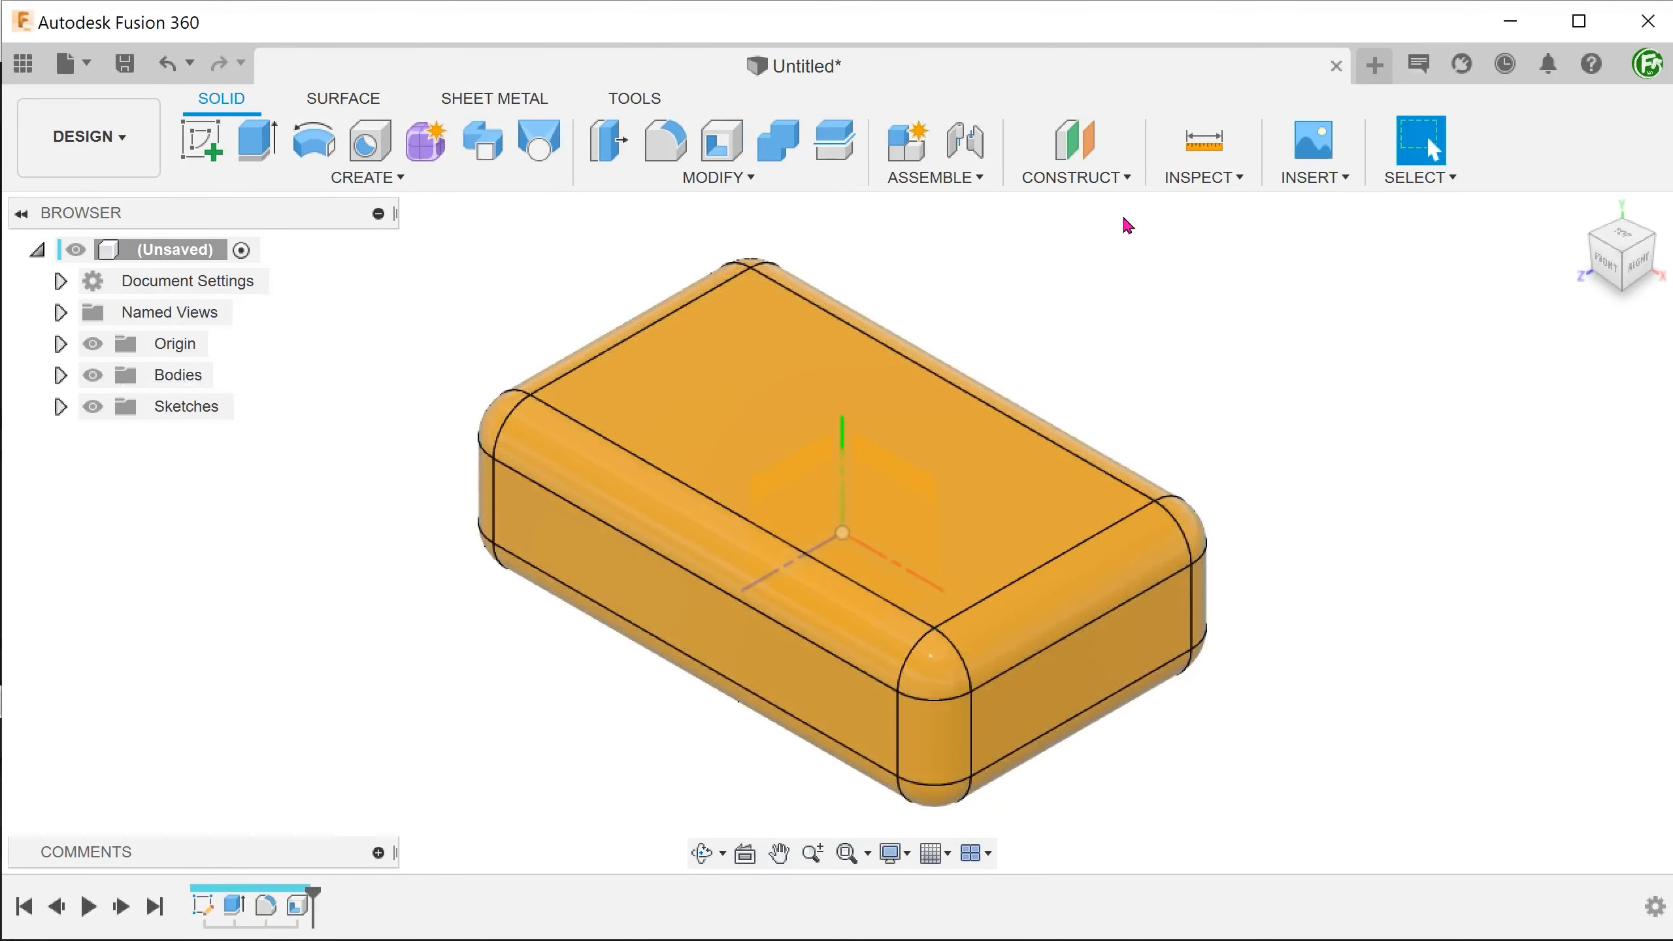
pyautogui.moveTo(1236, 473)
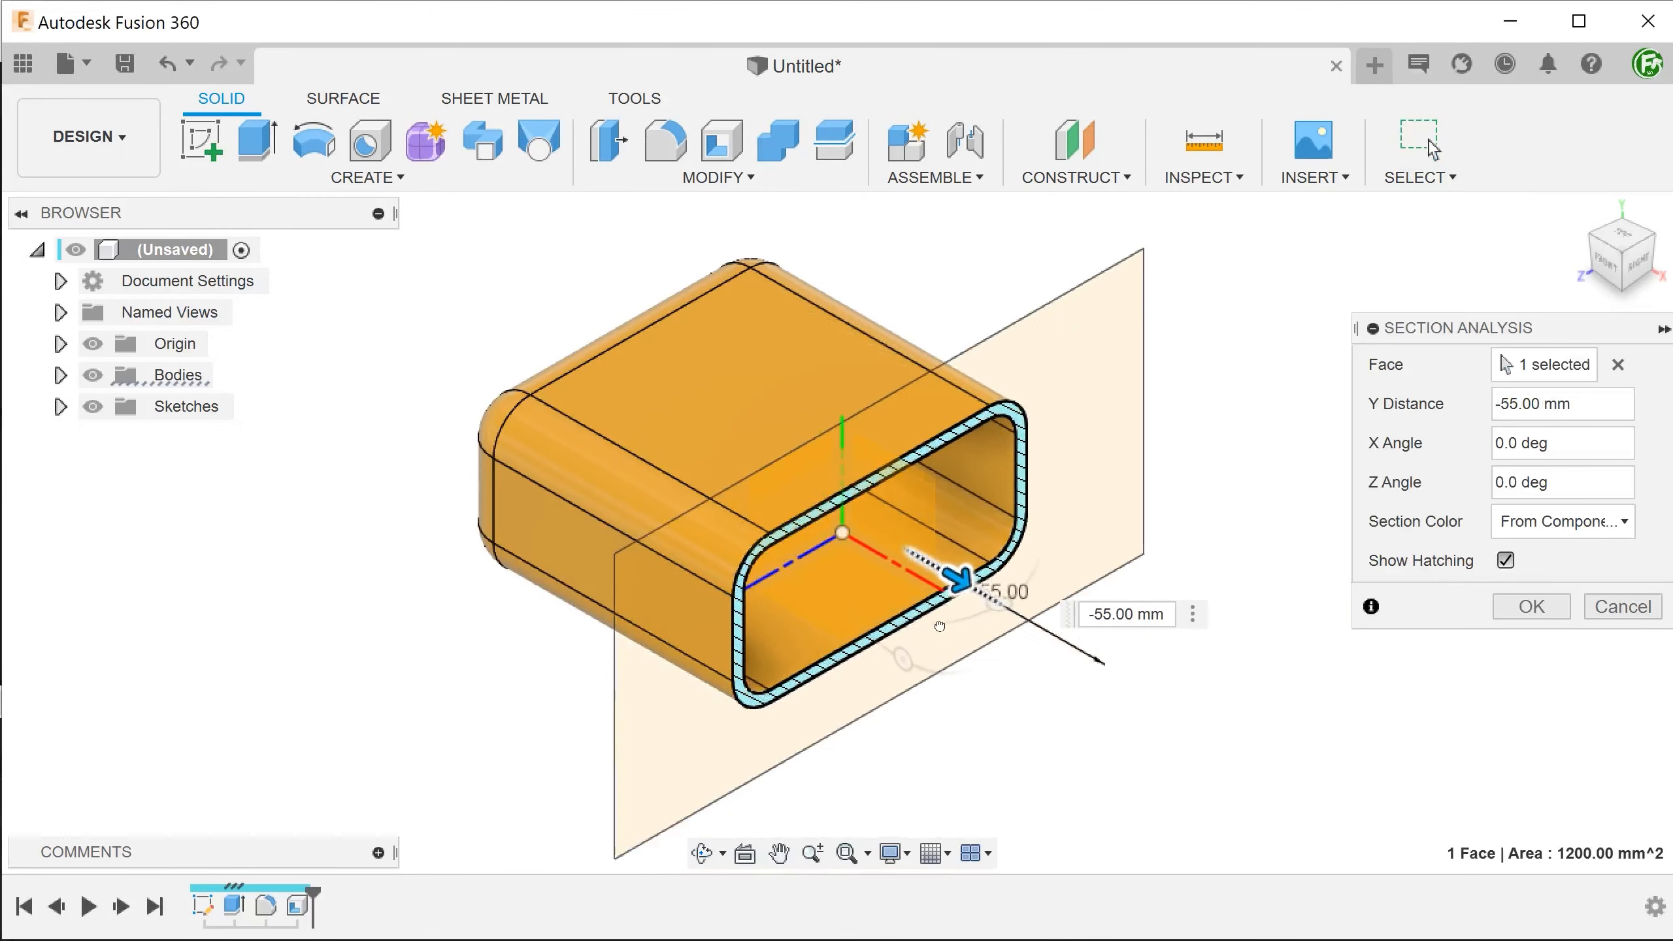
pyautogui.click(1621, 606)
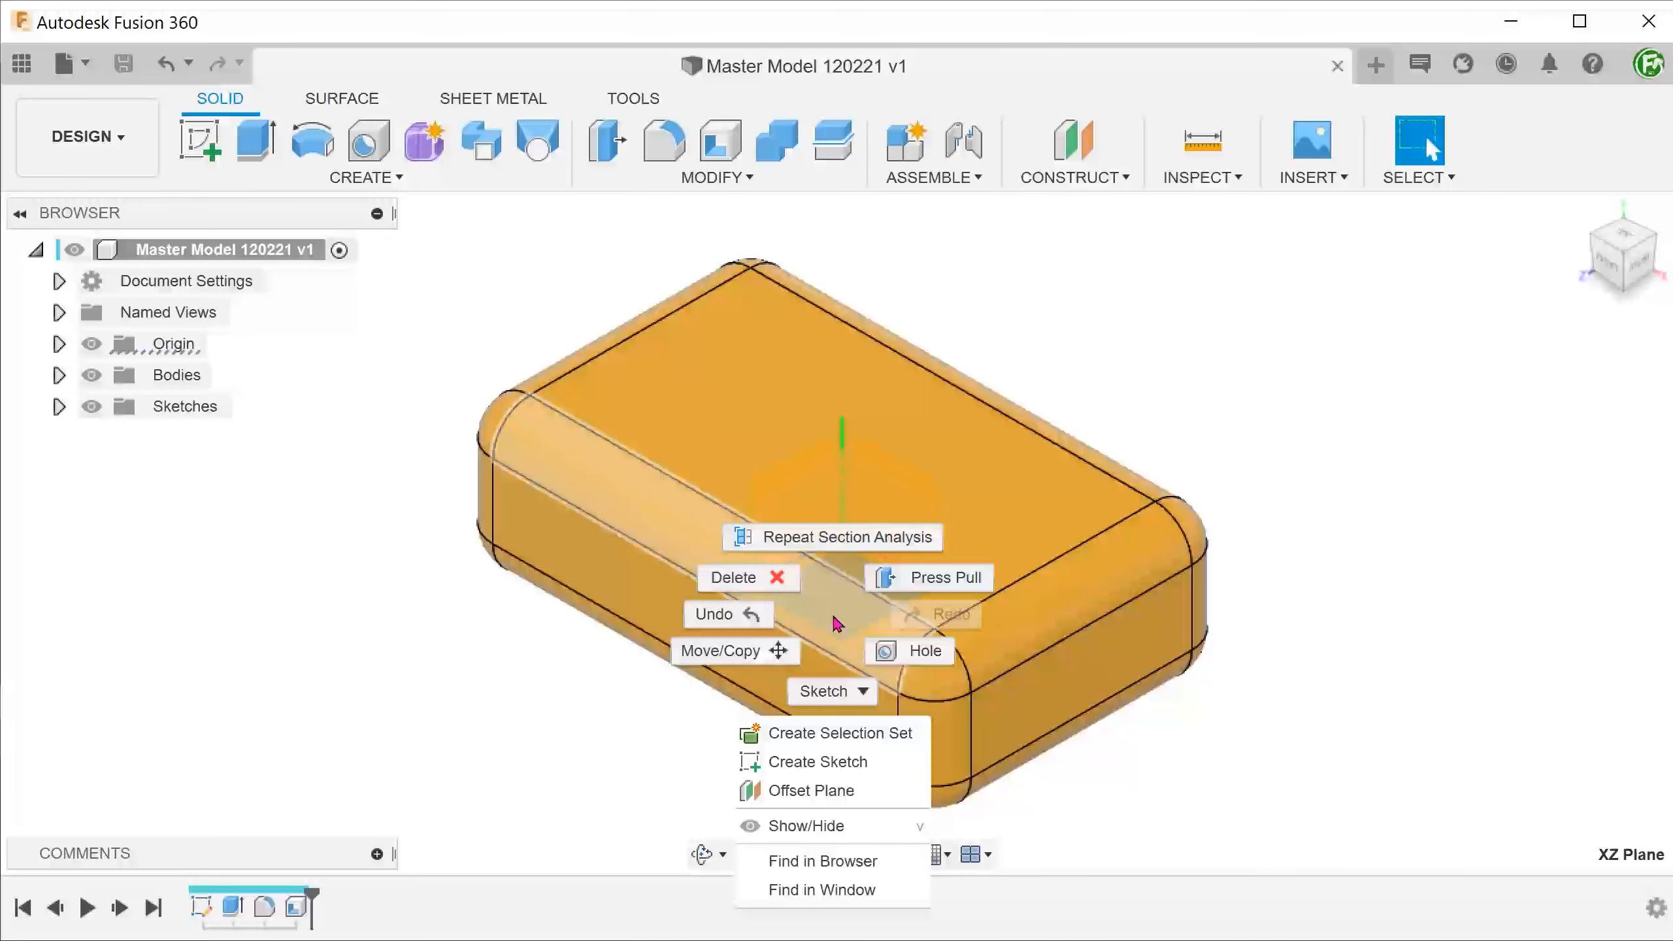
# Draw a dimensioned slanted line on the top plane to split the box into Body1 and Body2
pyautogui.click(820, 760)
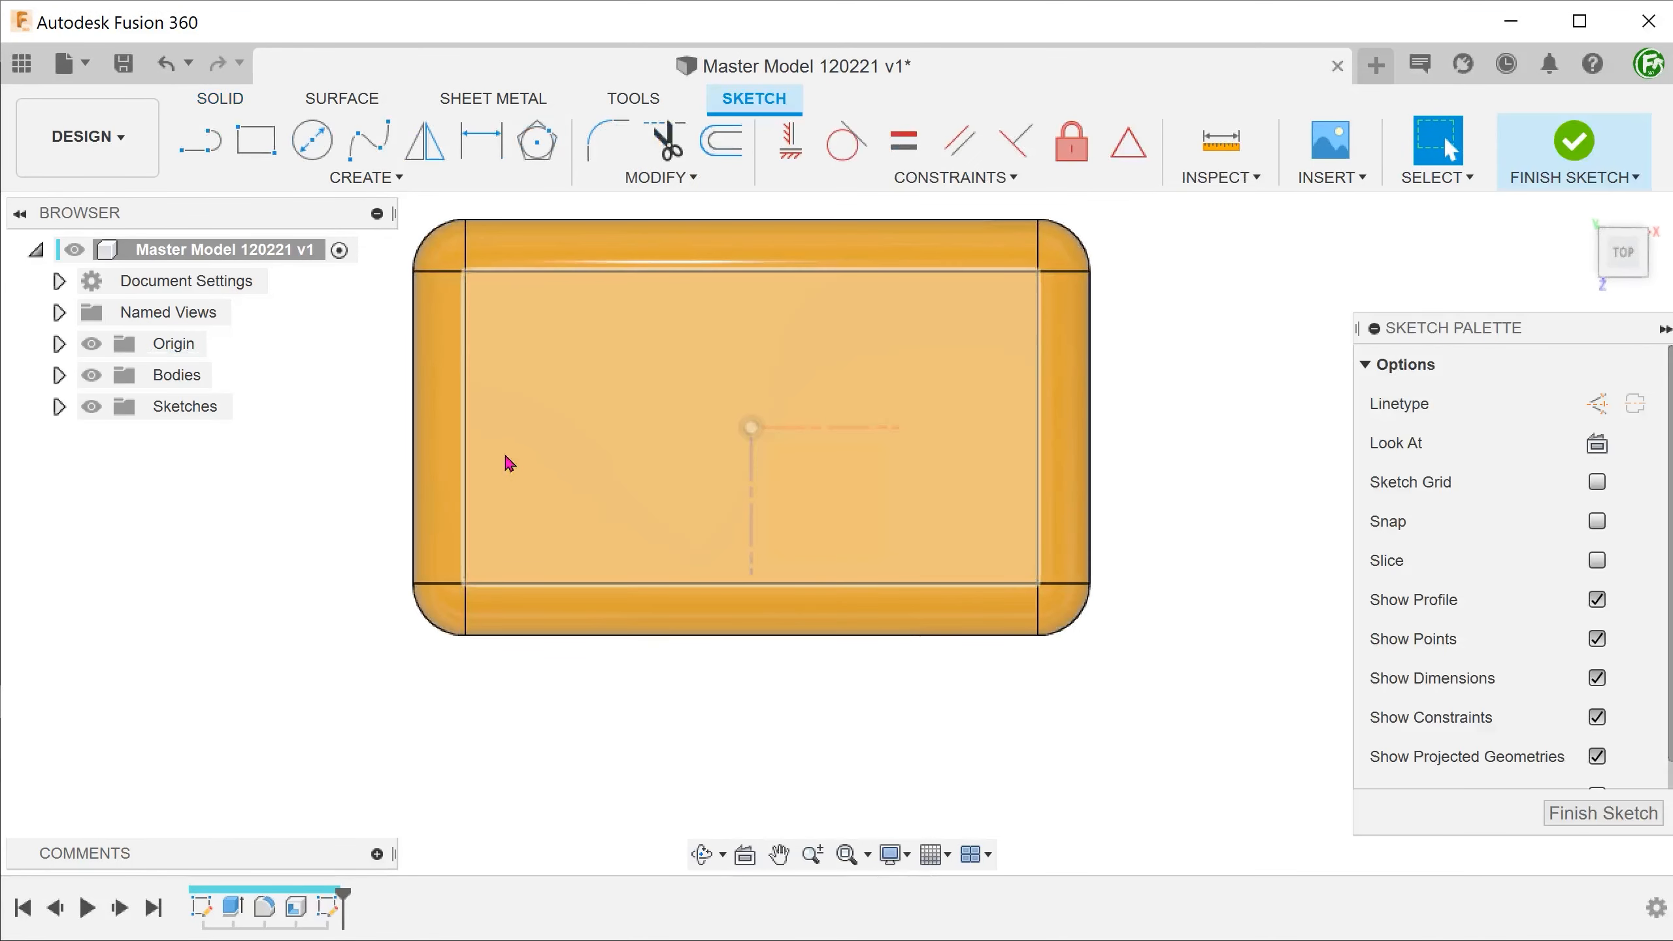
pyautogui.click(200, 138)
pyautogui.write('3')
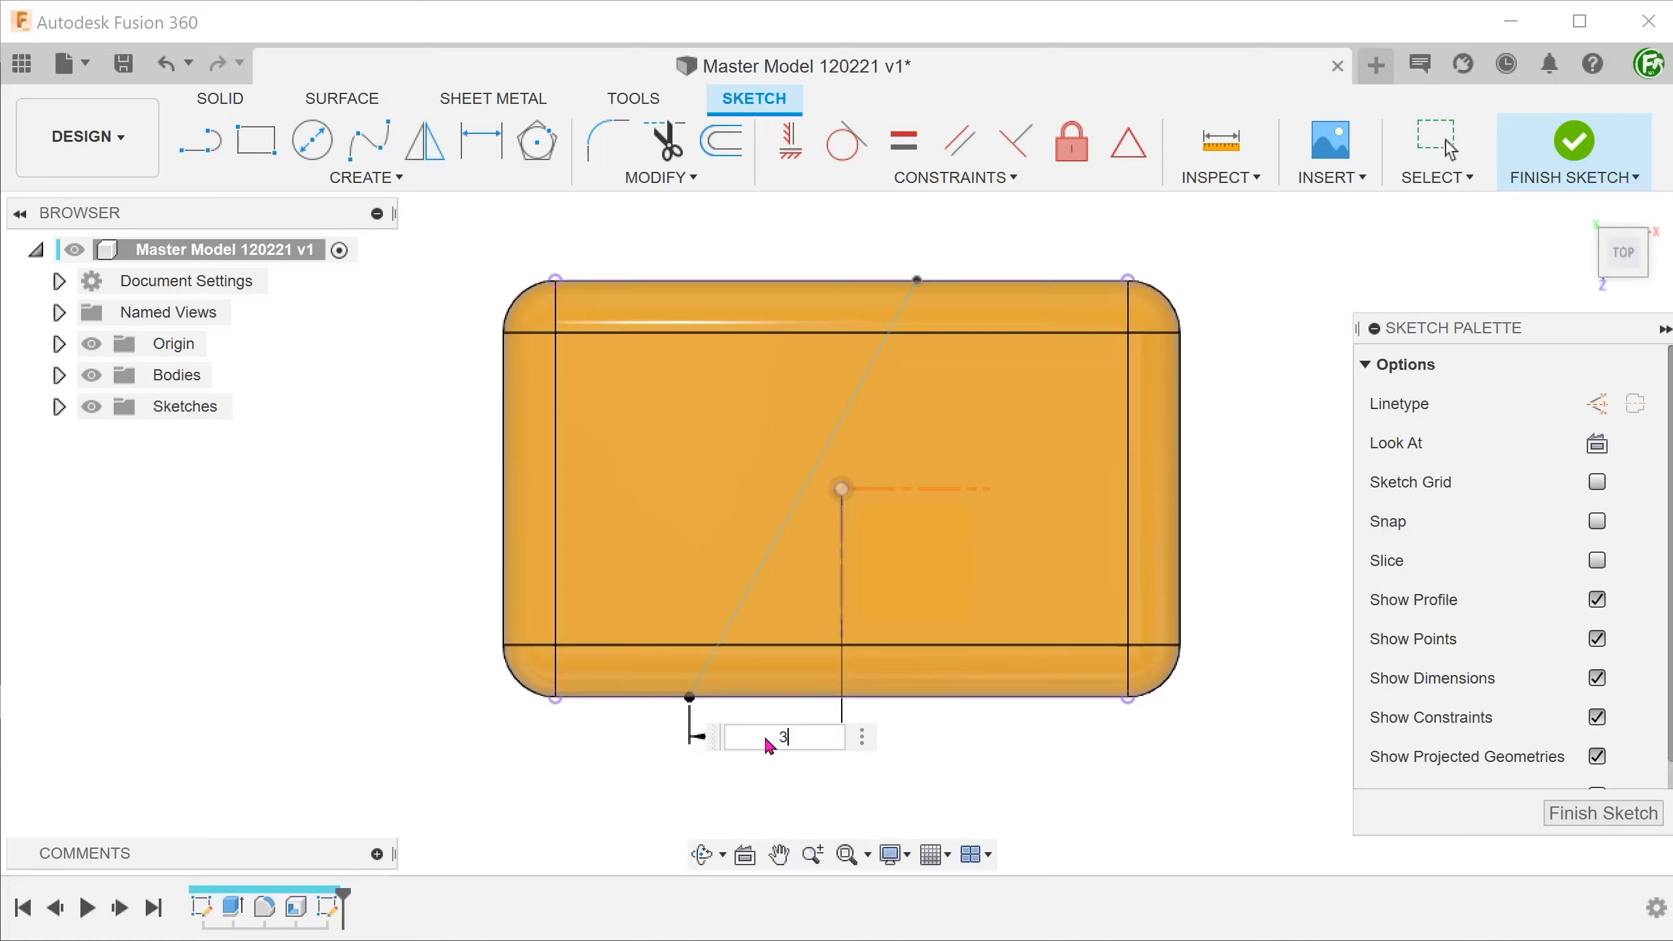
pyautogui.press('Return')
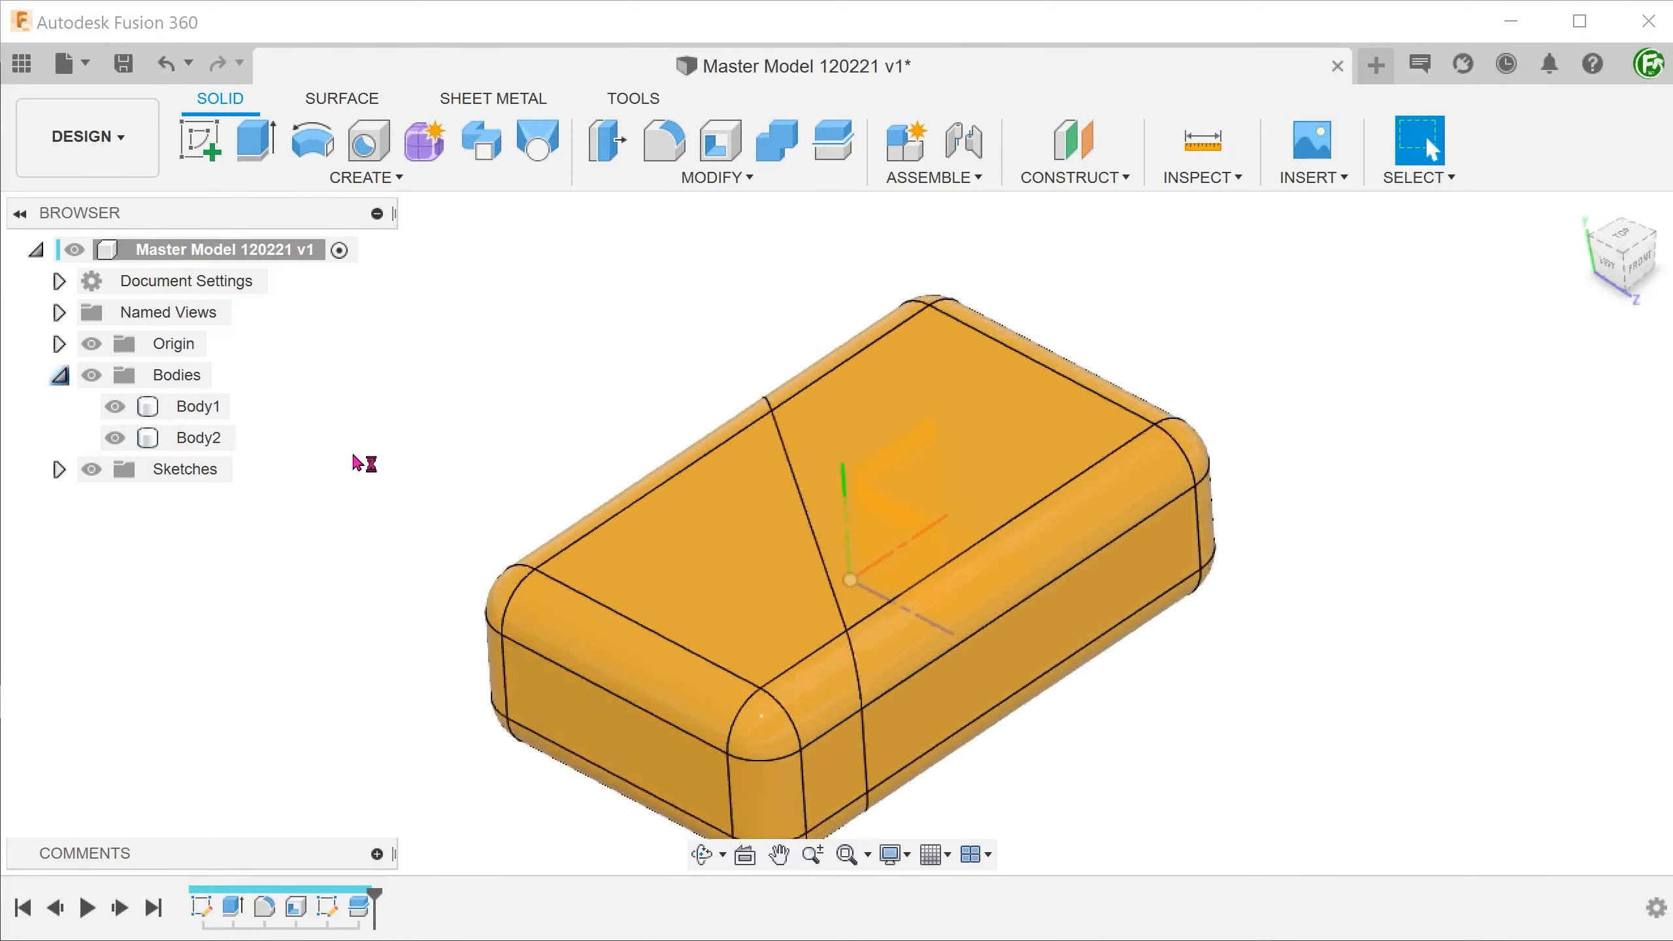
# Rename the bodies Housing A and Housing B and create components from both
pyautogui.click(199, 437)
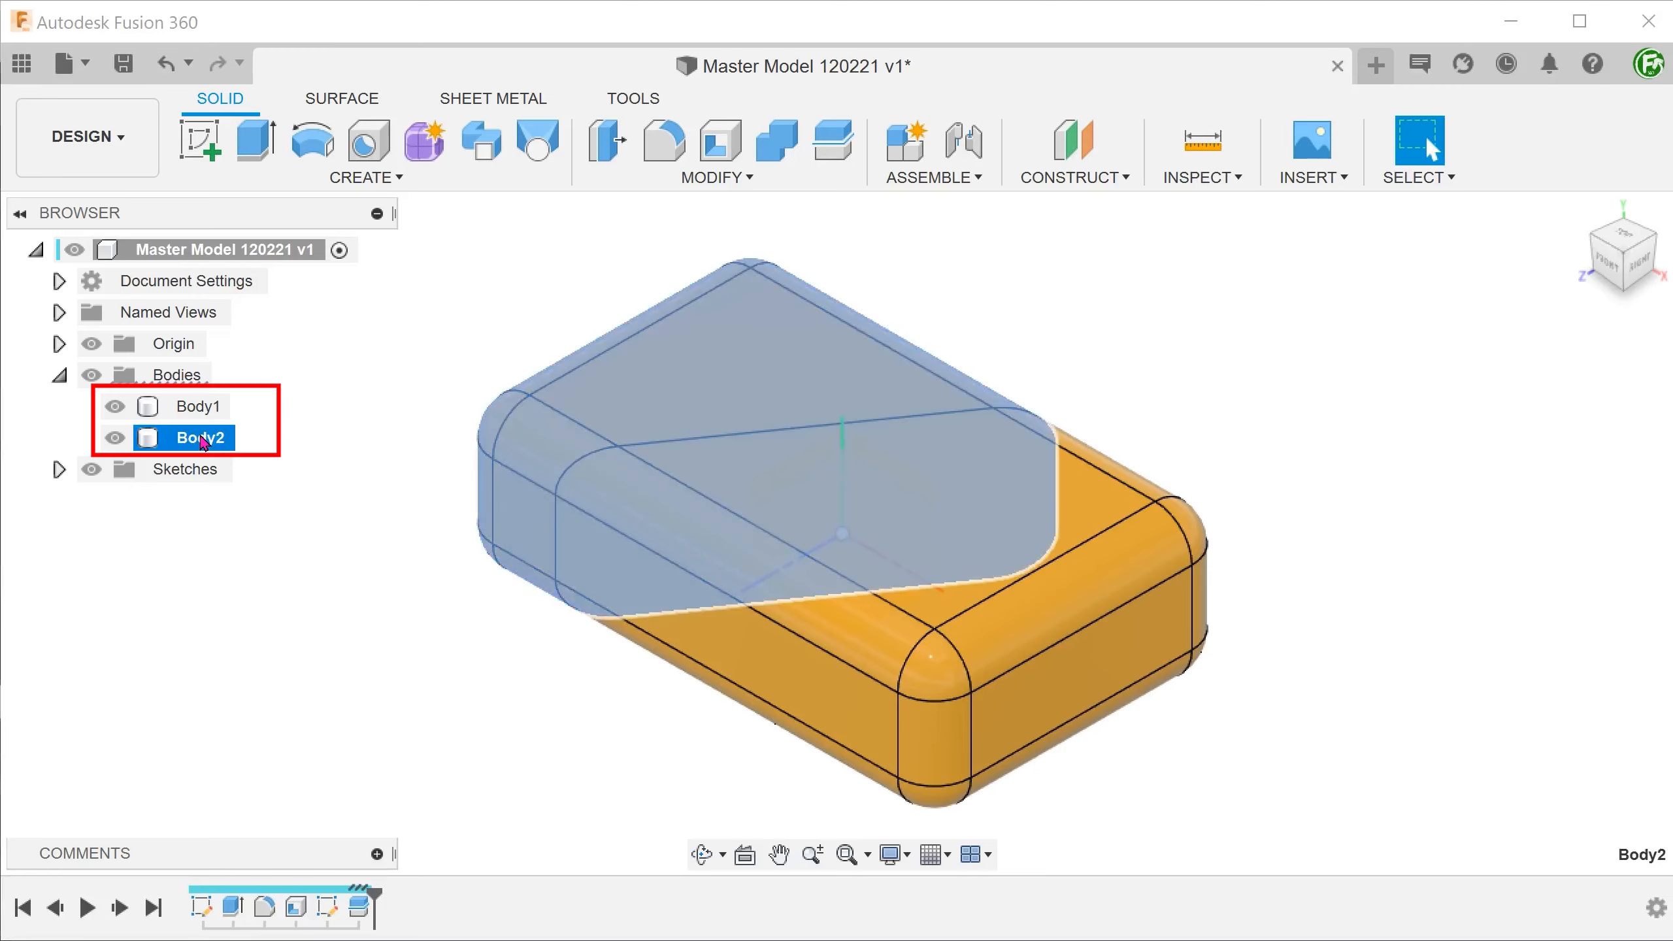
pyautogui.write('Housing A')
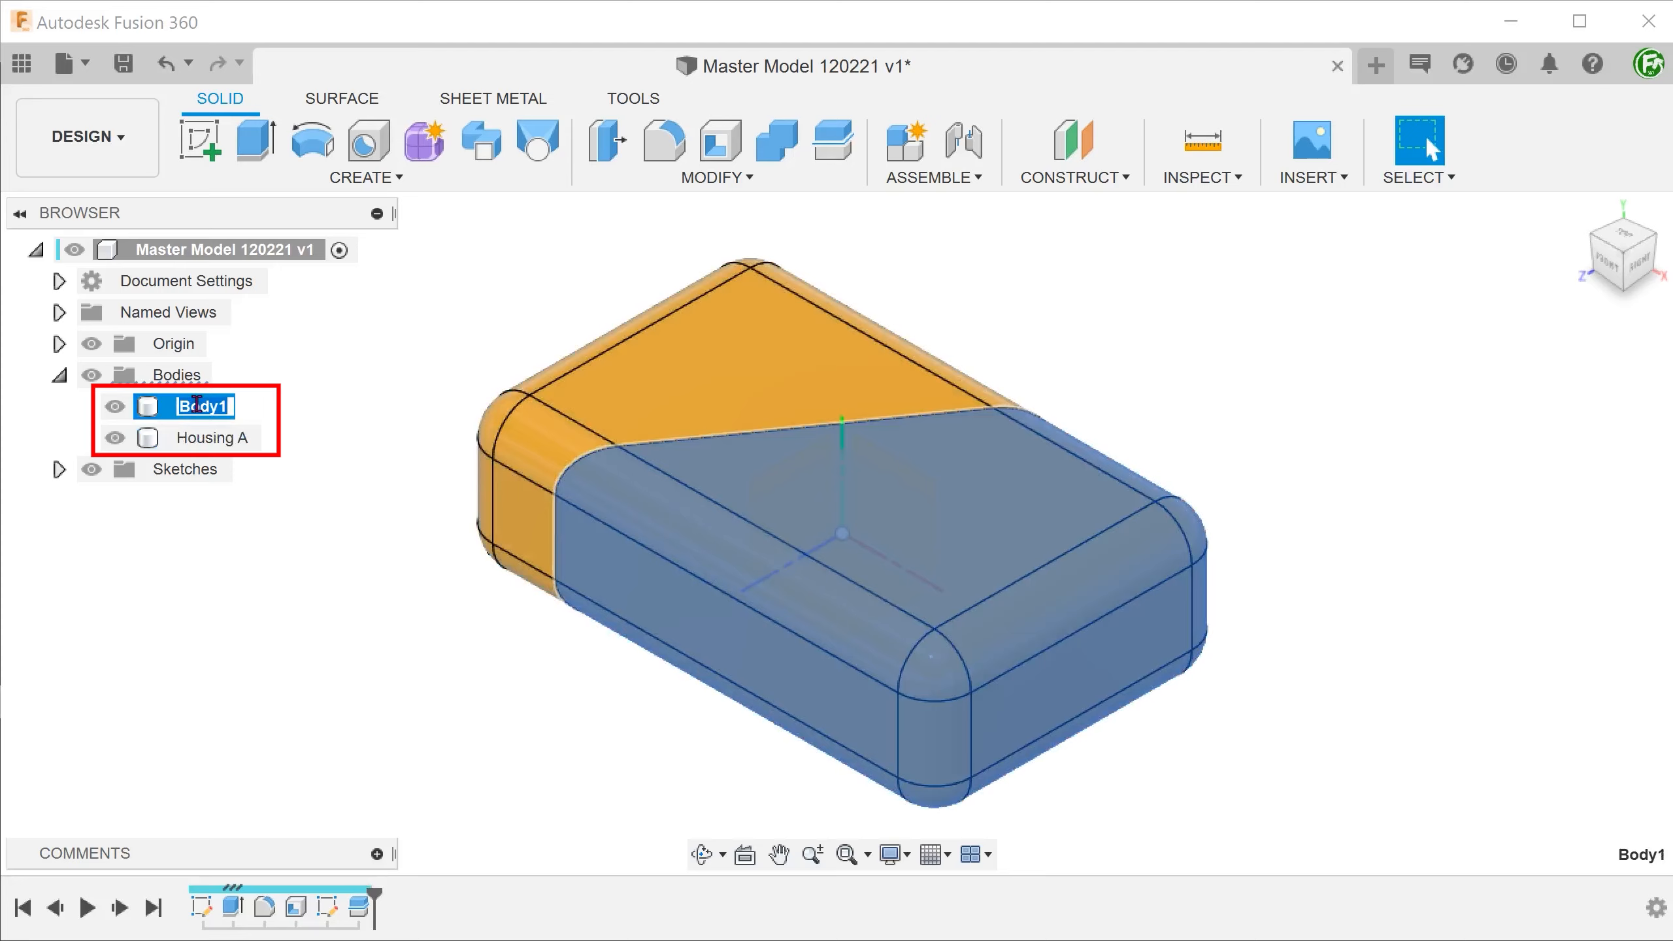
pyautogui.write('Housing B')
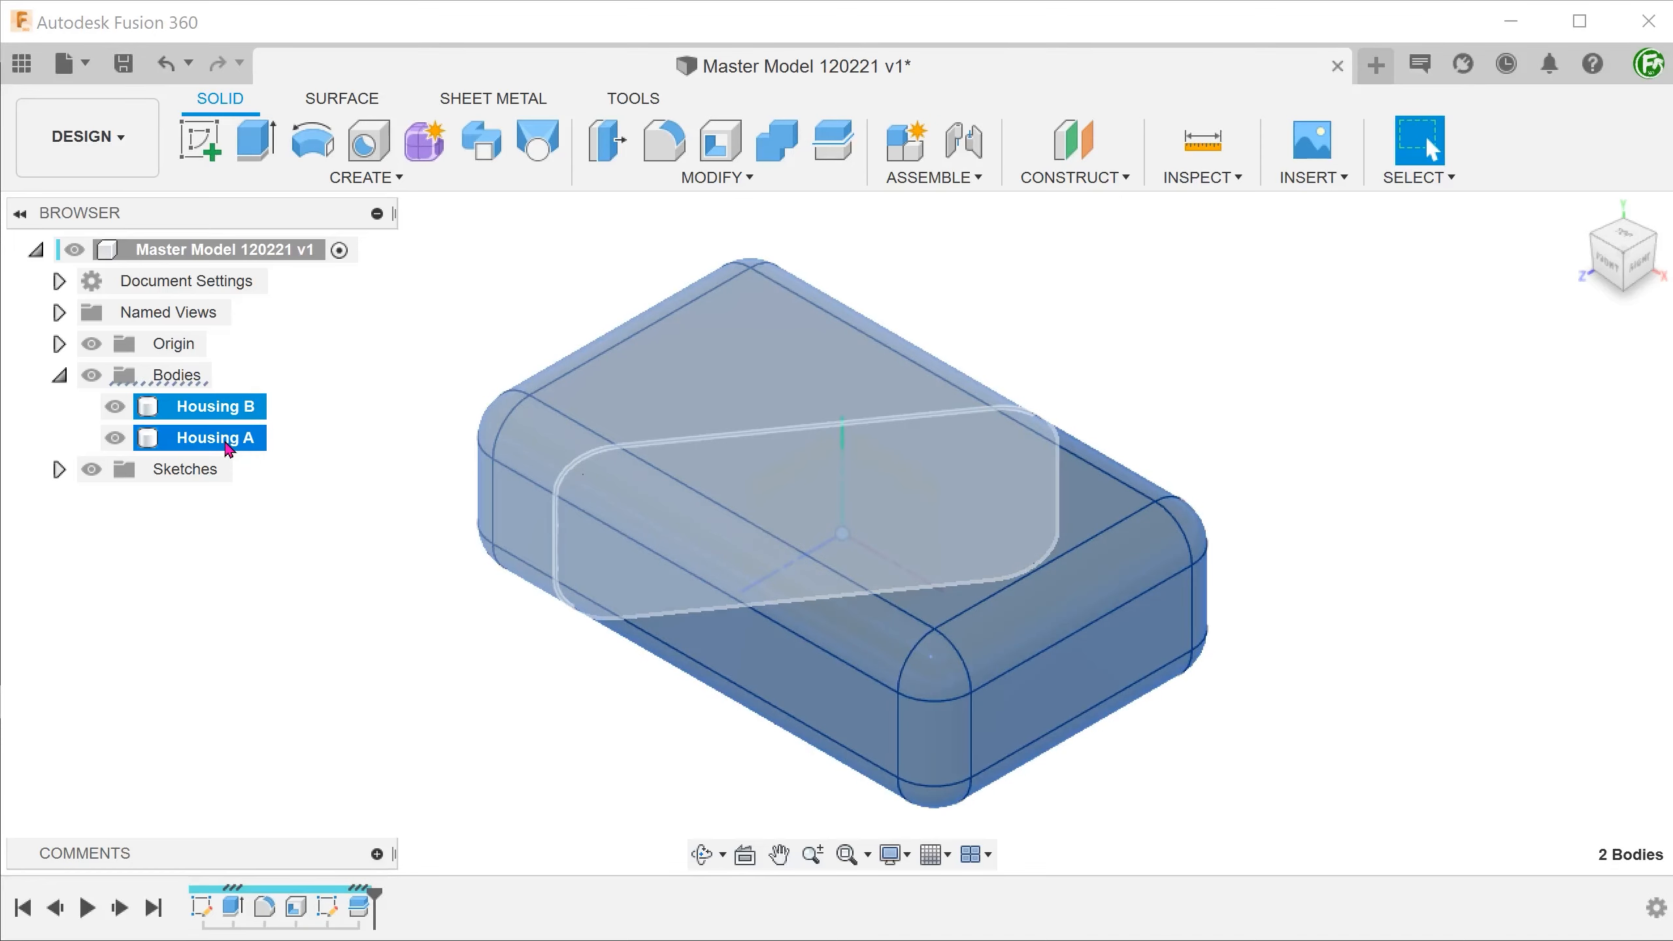
pyautogui.rightClick(200, 437)
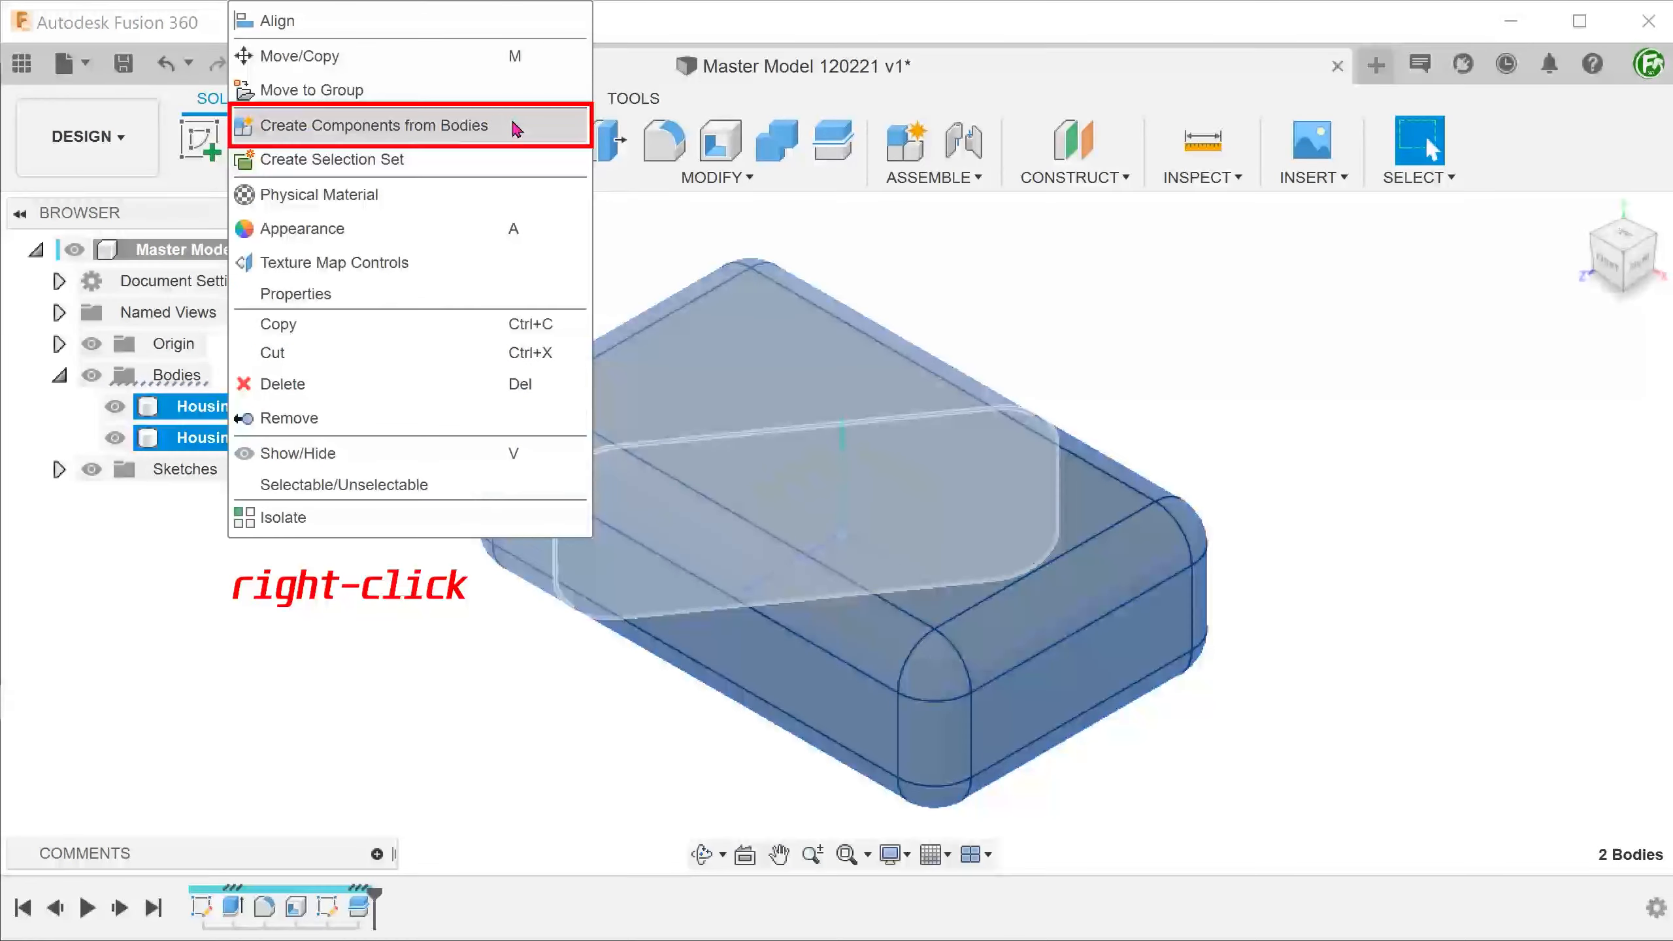
pyautogui.click(372, 126)
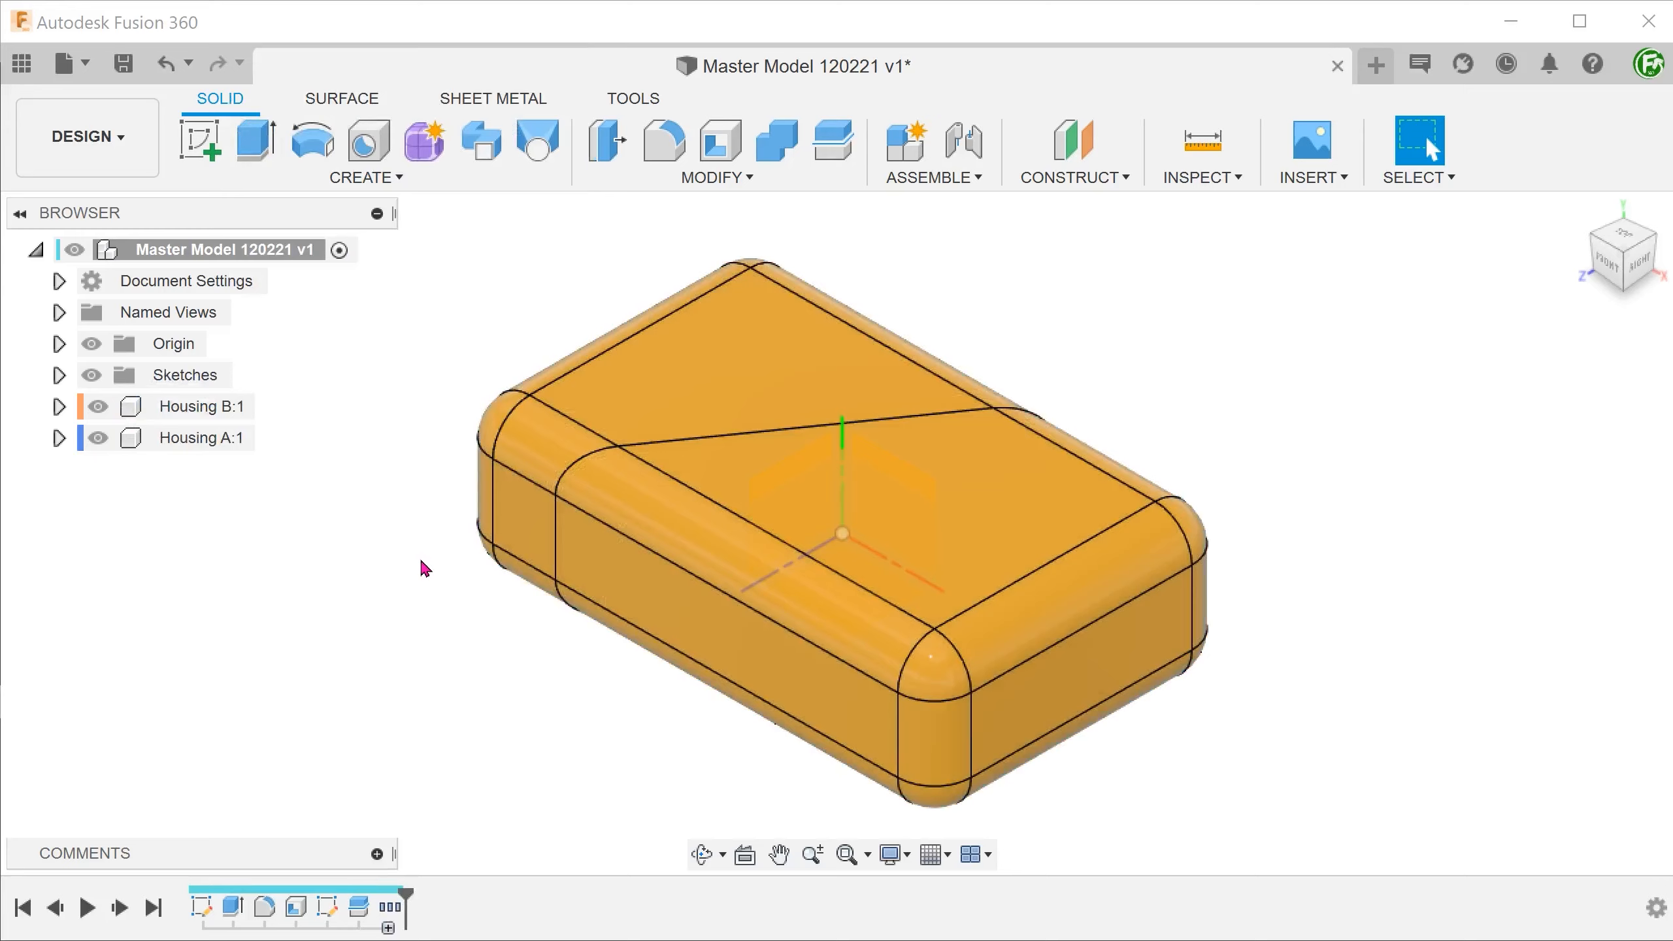
pyautogui.click(106, 250)
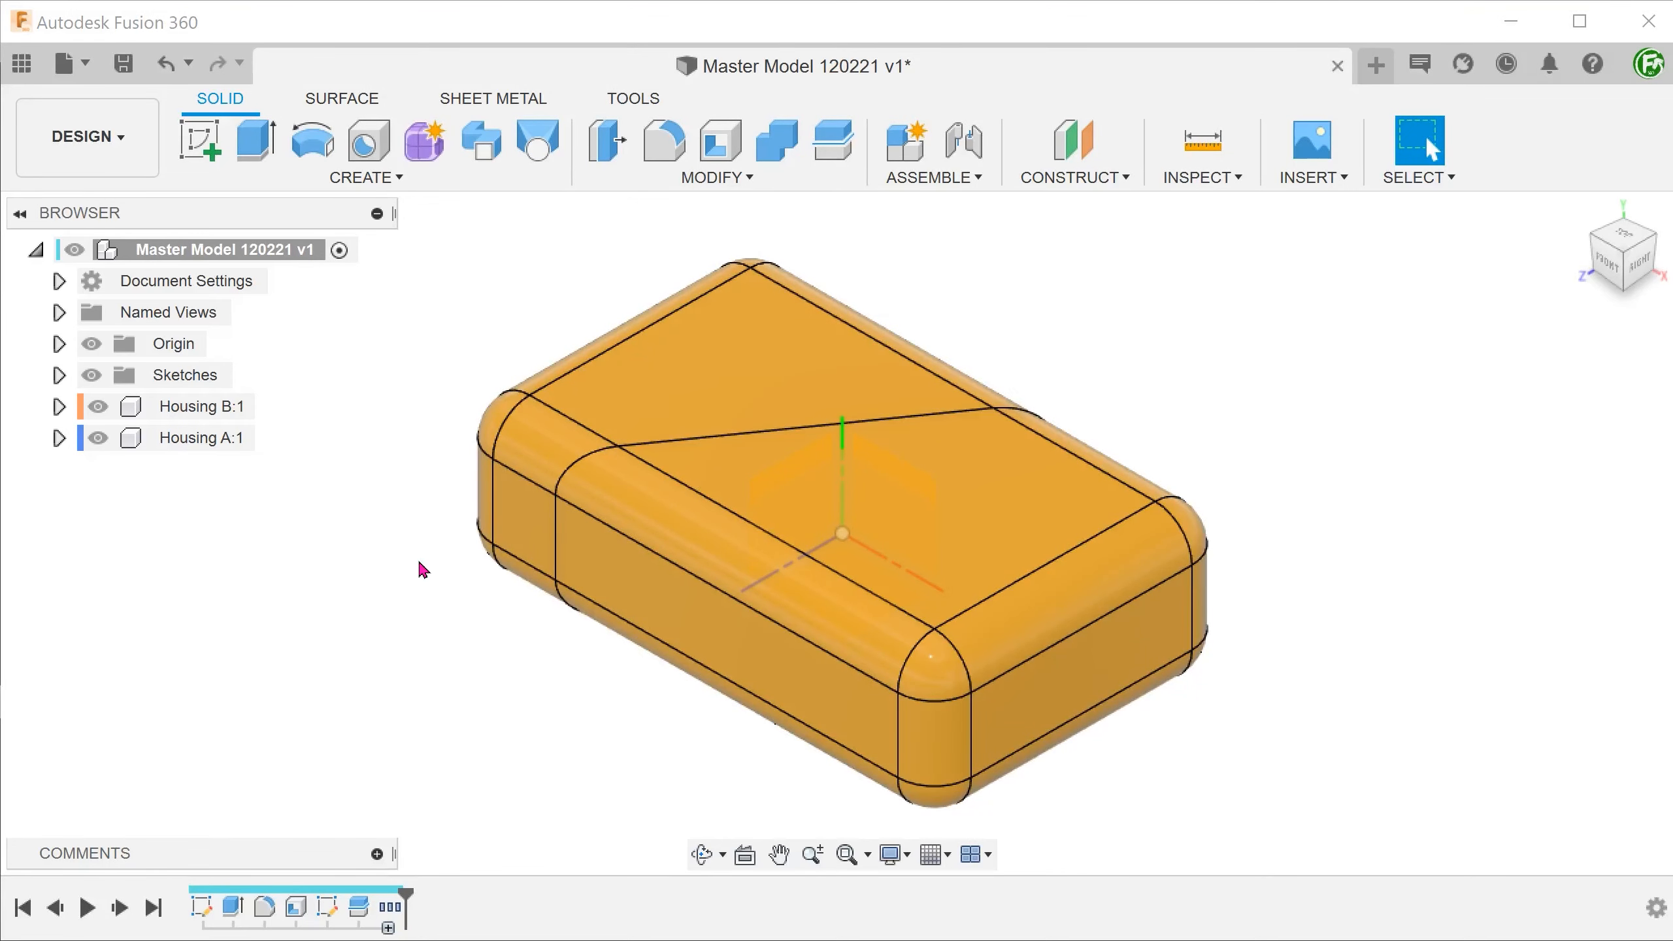
# Expand Housing B:1 and Housing A:1 to verify each contains its body, then save version 2
pyautogui.click(200, 438)
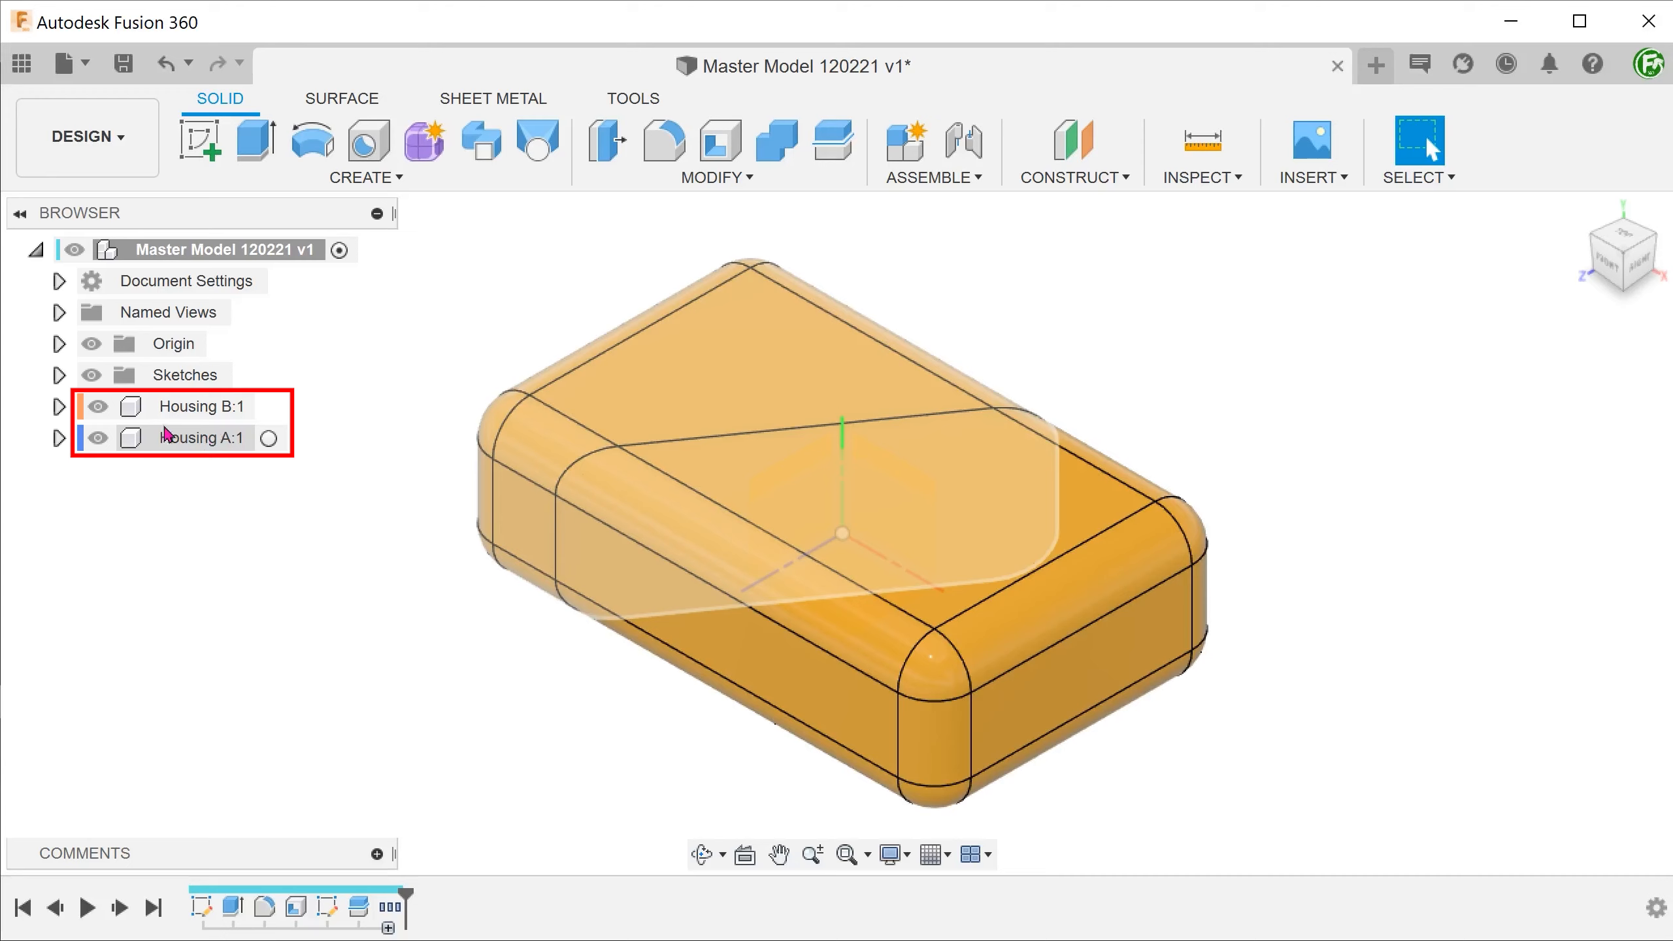
pyautogui.click(60, 407)
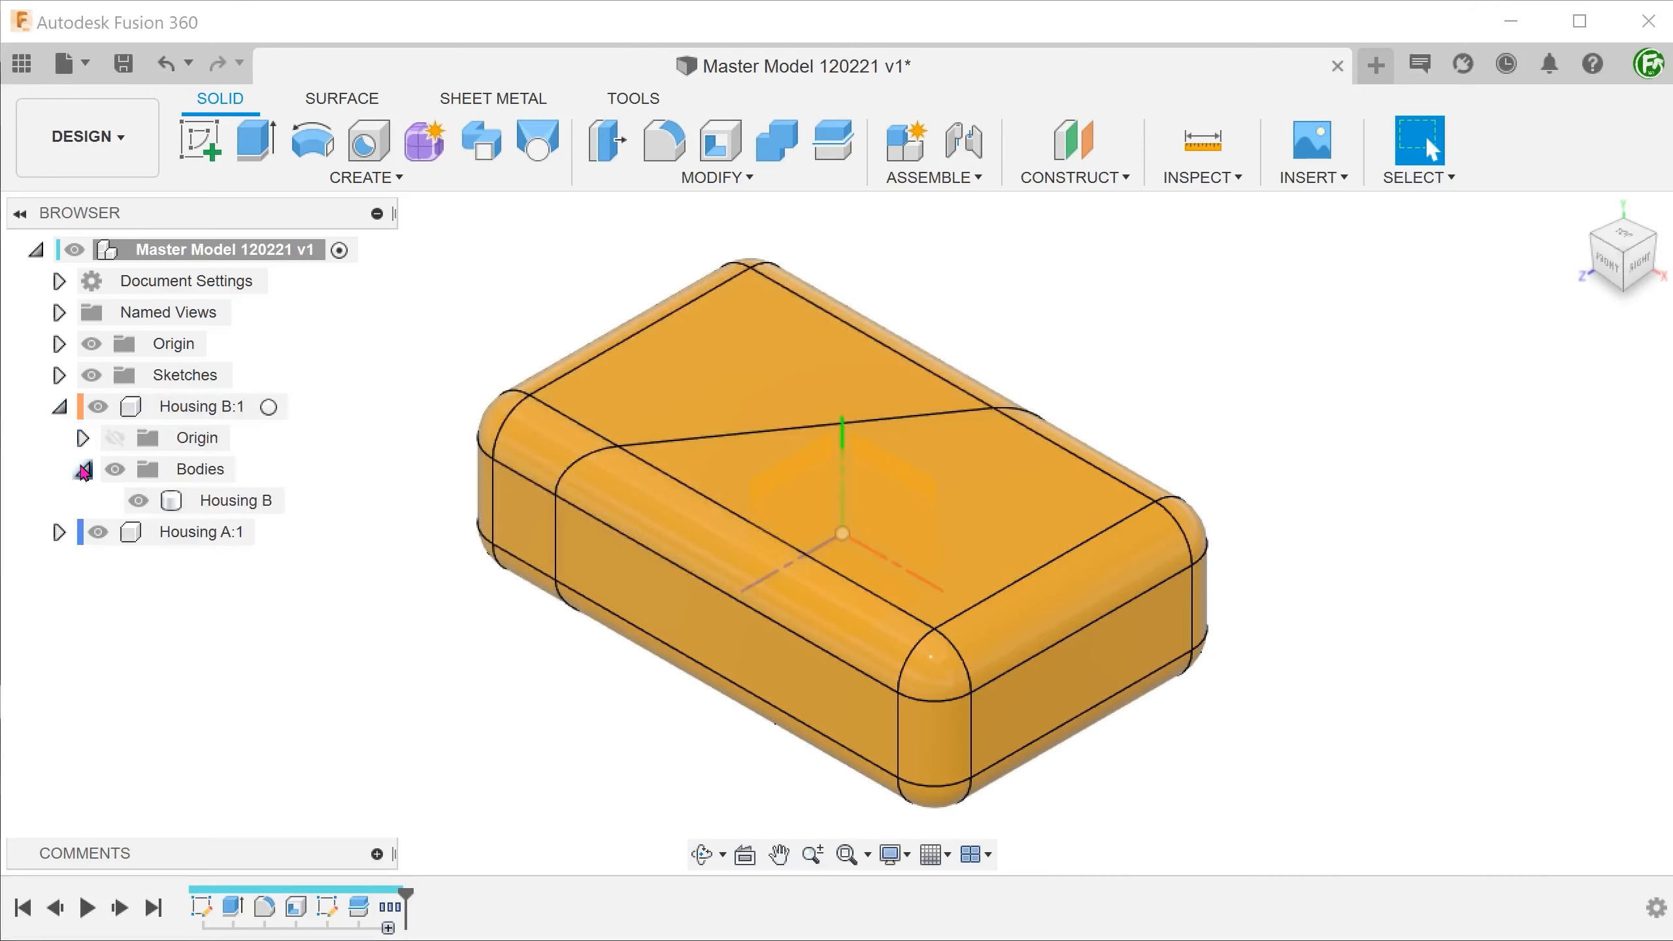
pyautogui.click(240, 499)
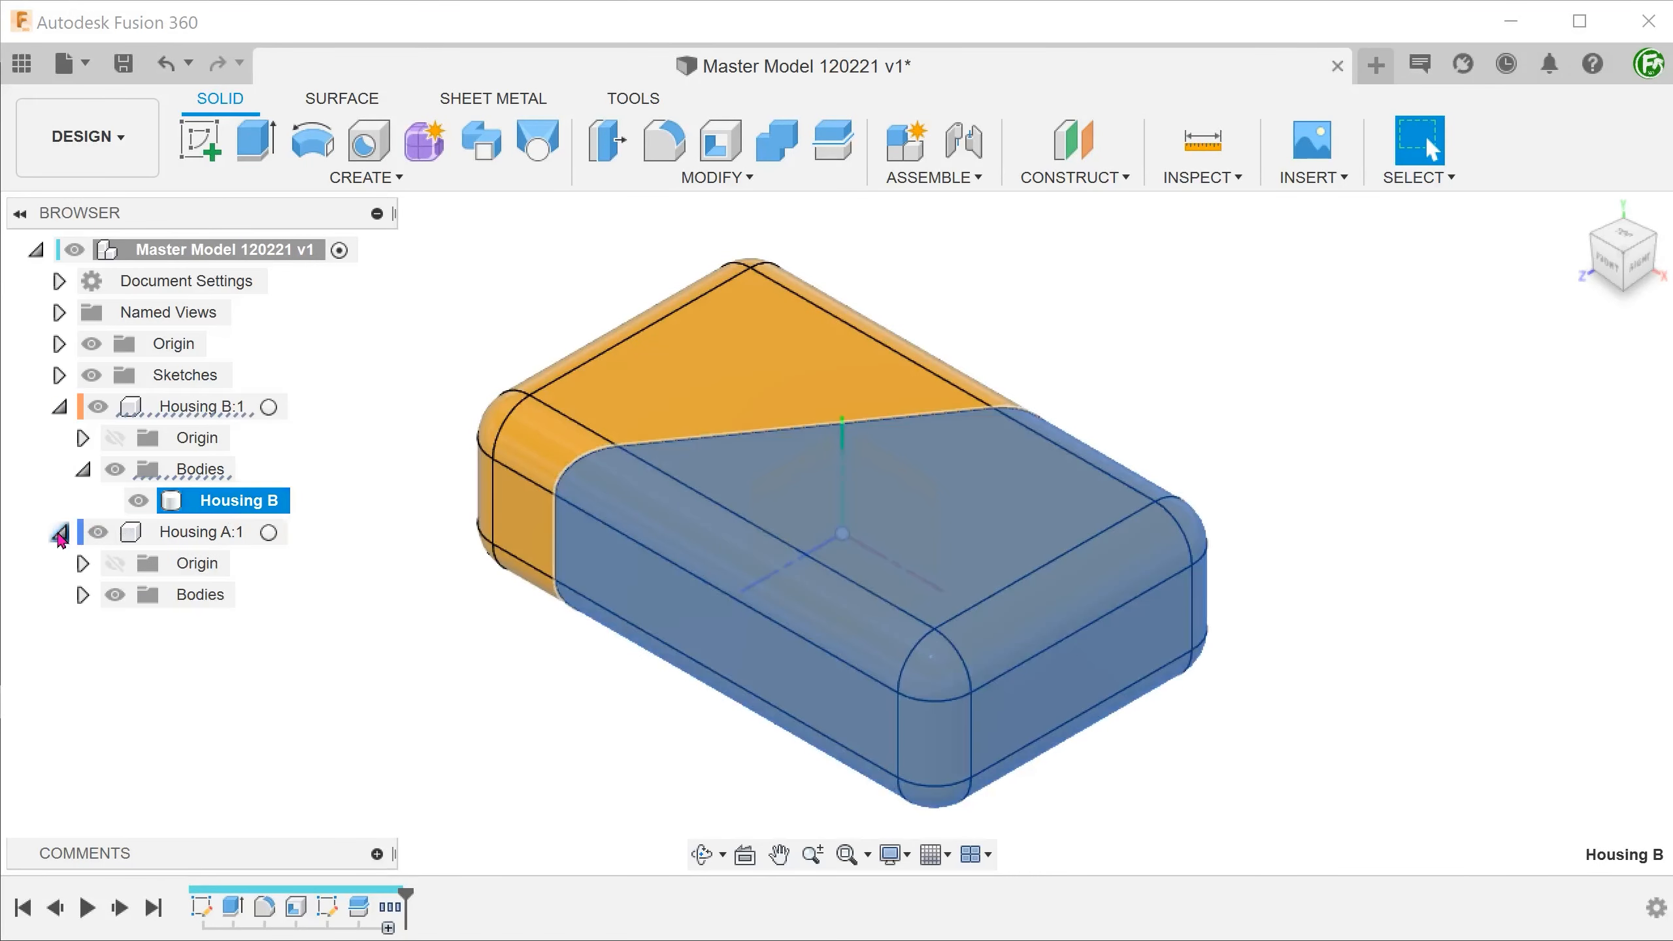
pyautogui.click(230, 625)
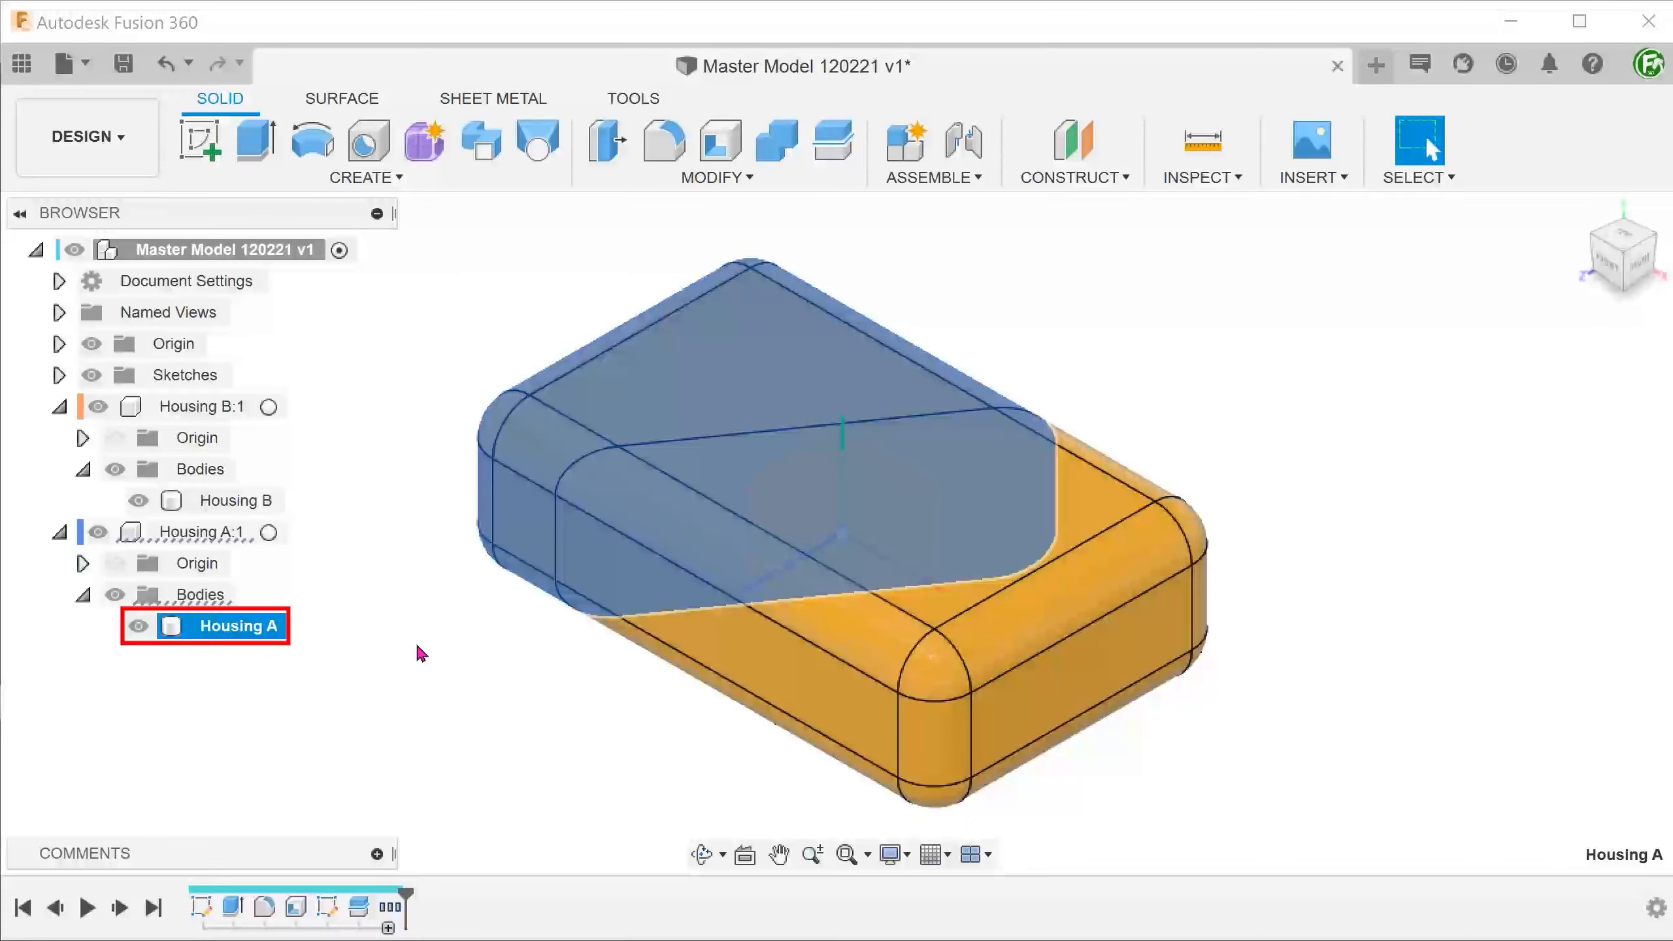
pyautogui.click(122, 64)
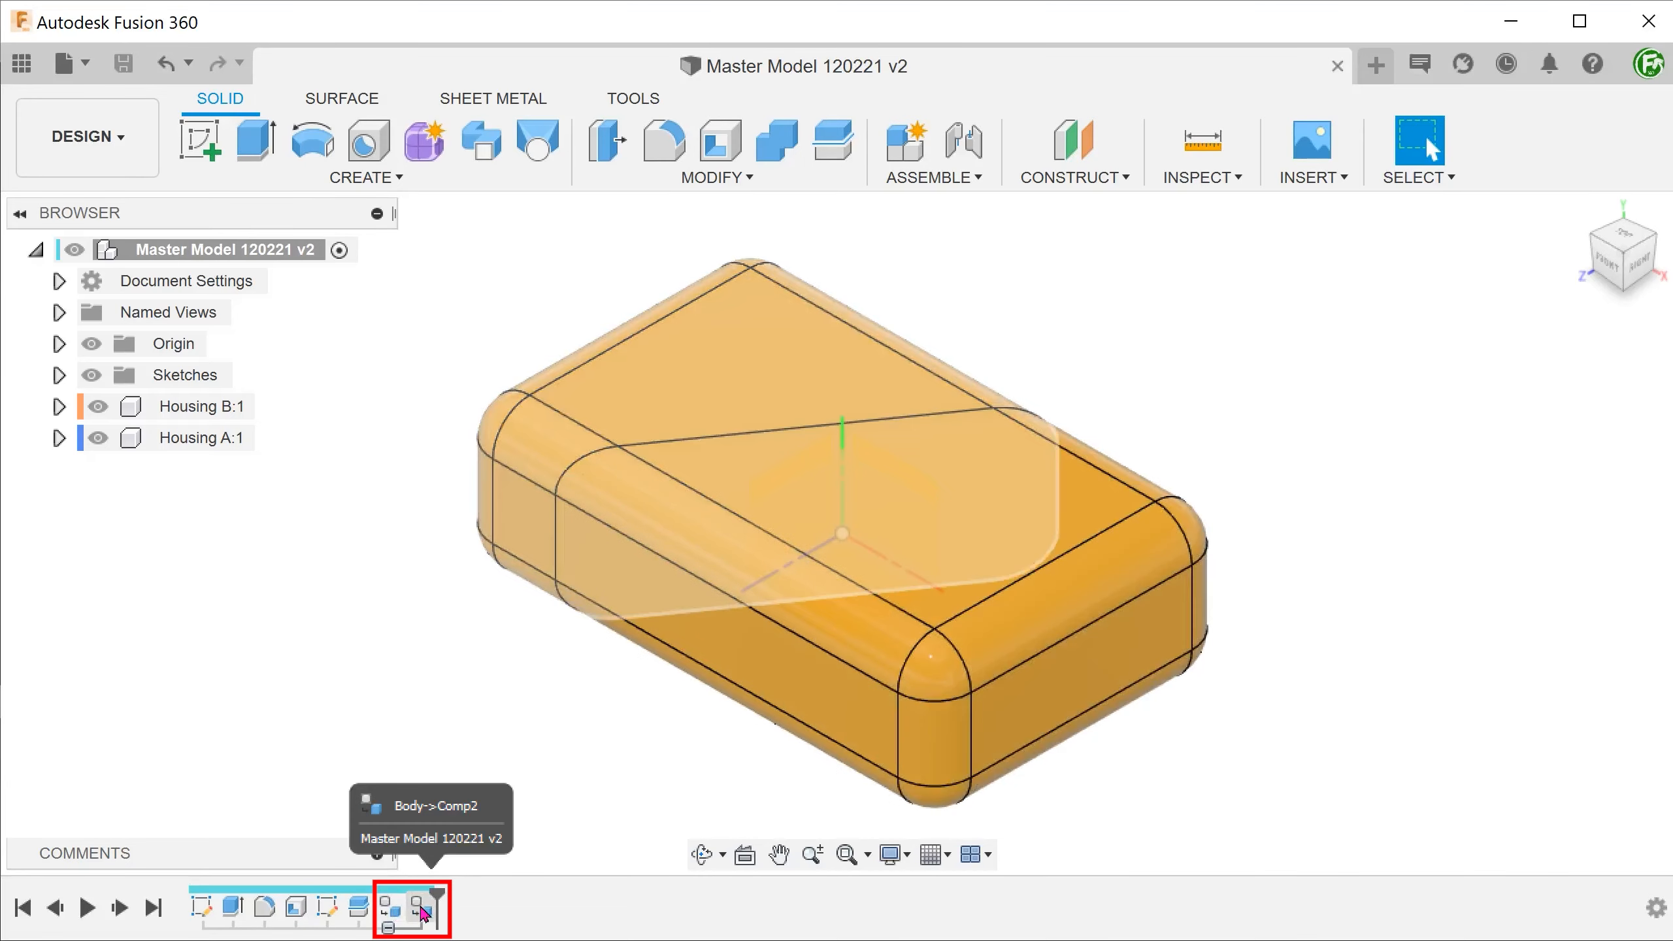
# Enable component color cycling and set Housing B's appearance to red, Housing A to blue
pyautogui.click(391, 908)
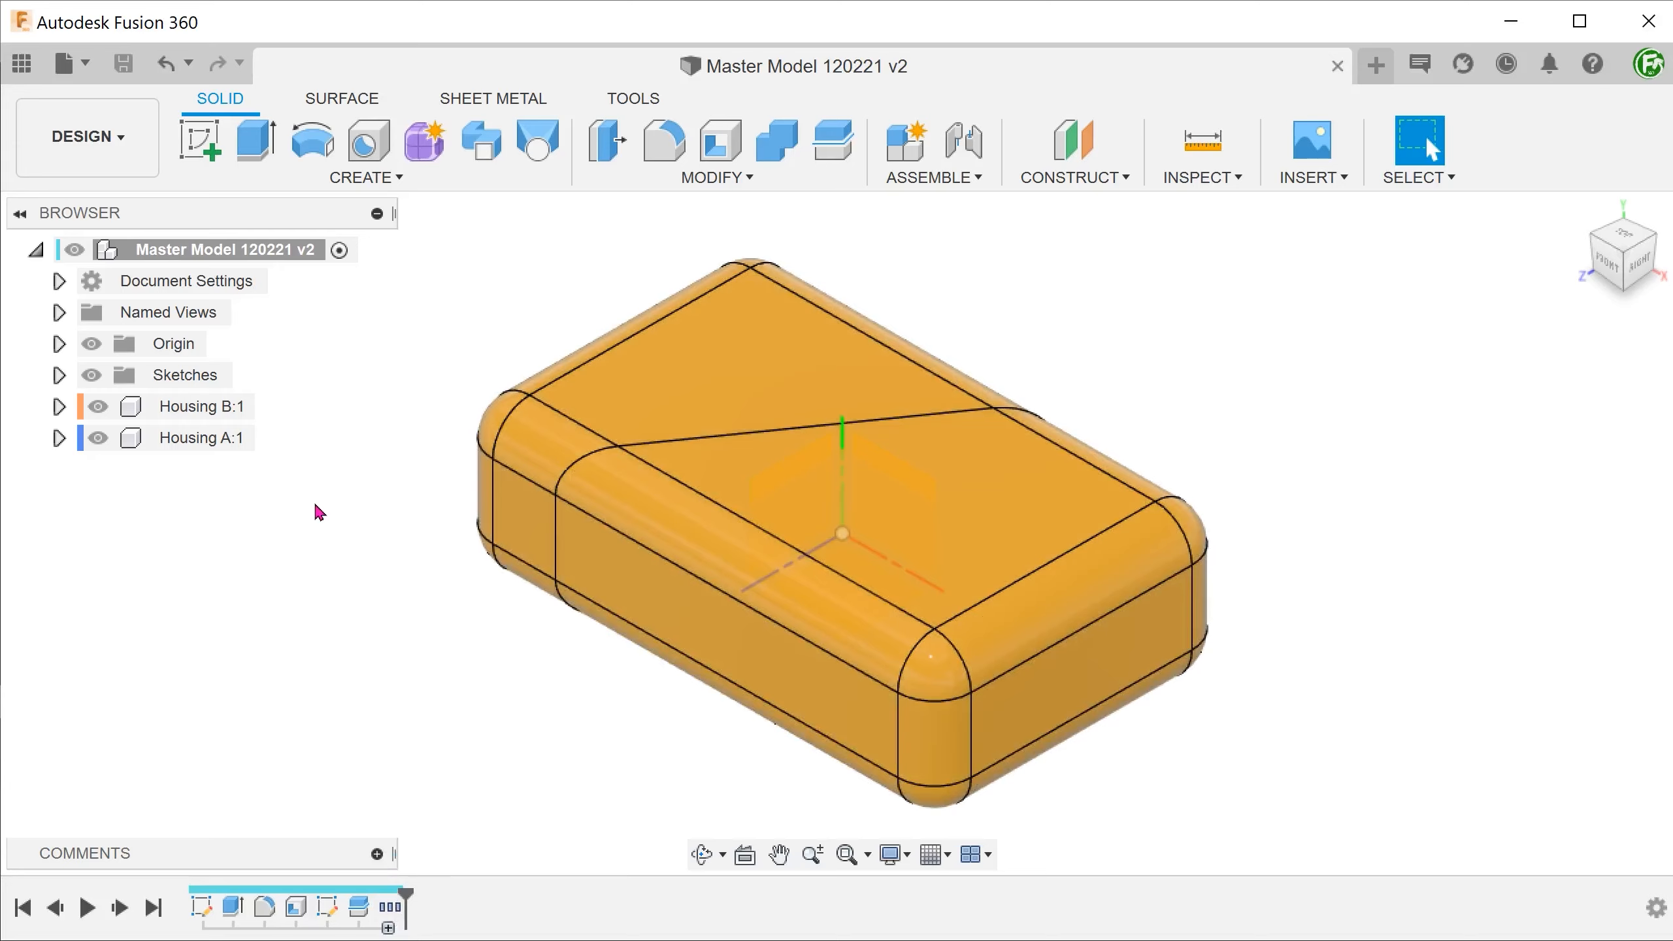
pyautogui.moveTo(357, 554)
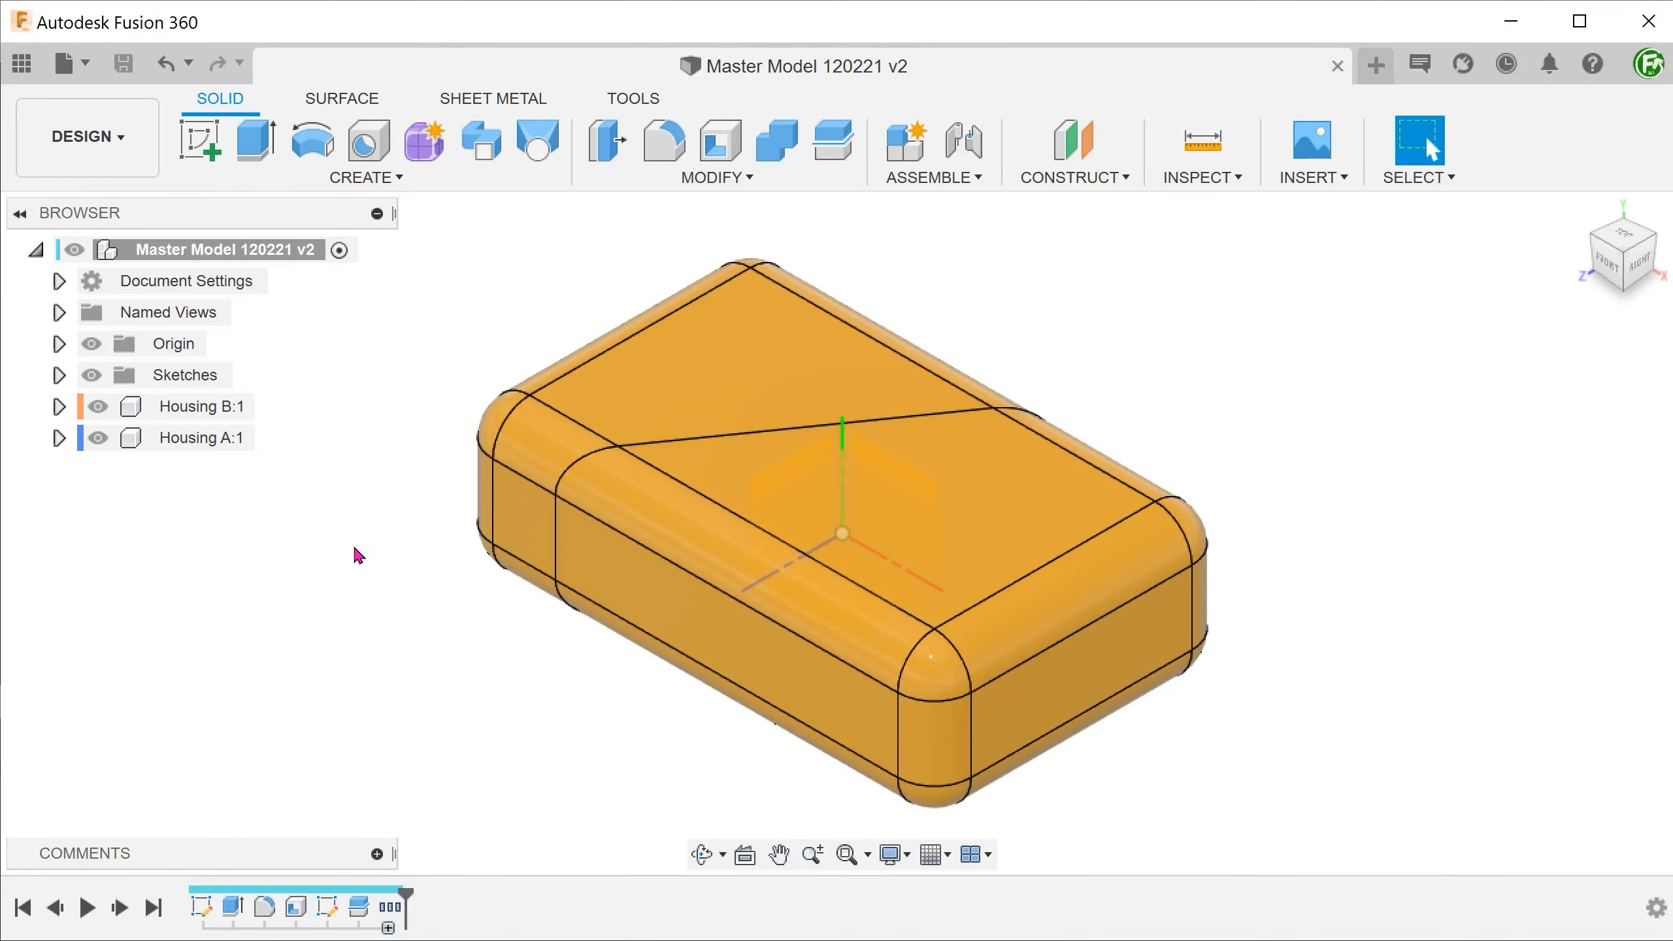
pyautogui.click(1200, 178)
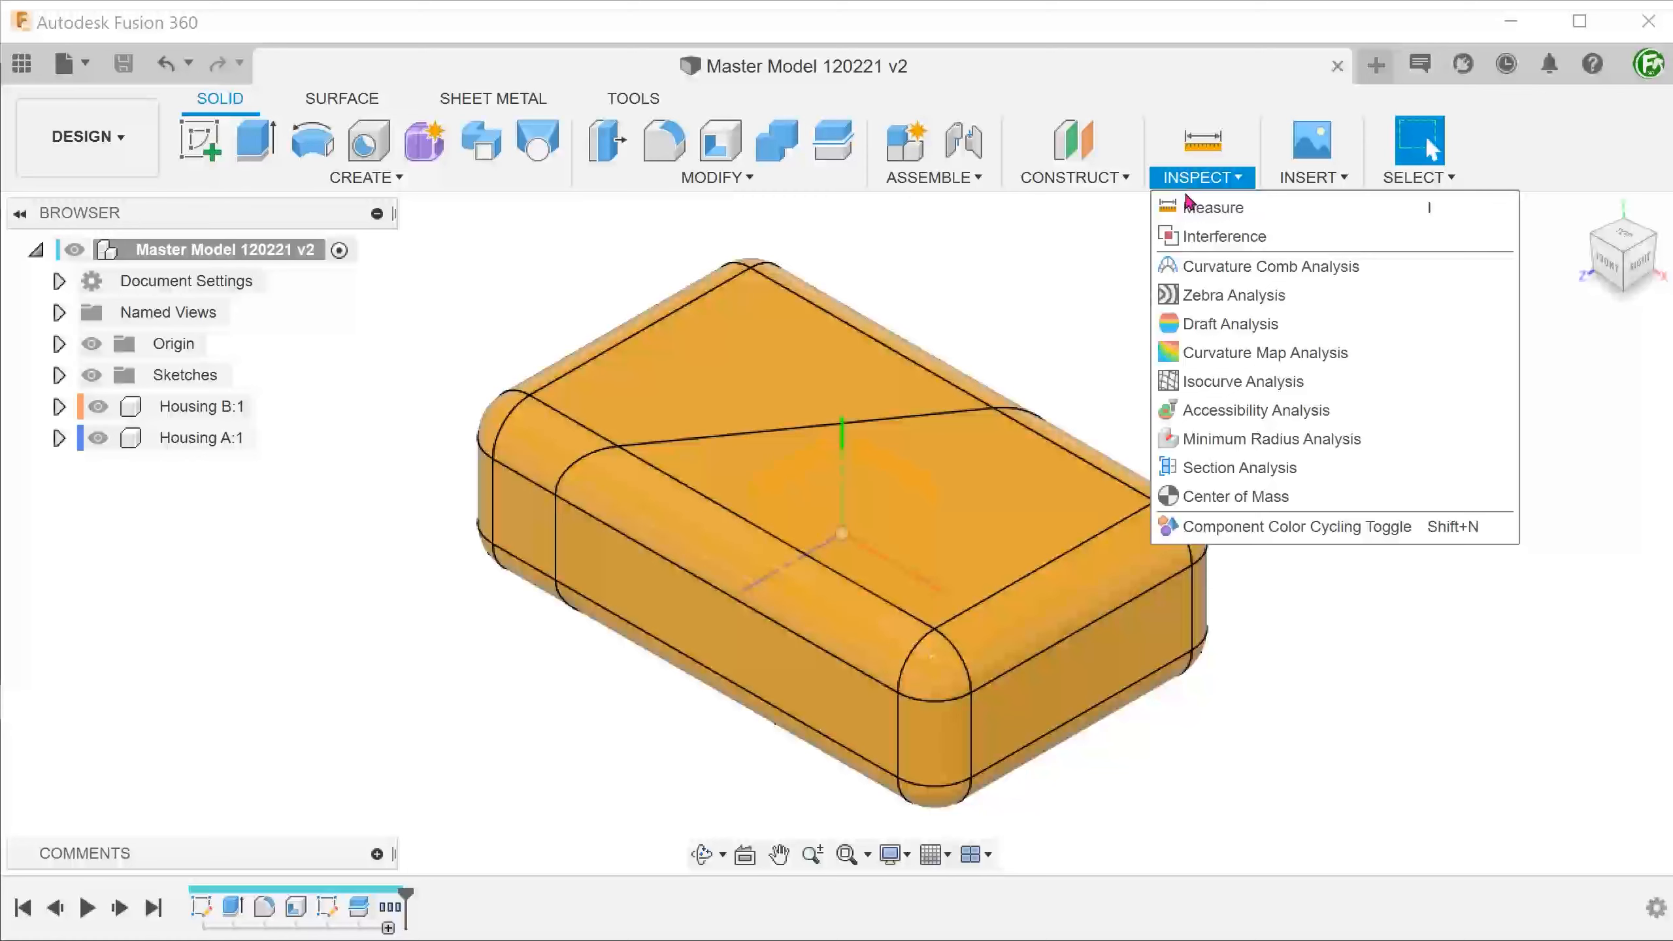
pyautogui.click(1296, 526)
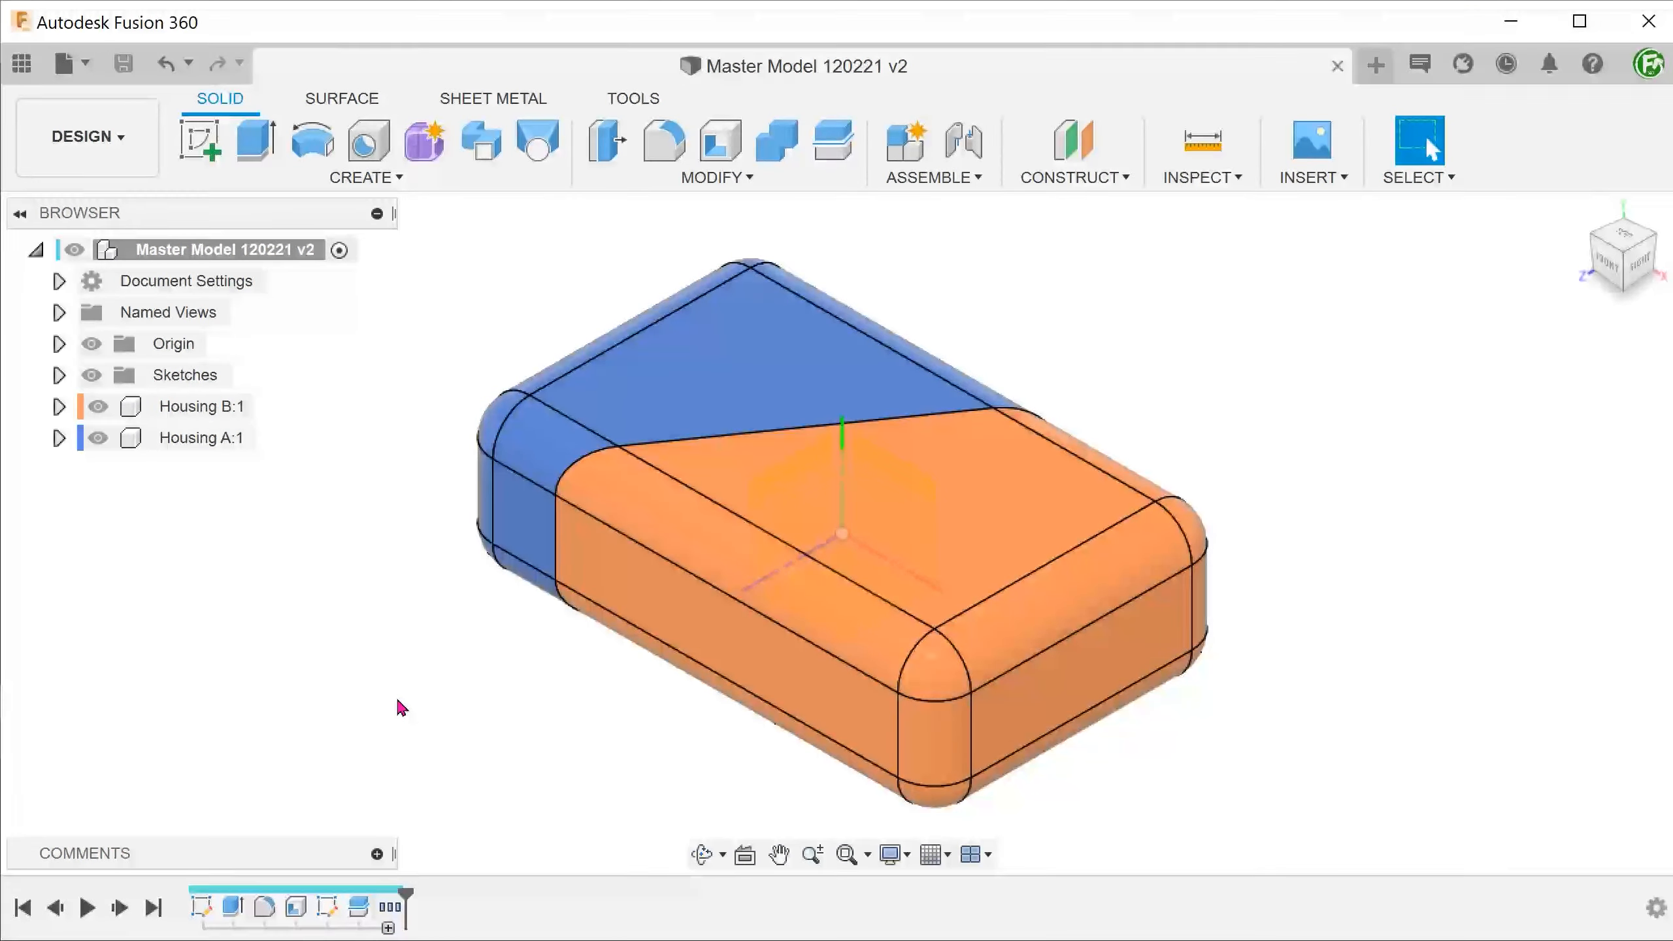
pyautogui.rightClick(200, 405)
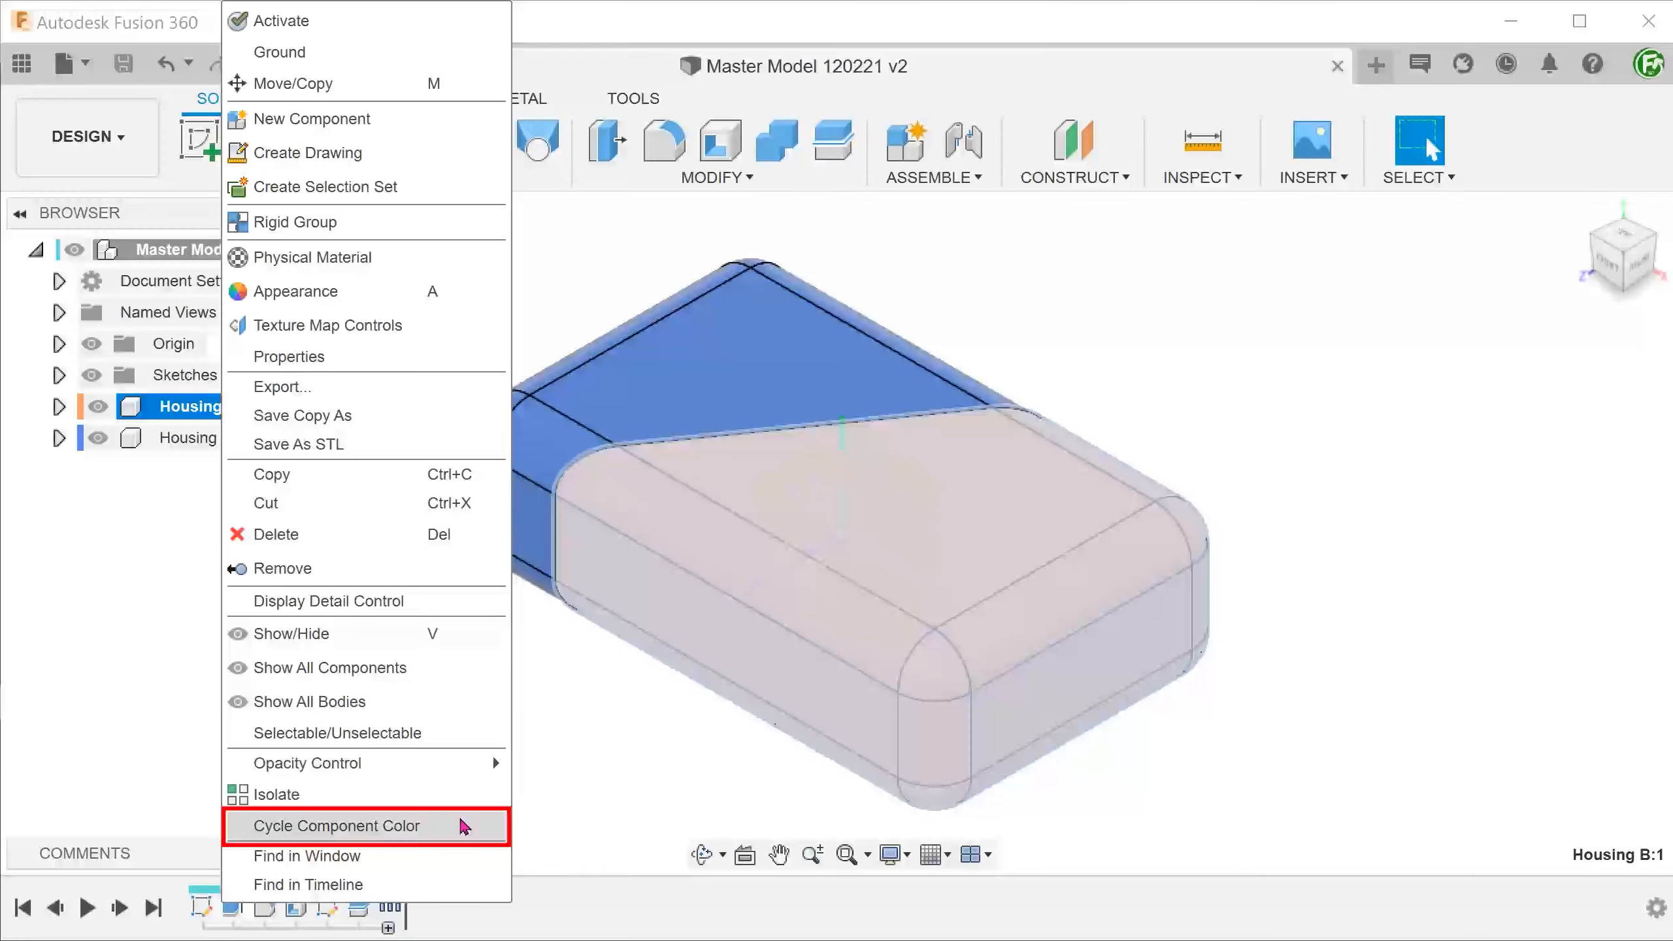
pyautogui.click(337, 825)
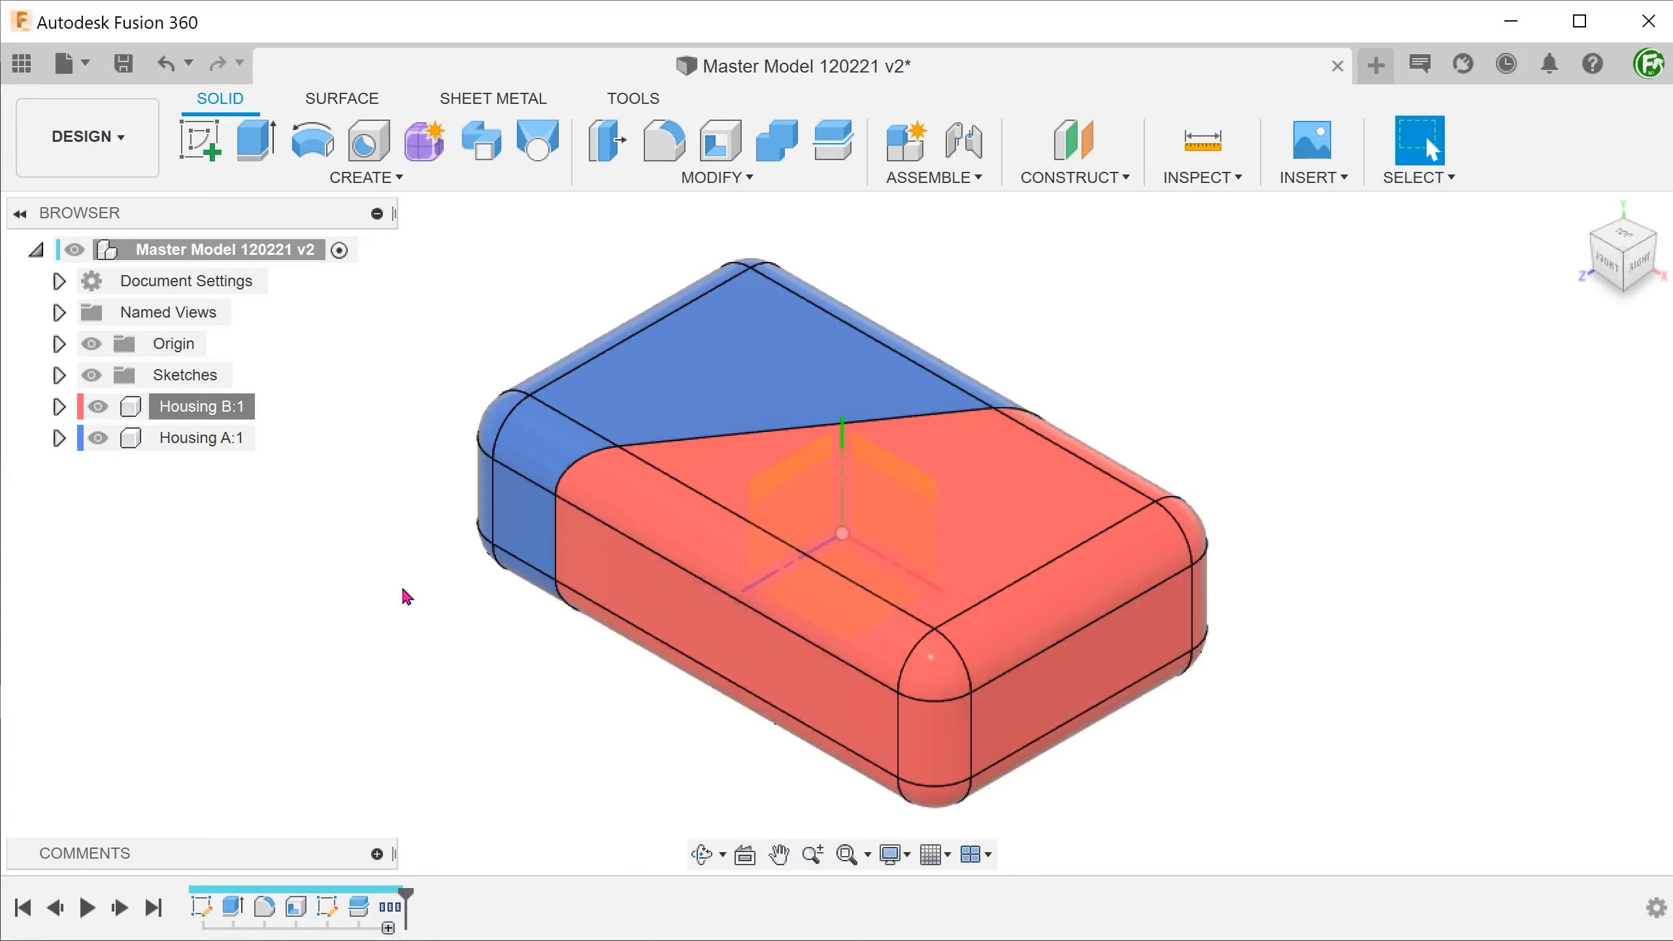
pyautogui.rightClick(221, 249)
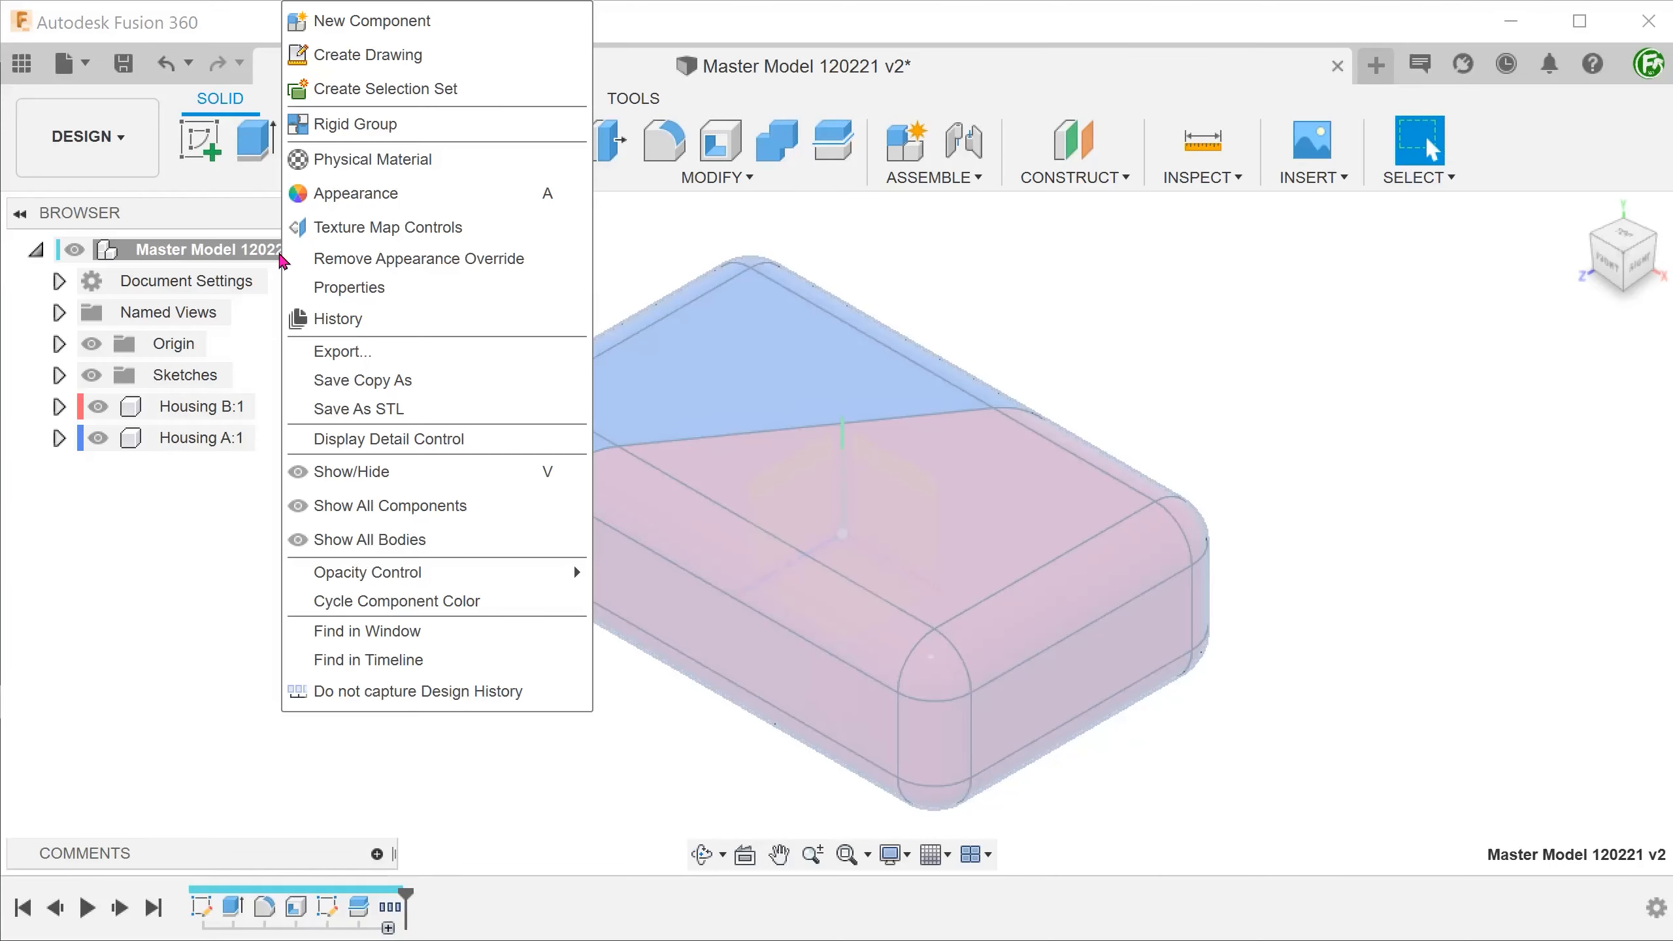
pyautogui.click(497, 610)
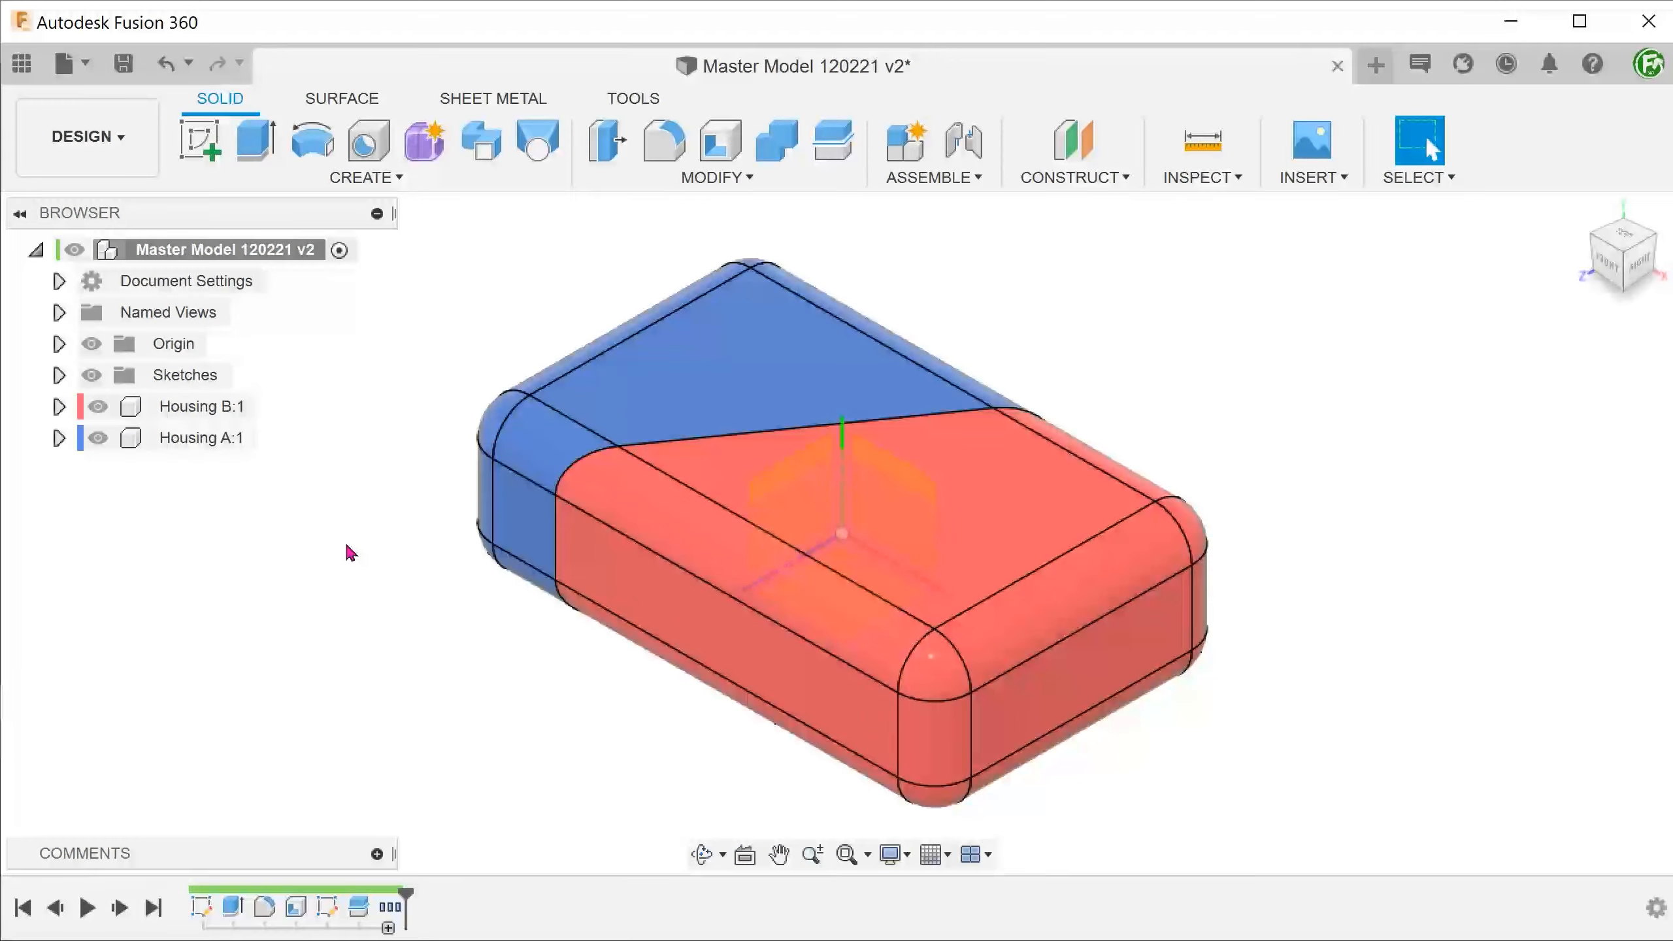
pyautogui.moveTo(340, 251)
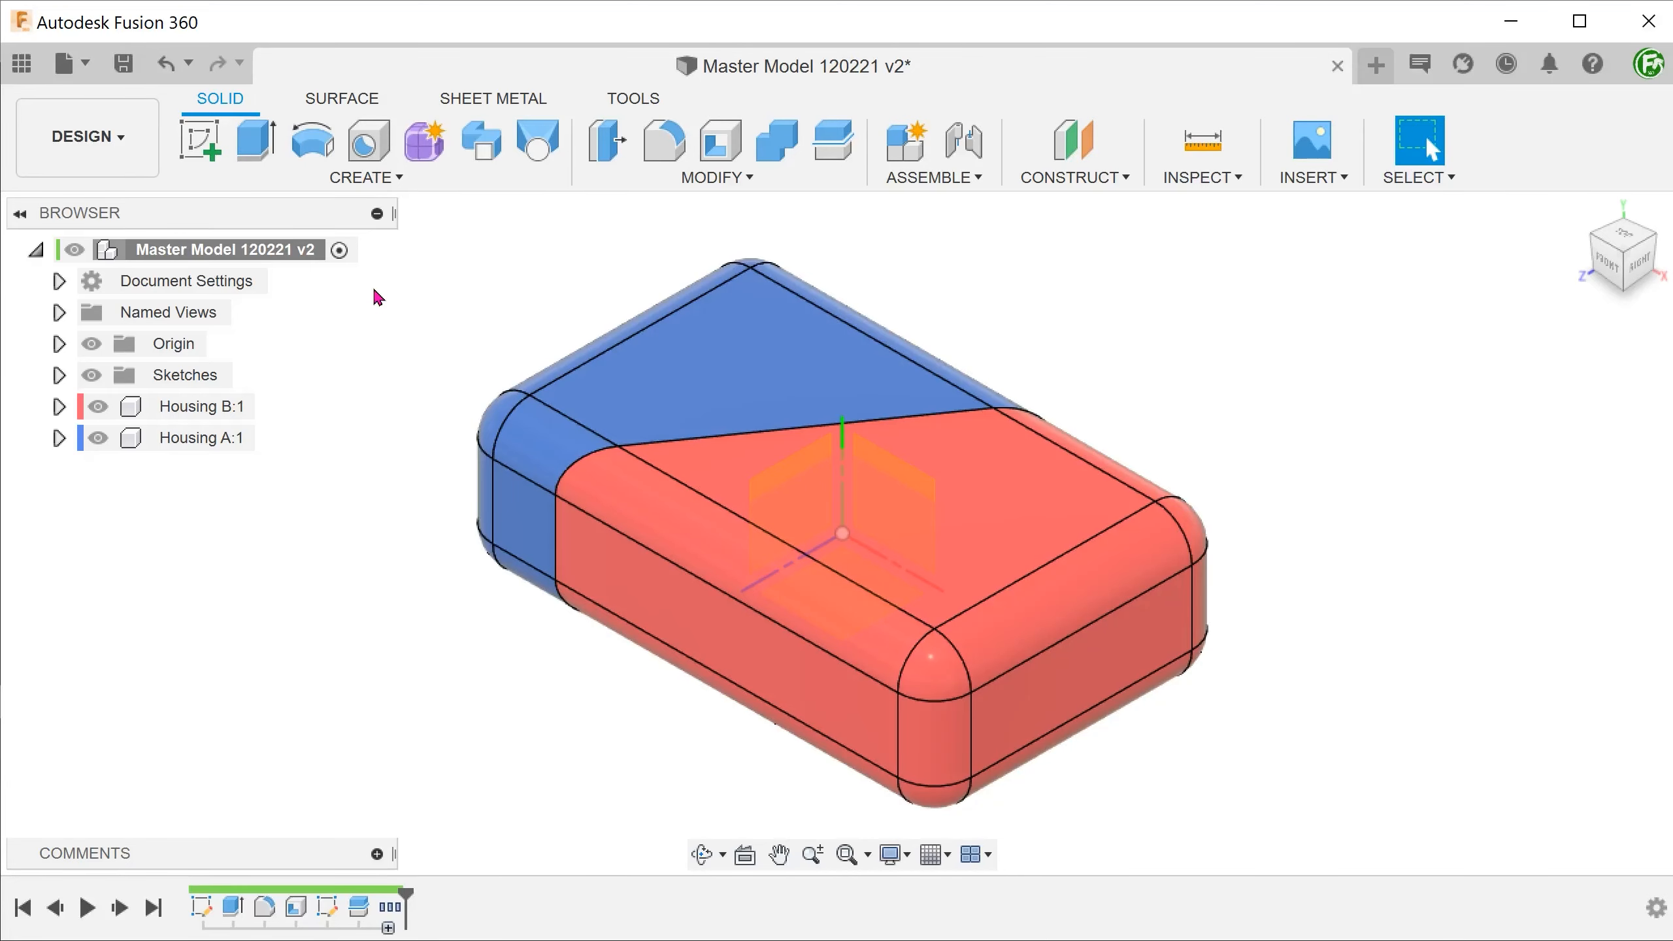
pyautogui.moveTo(316, 387)
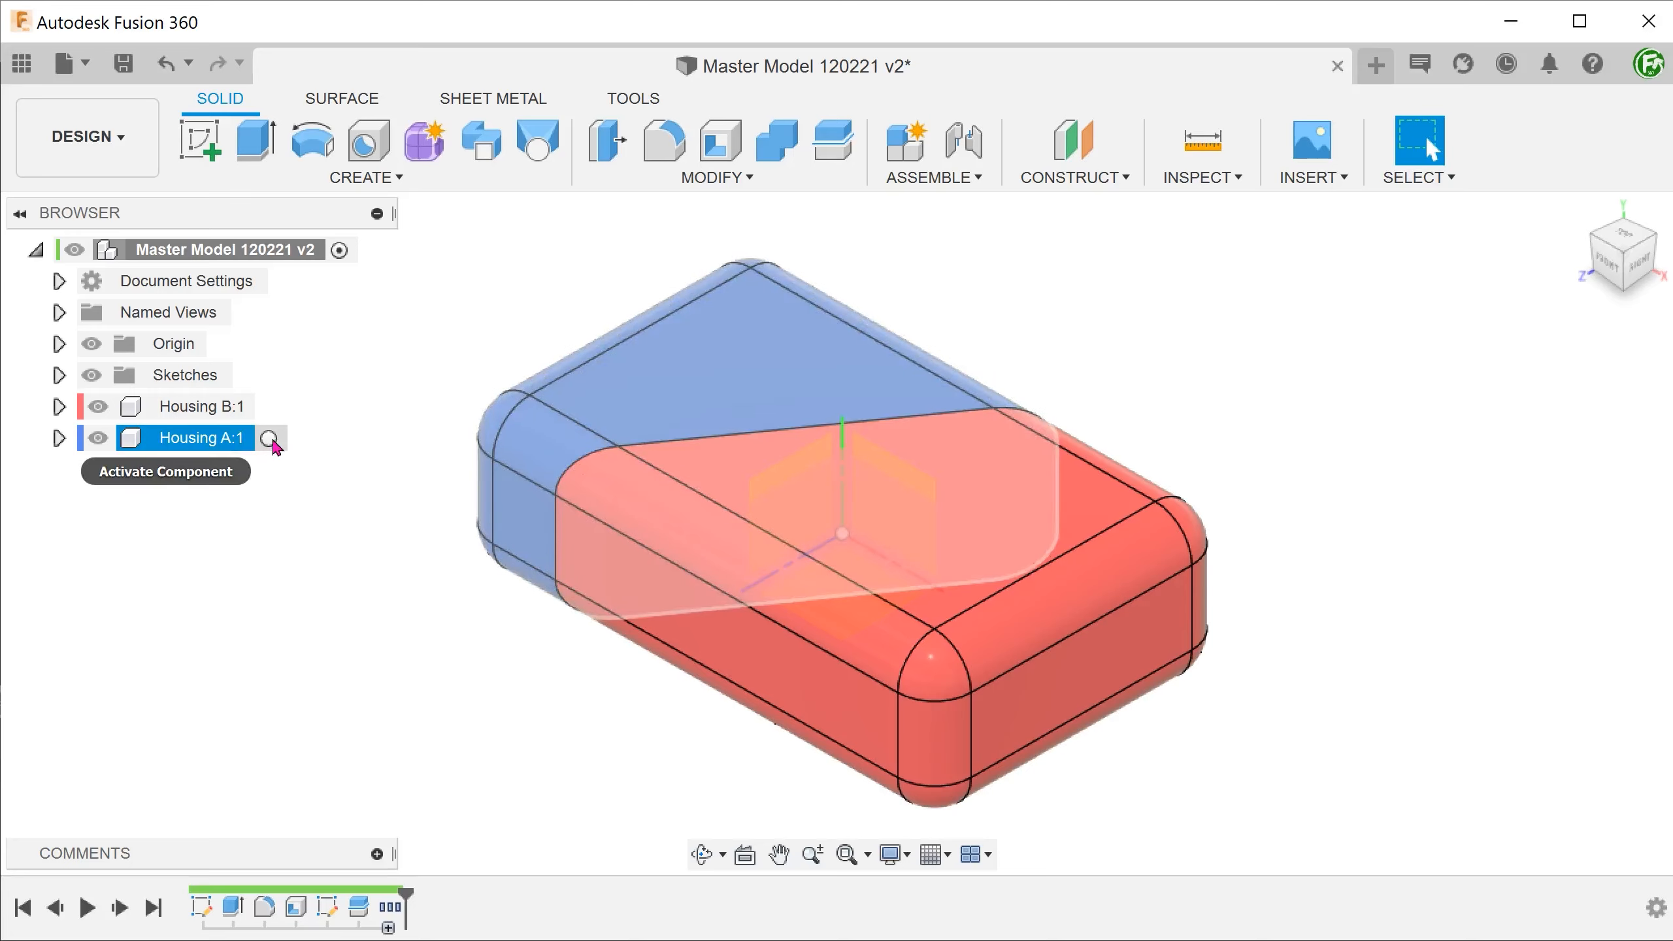
# Activate Housing A and extrude-cut a letter A text sketch into its top face
pyautogui.click(272, 438)
pyautogui.write('A')
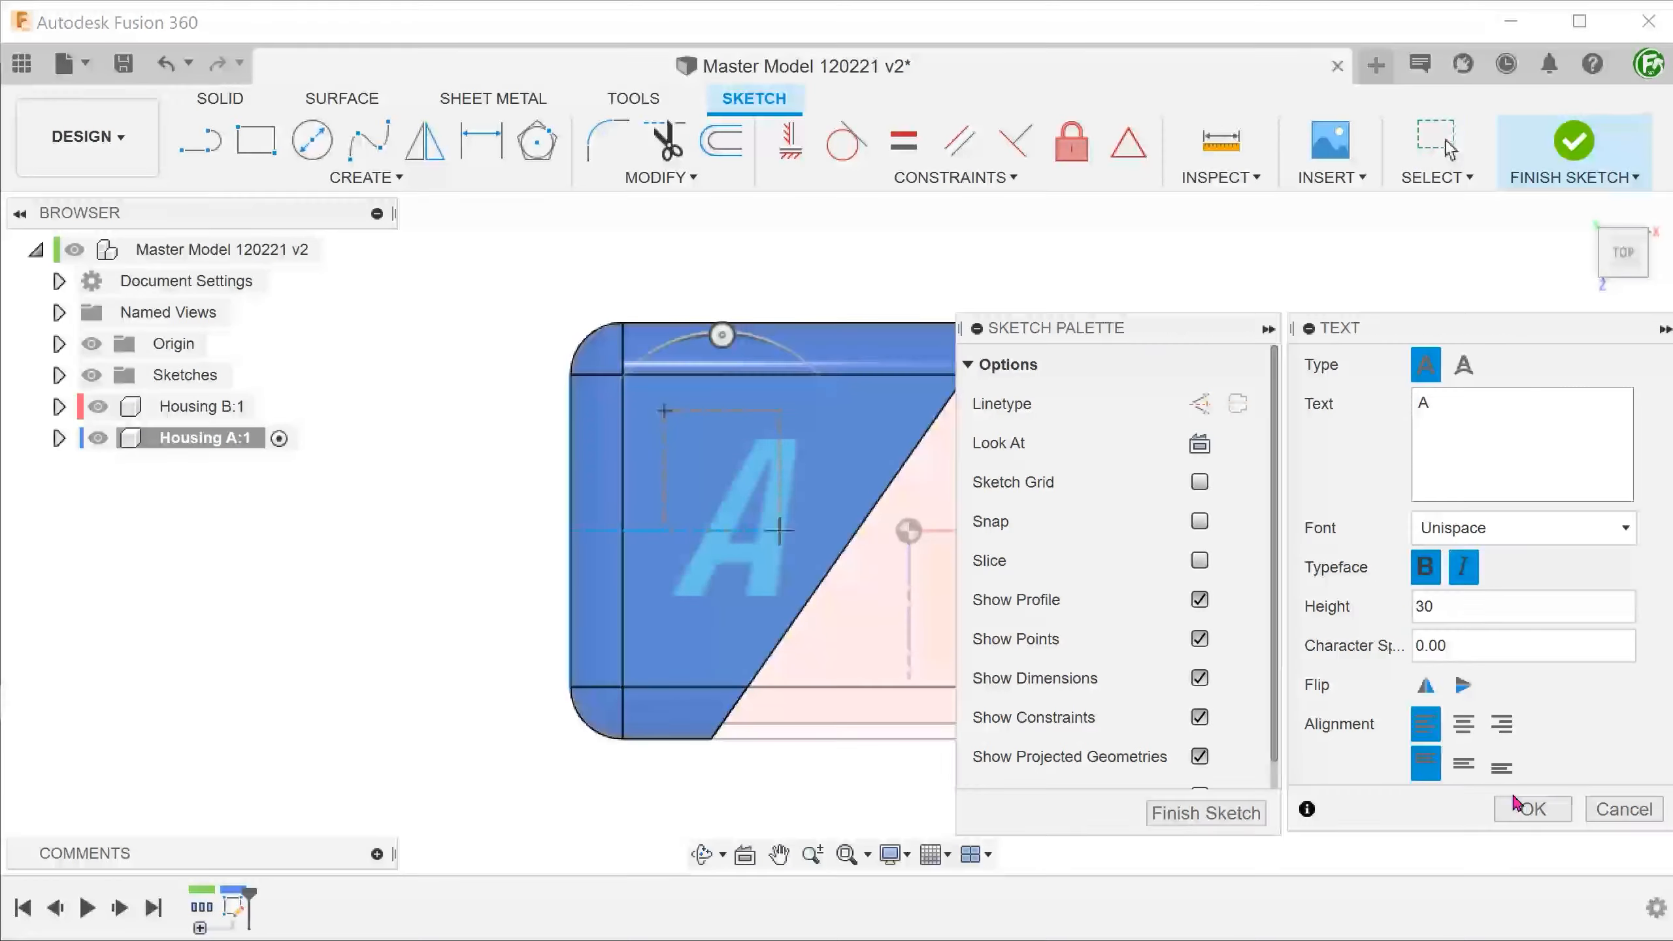
pyautogui.click(1531, 809)
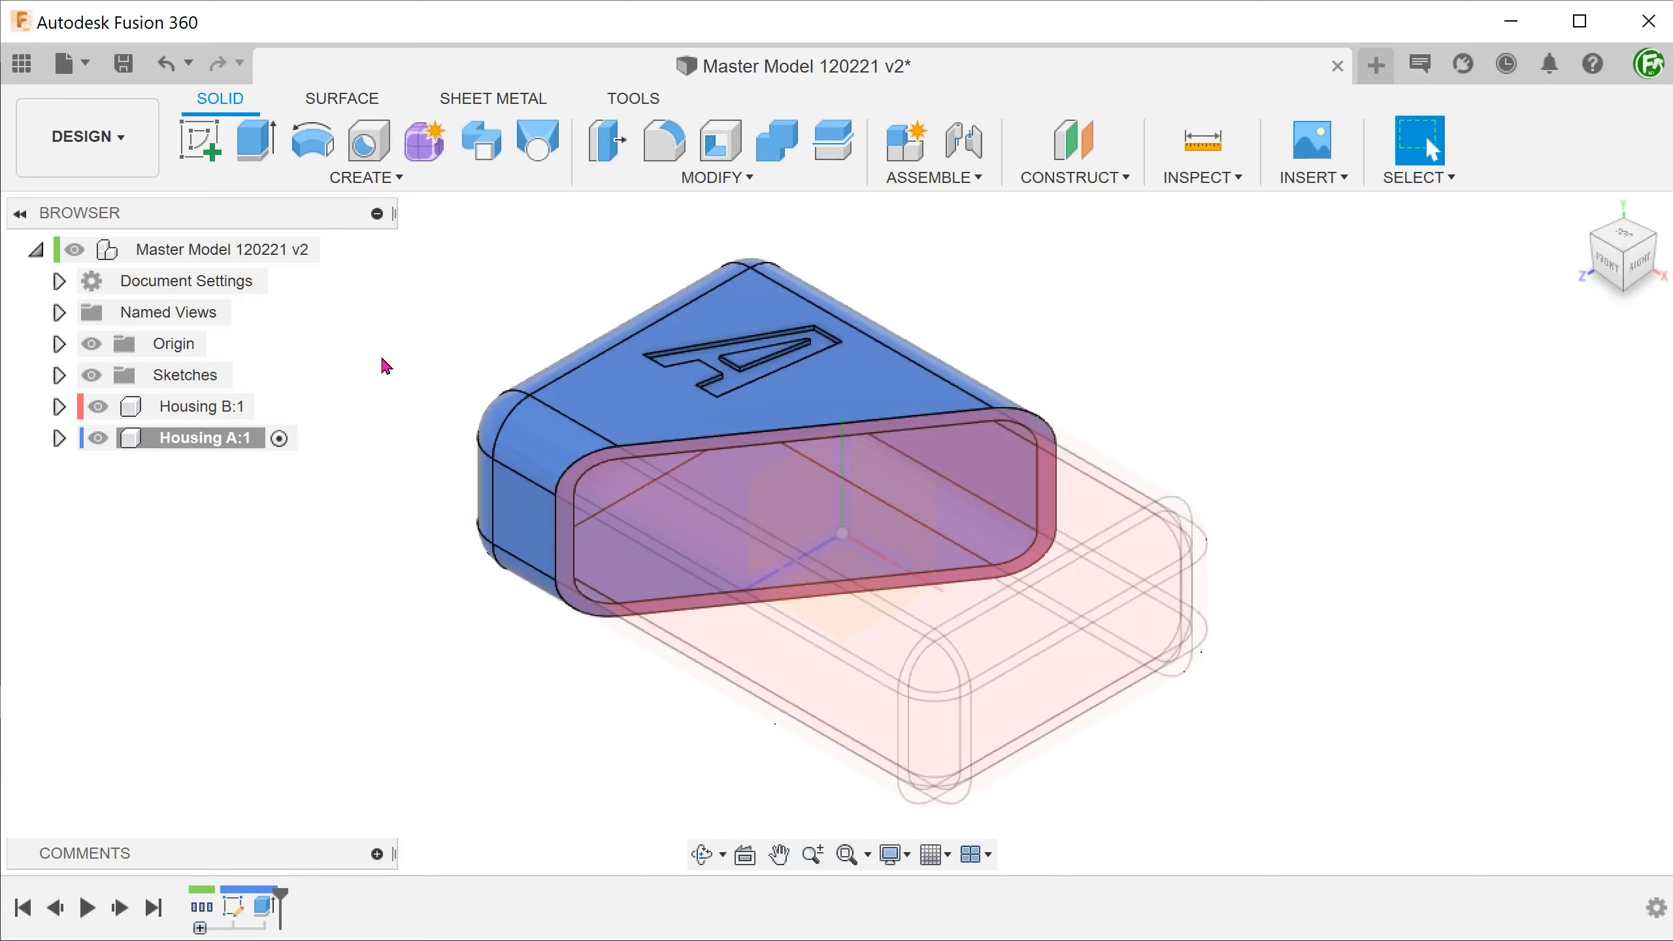
pyautogui.click(252, 909)
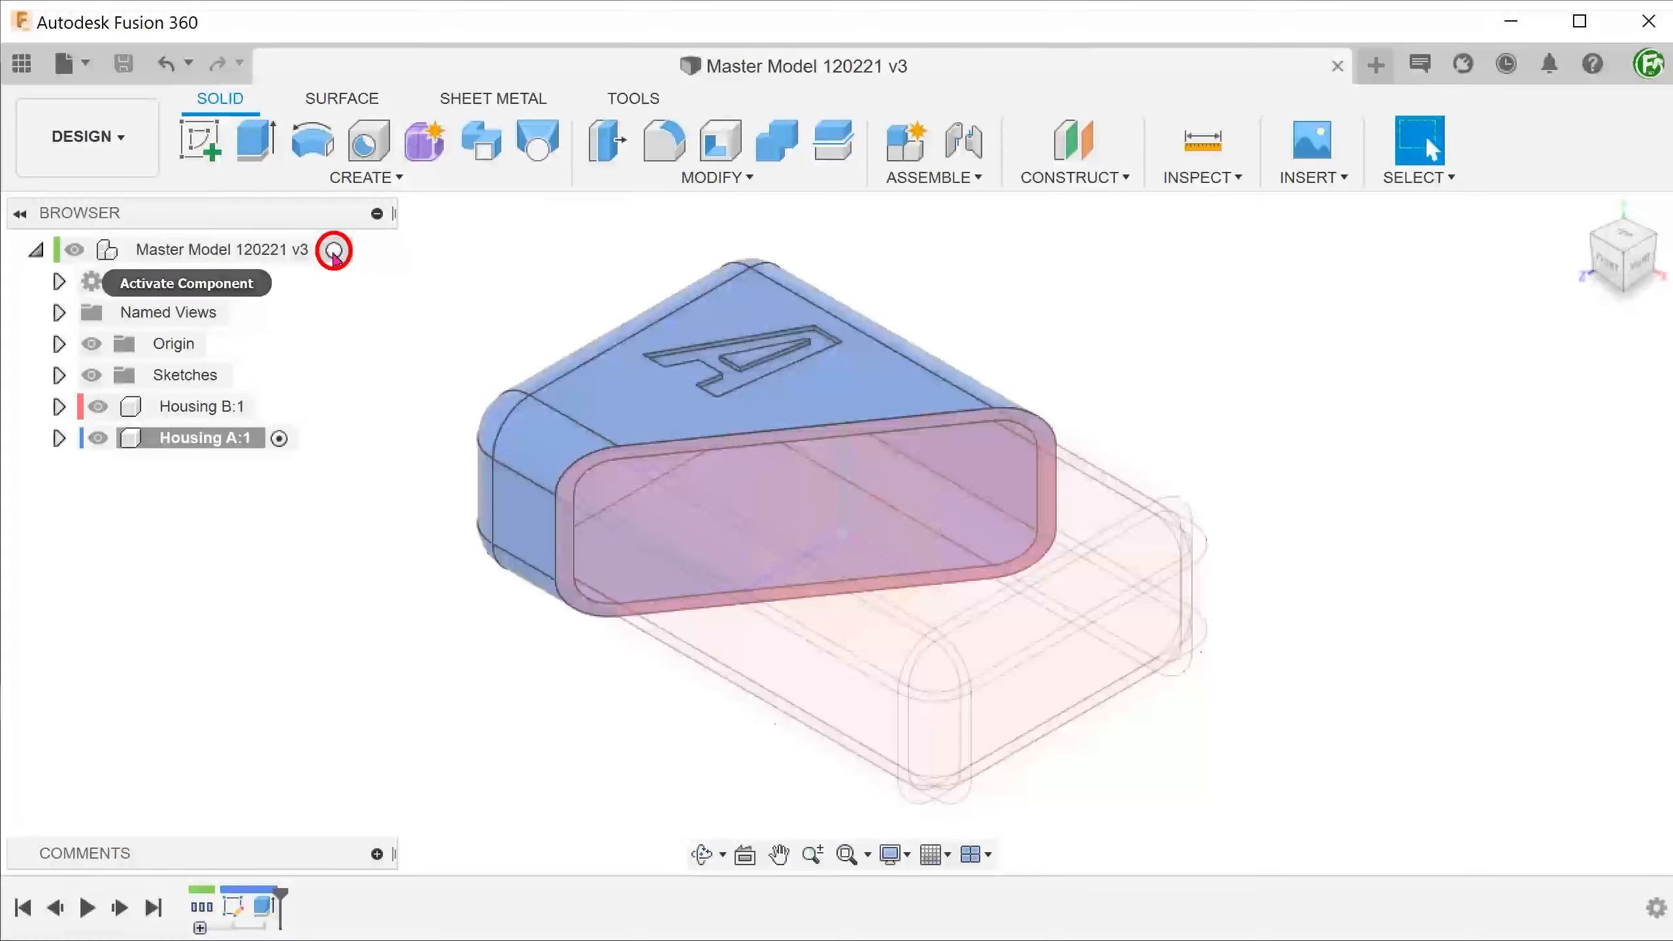
# Activate the top-level Master Model so both housings show together
pyautogui.click(333, 250)
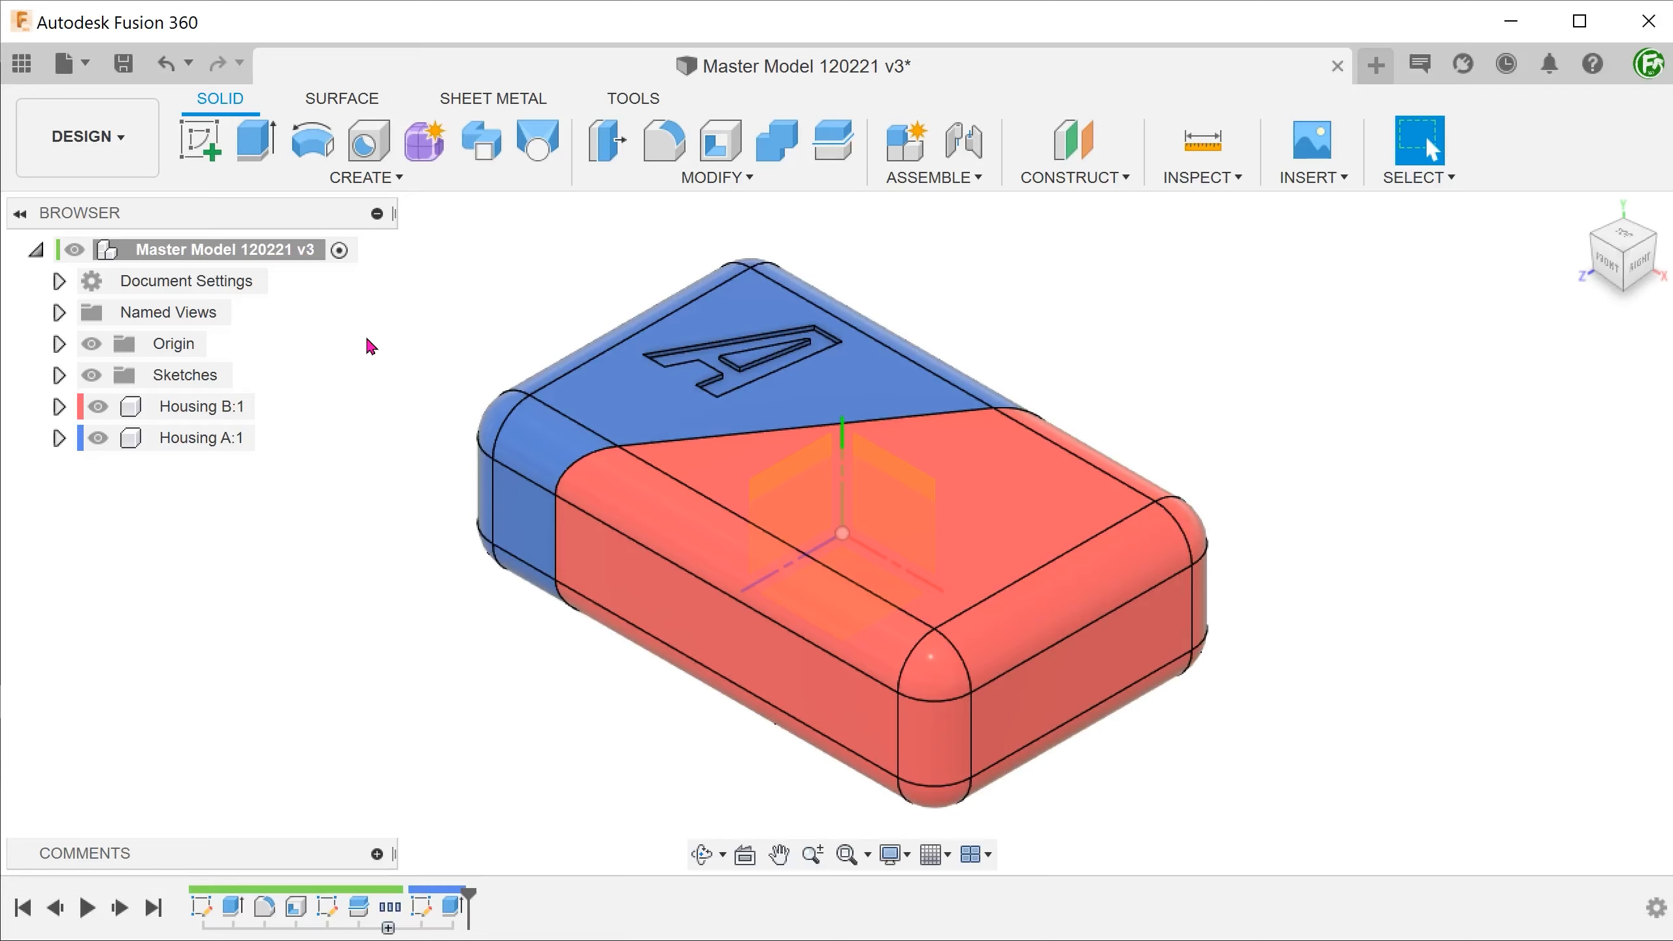
# Create a sketch on Housing B's red top face with the letter B text and finish it
pyautogui.rightClick(843, 459)
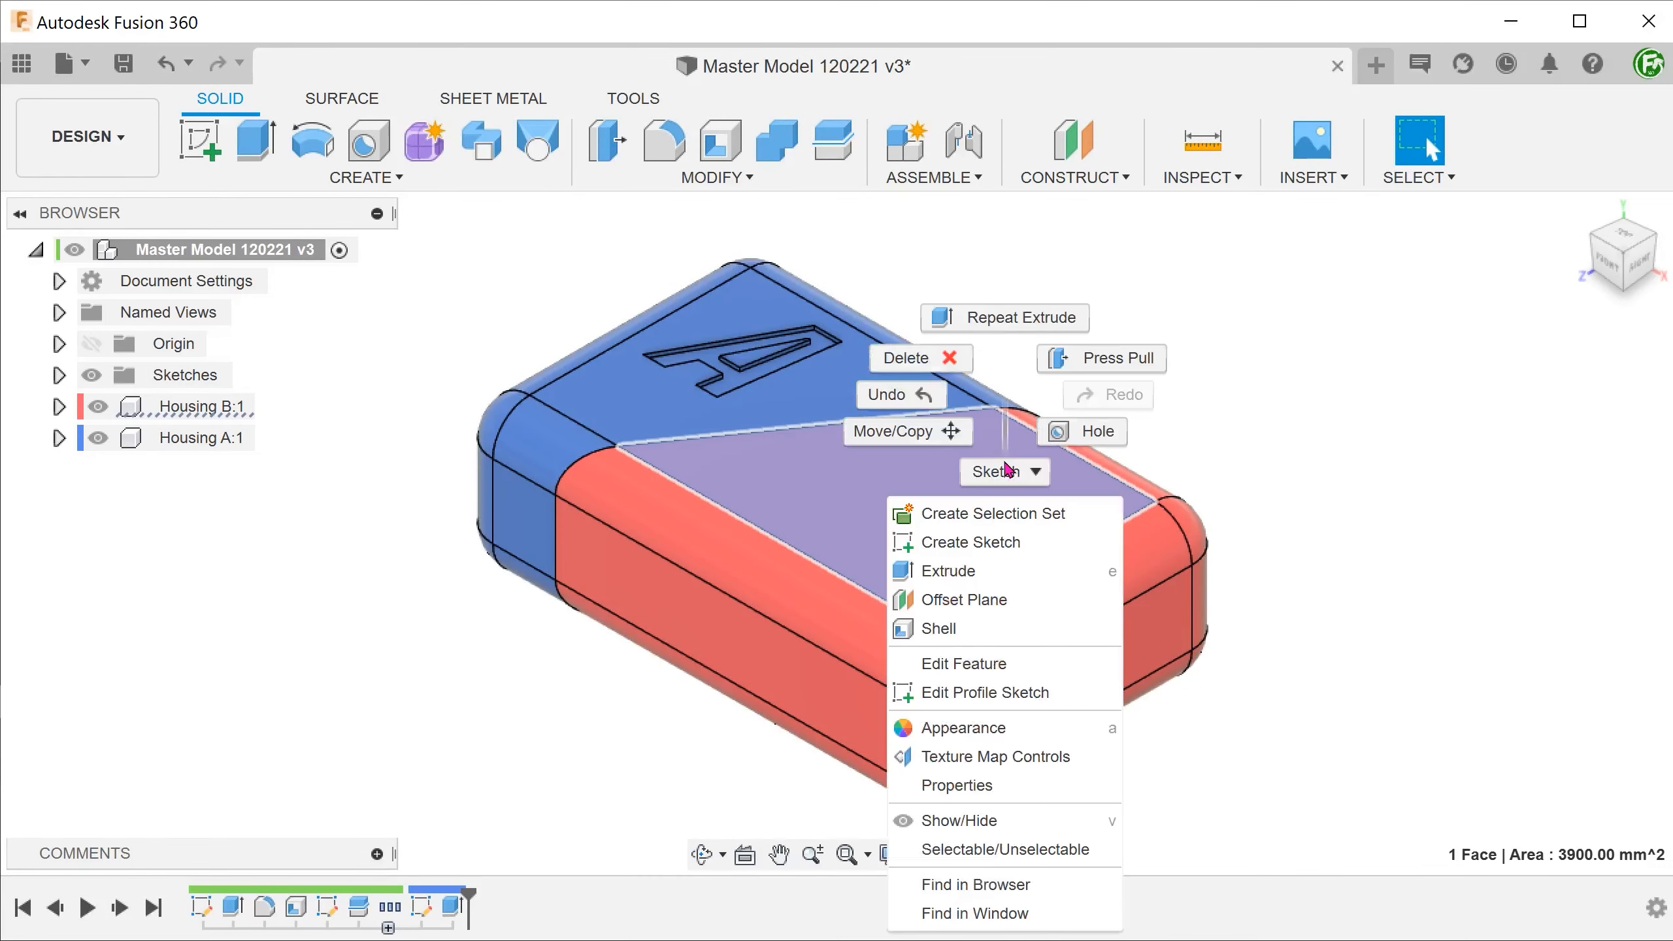
pyautogui.click(984, 692)
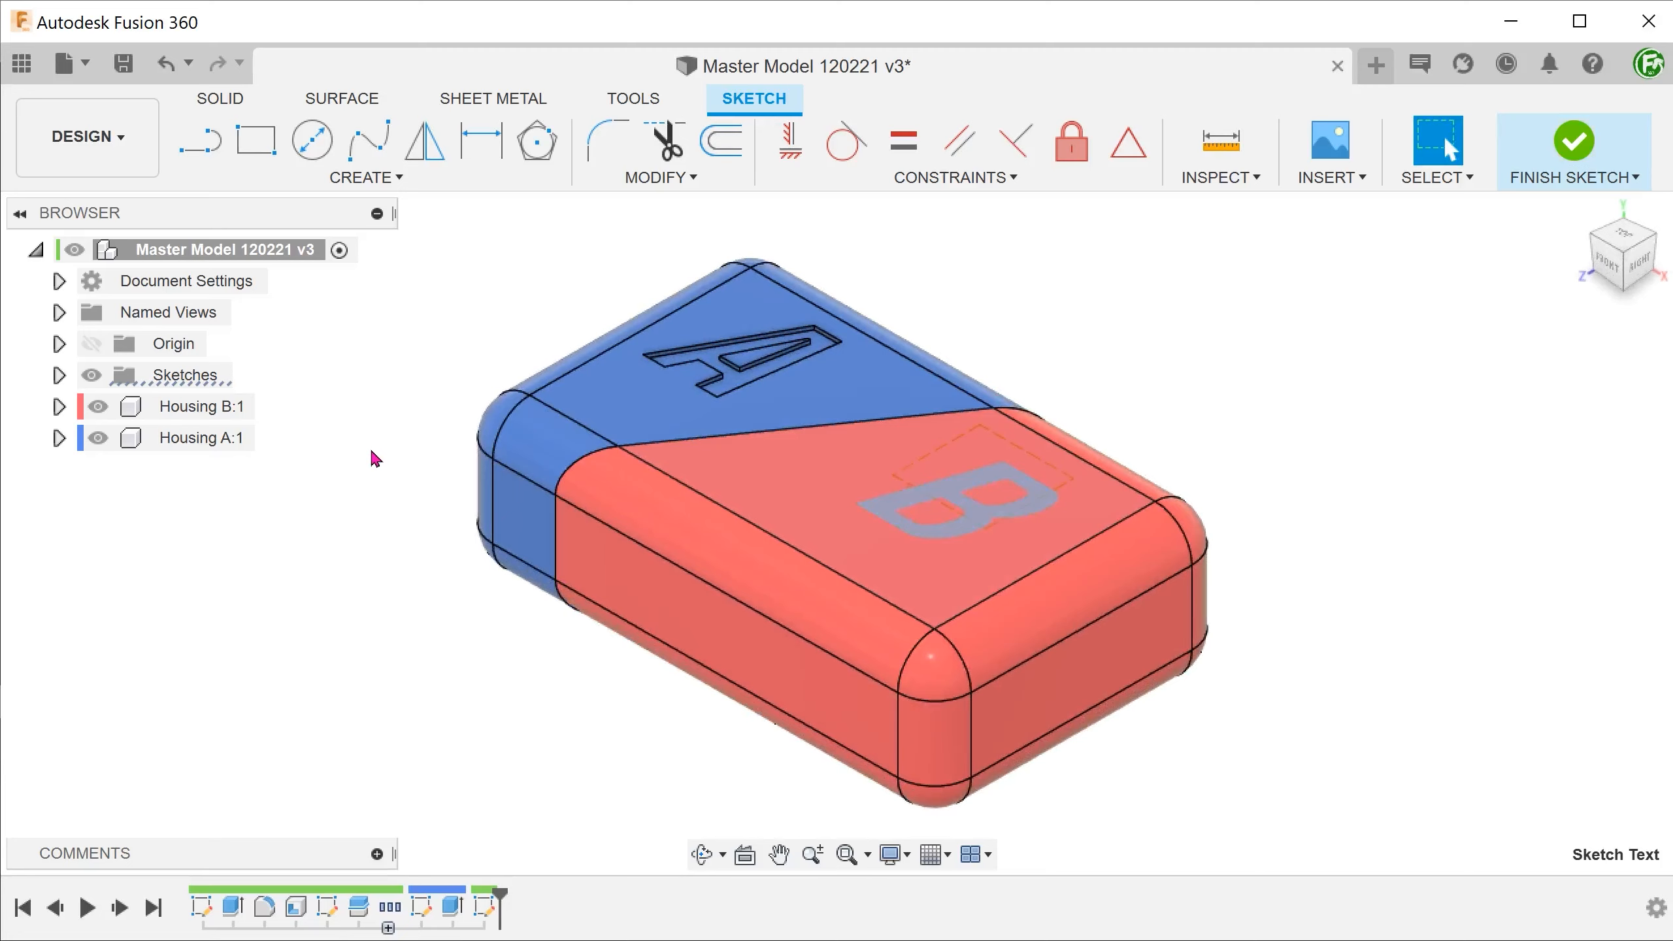
pyautogui.click(1573, 149)
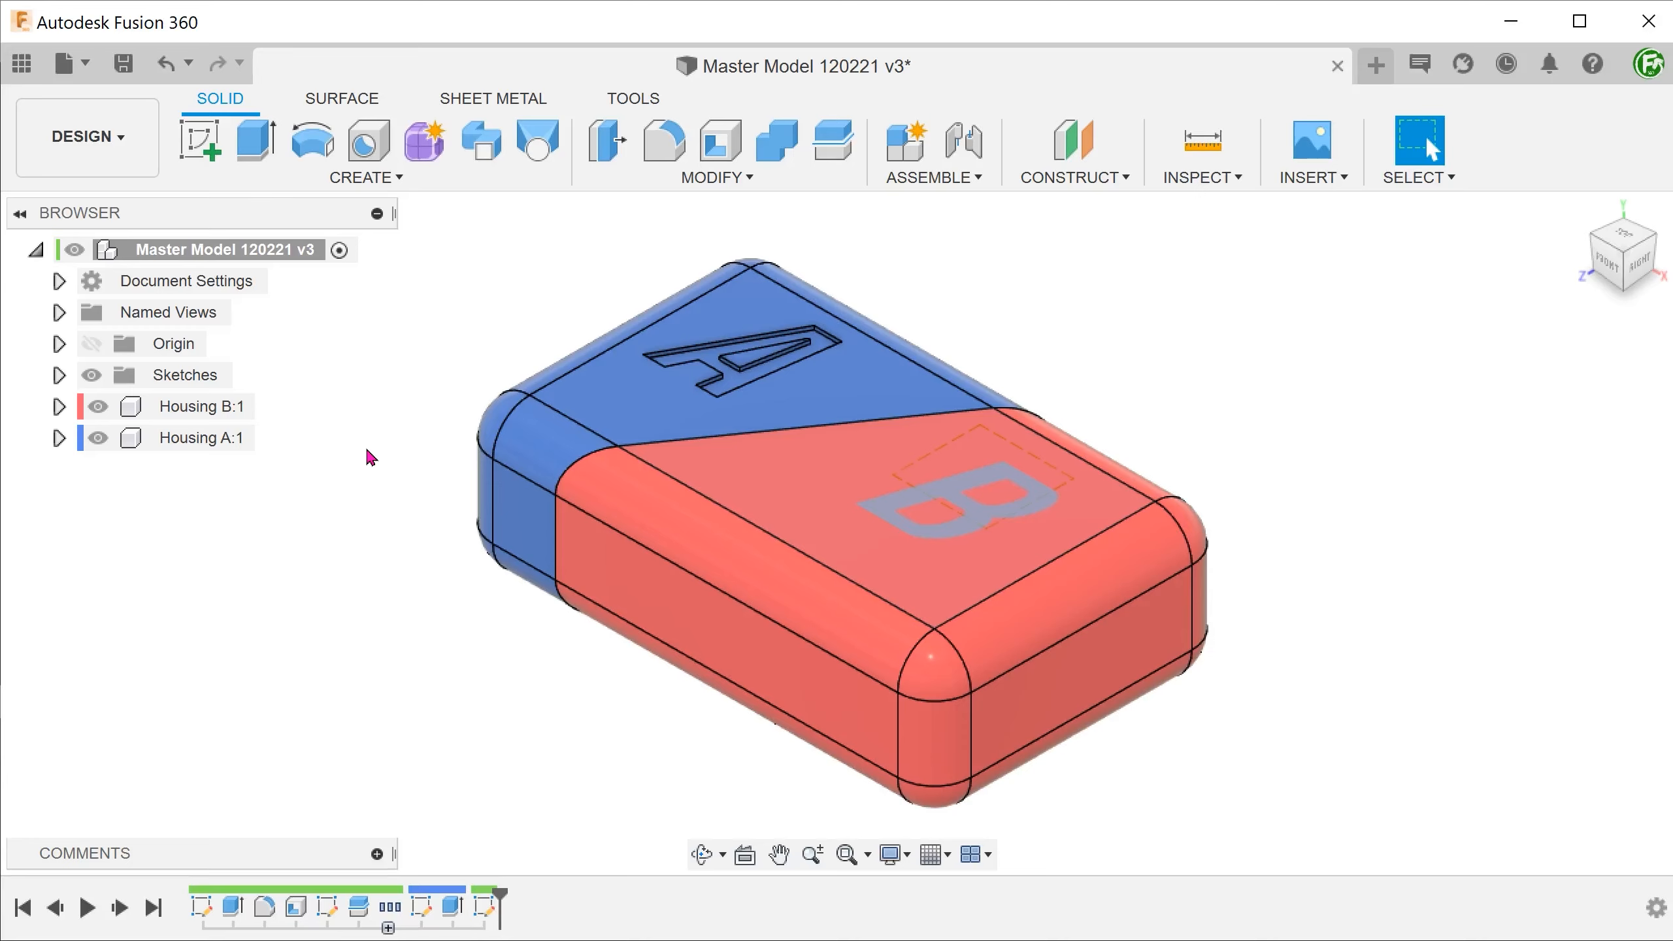
pyautogui.click(60, 375)
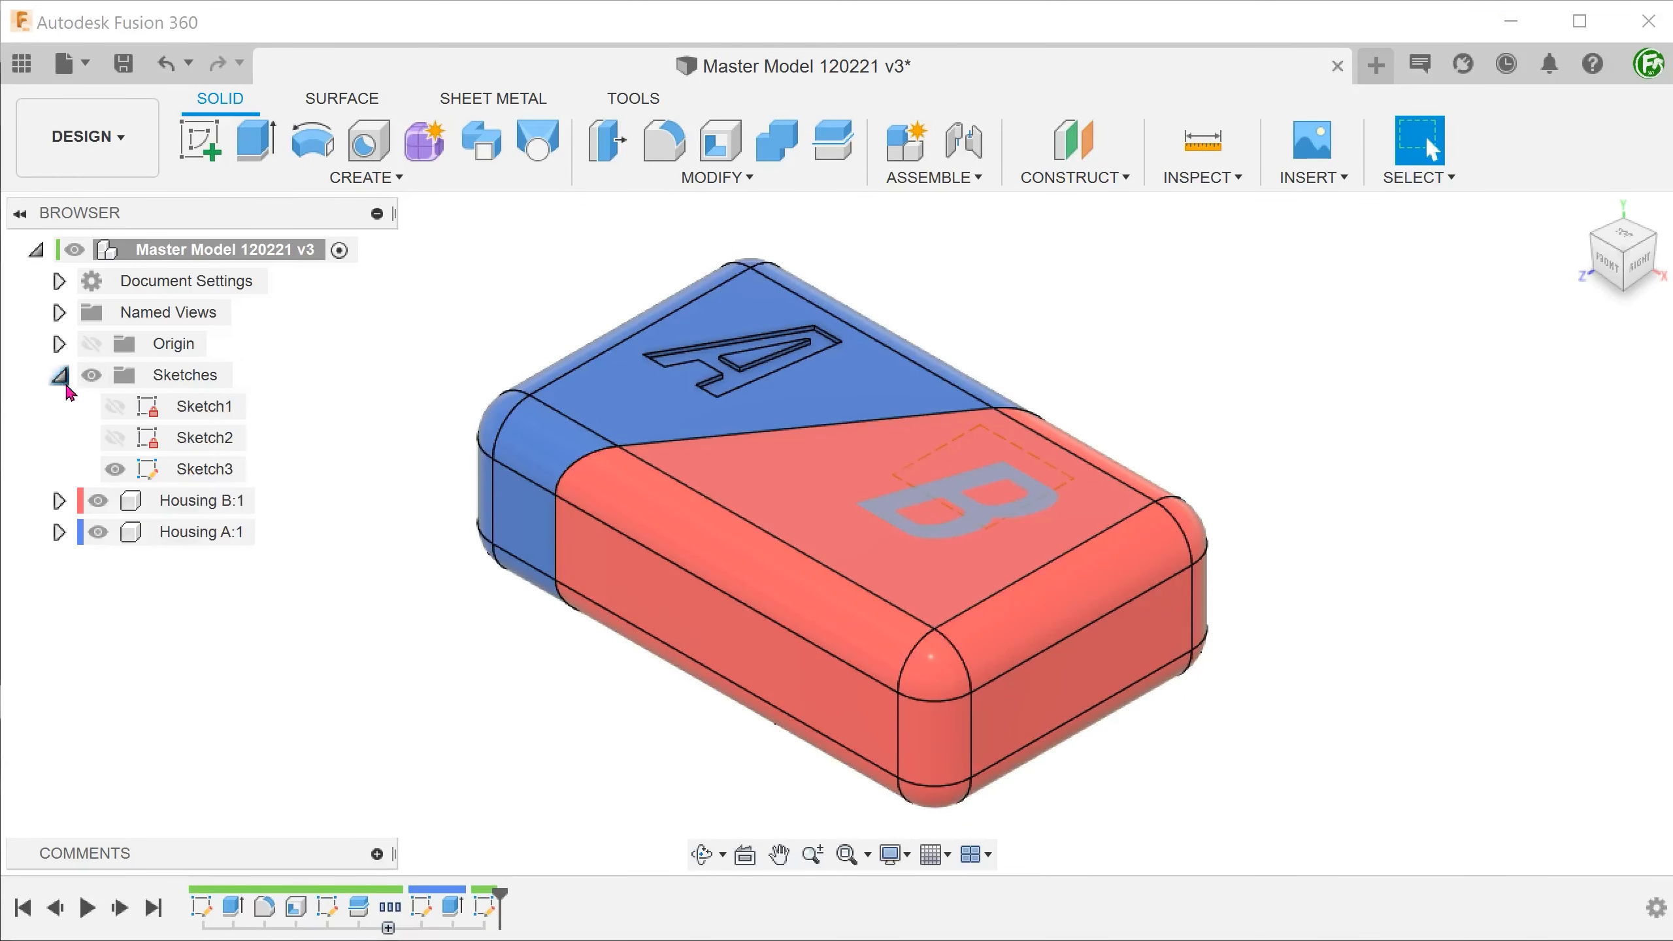
pyautogui.click(208, 468)
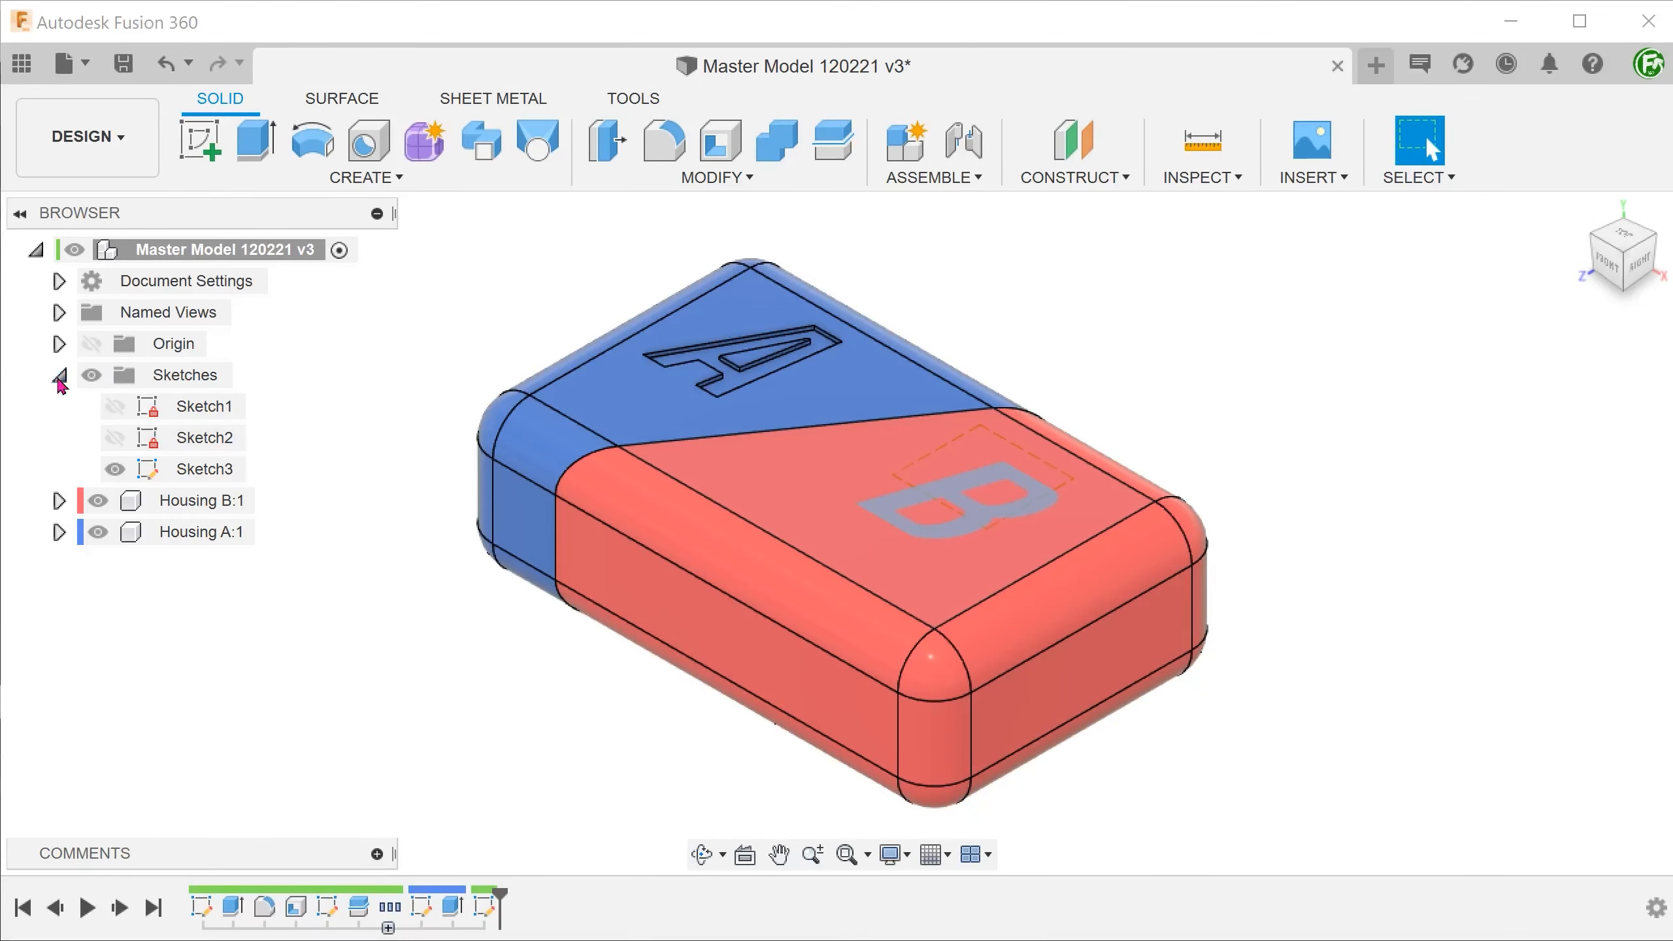
pyautogui.click(254, 139)
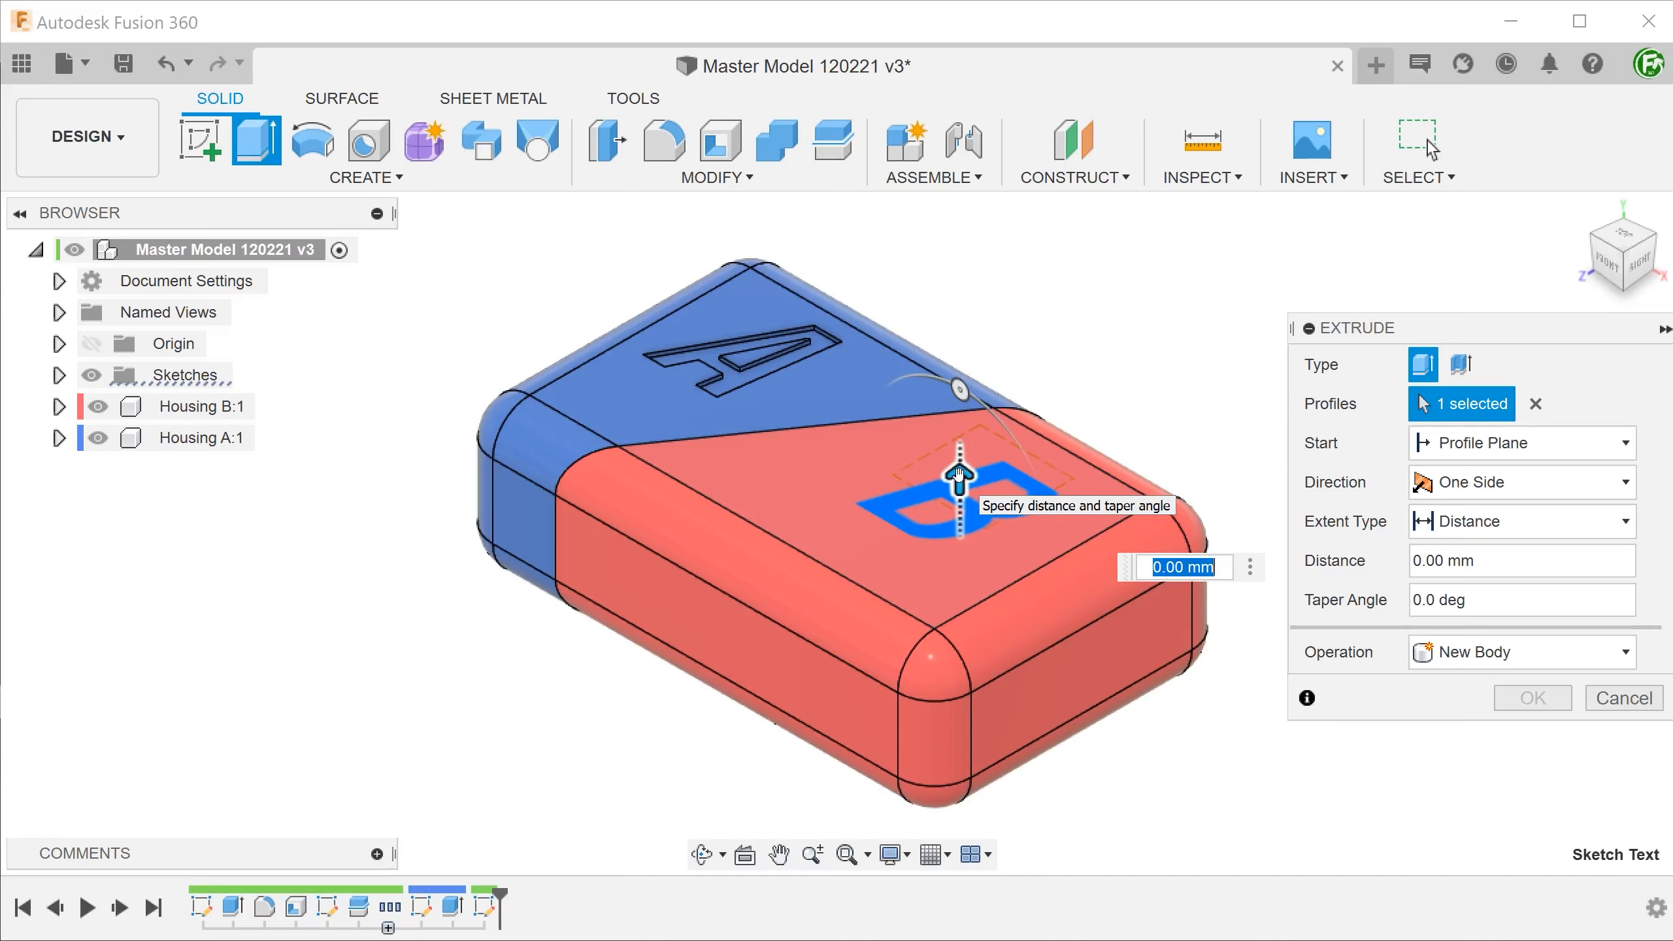
# Extrude-cut the B profile -1 mm into Housing B to engrave the letter
pyautogui.click(197, 406)
pyautogui.write('-10')
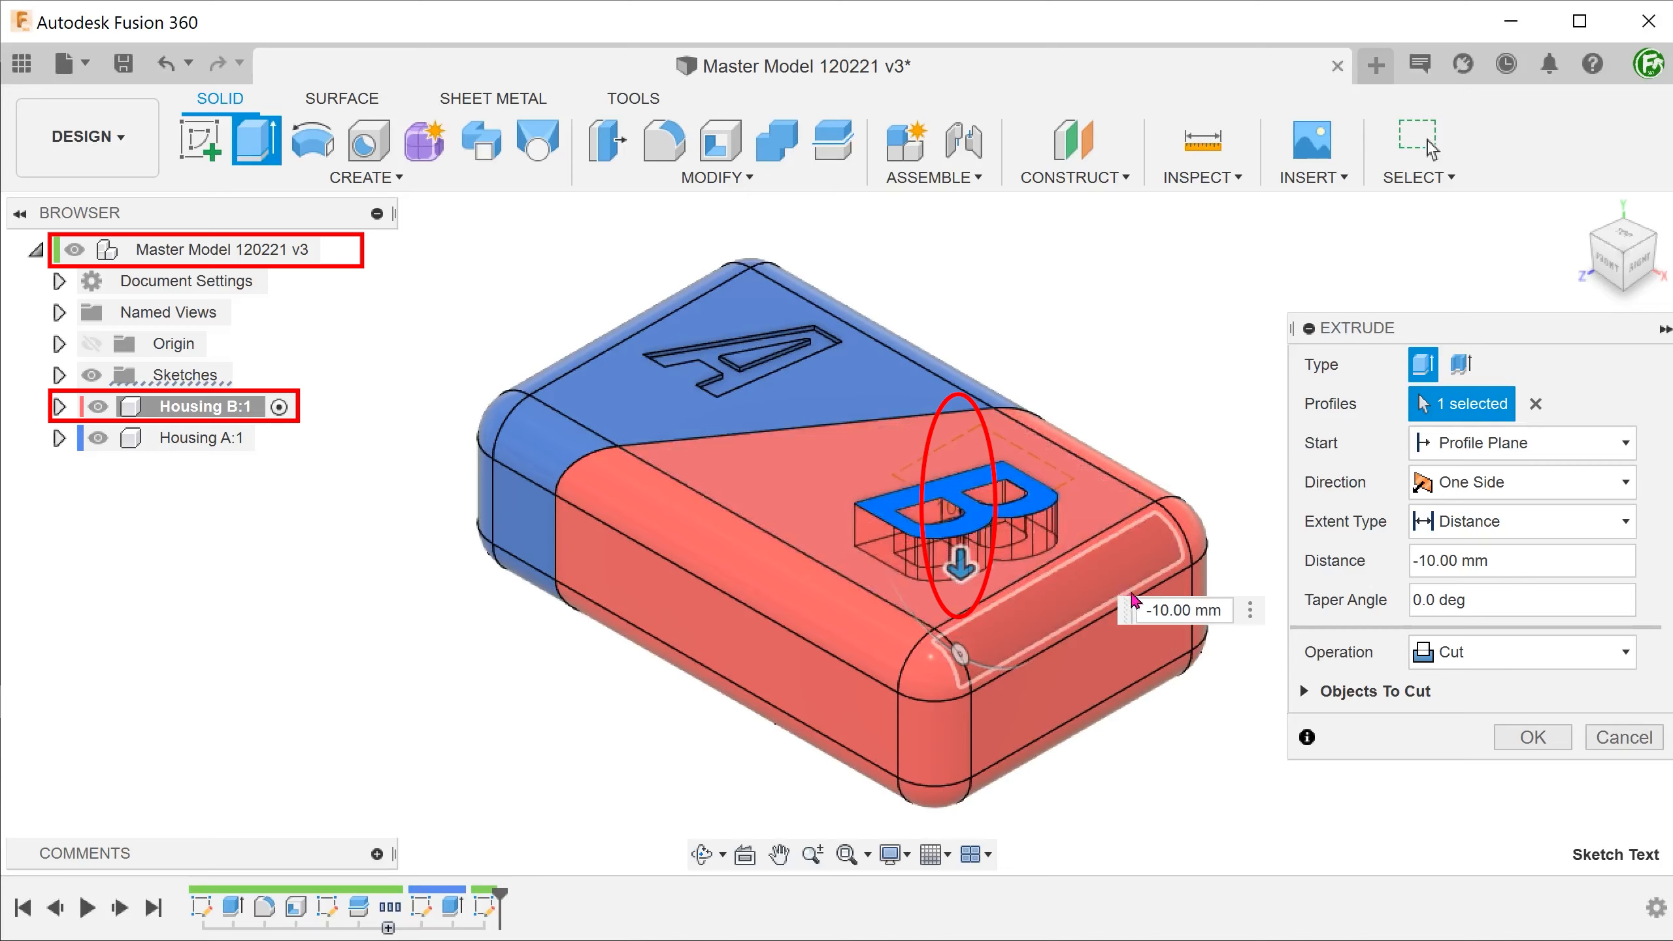
pyautogui.click(1180, 610)
pyautogui.write('-1')
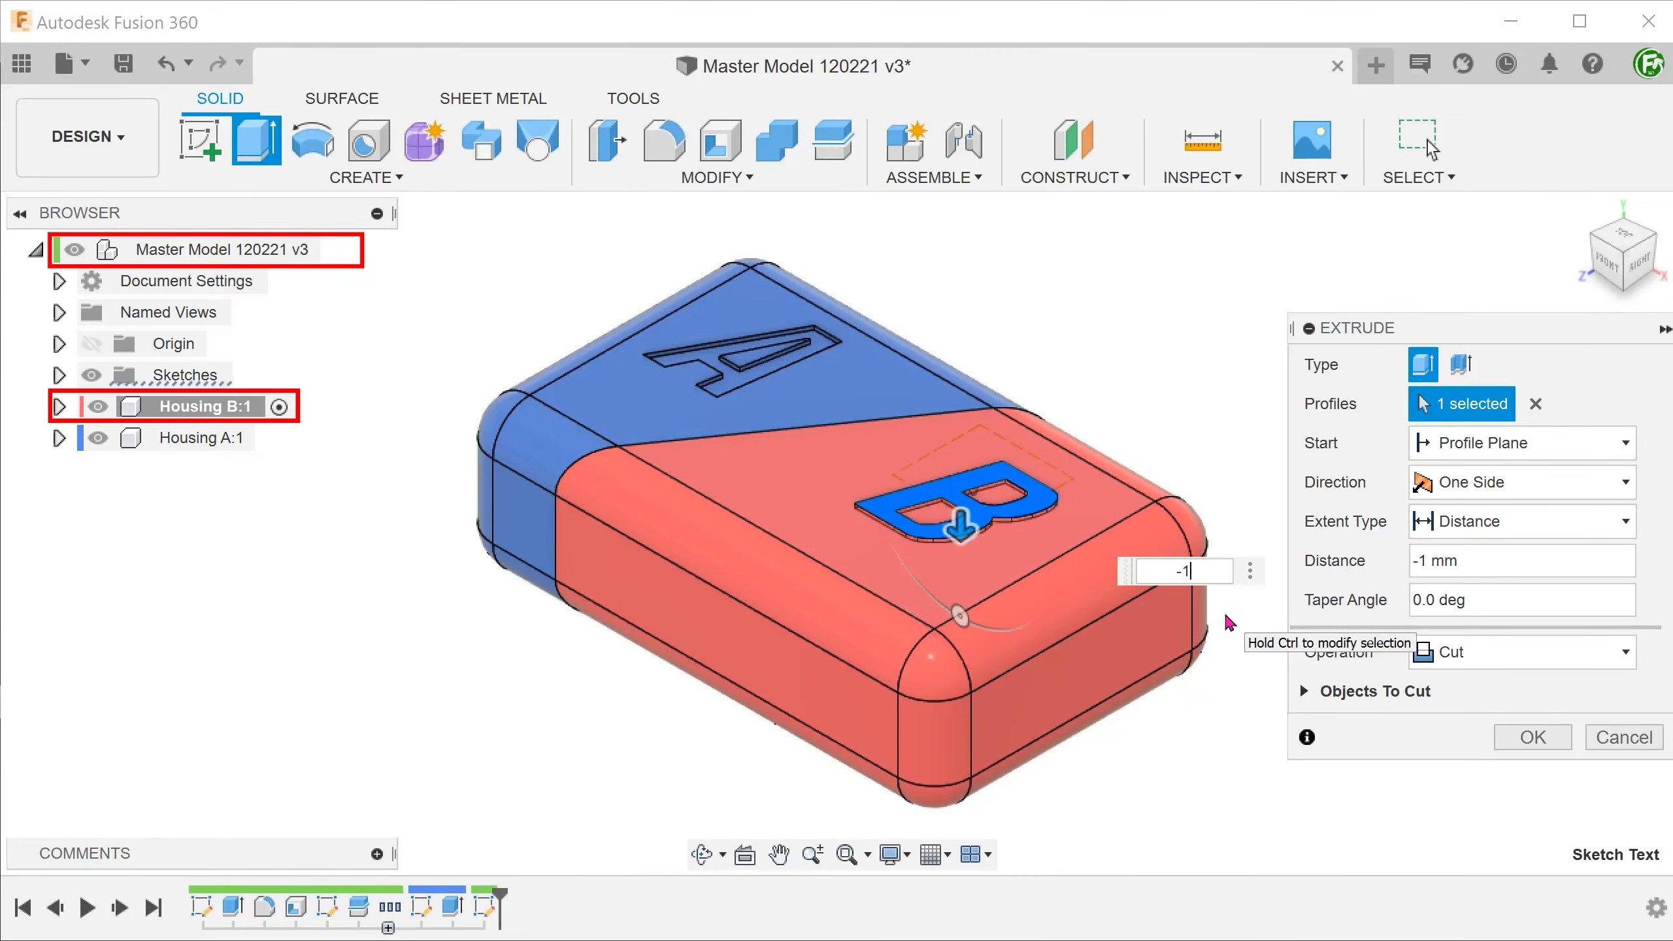
pyautogui.click(1533, 737)
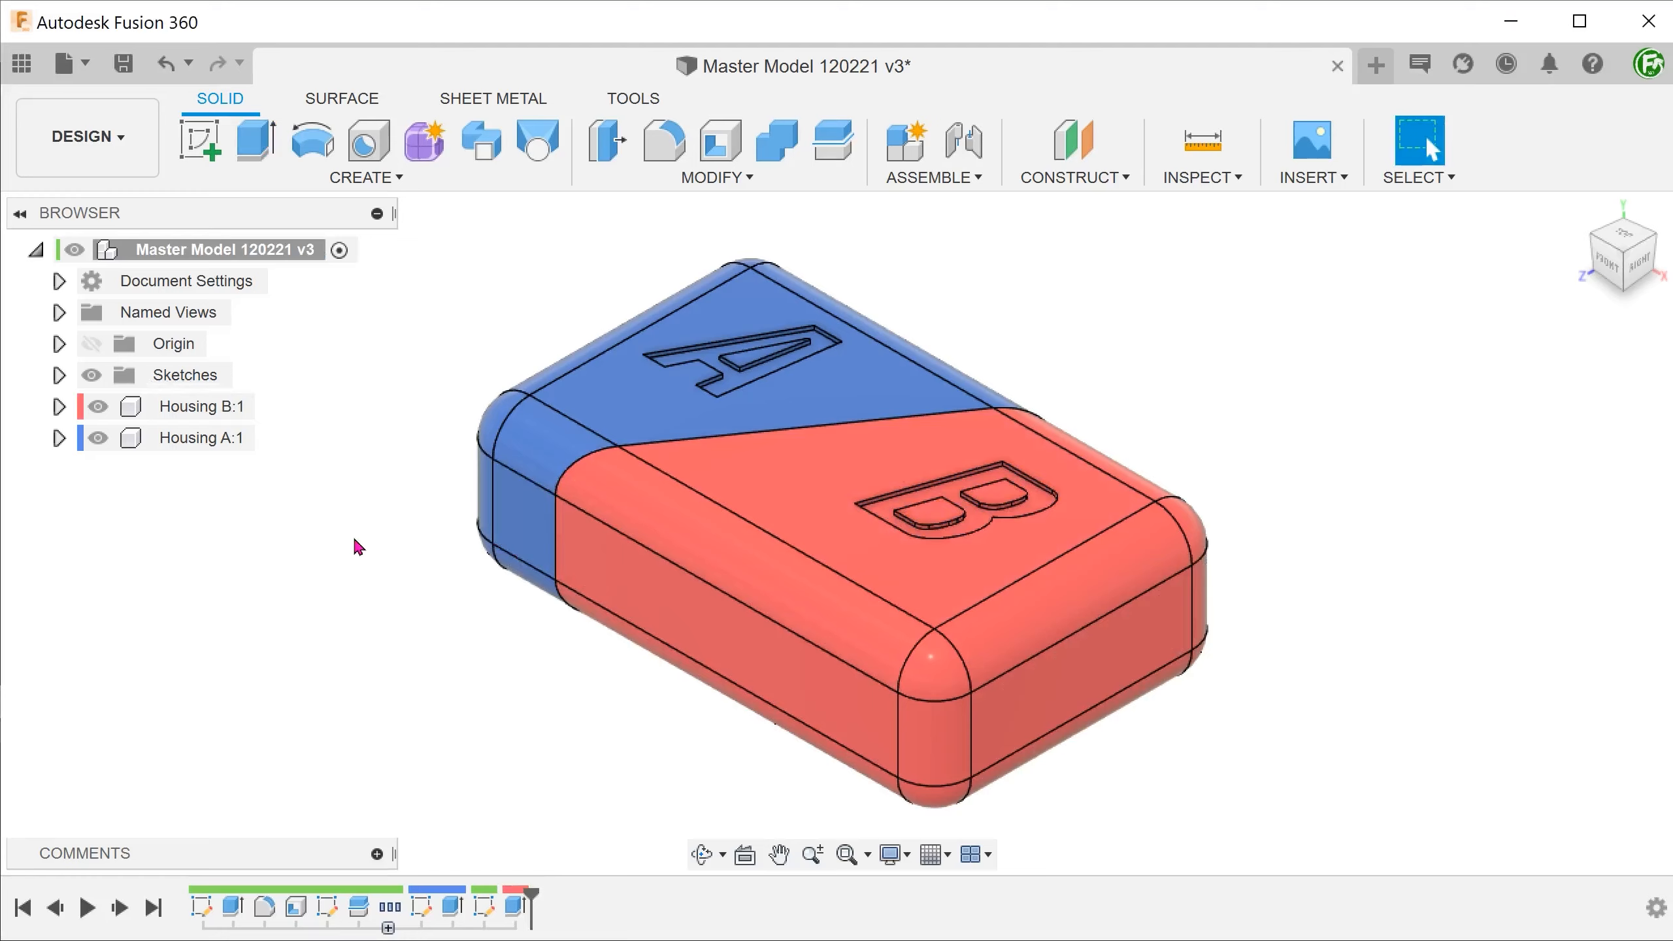
pyautogui.click(520, 909)
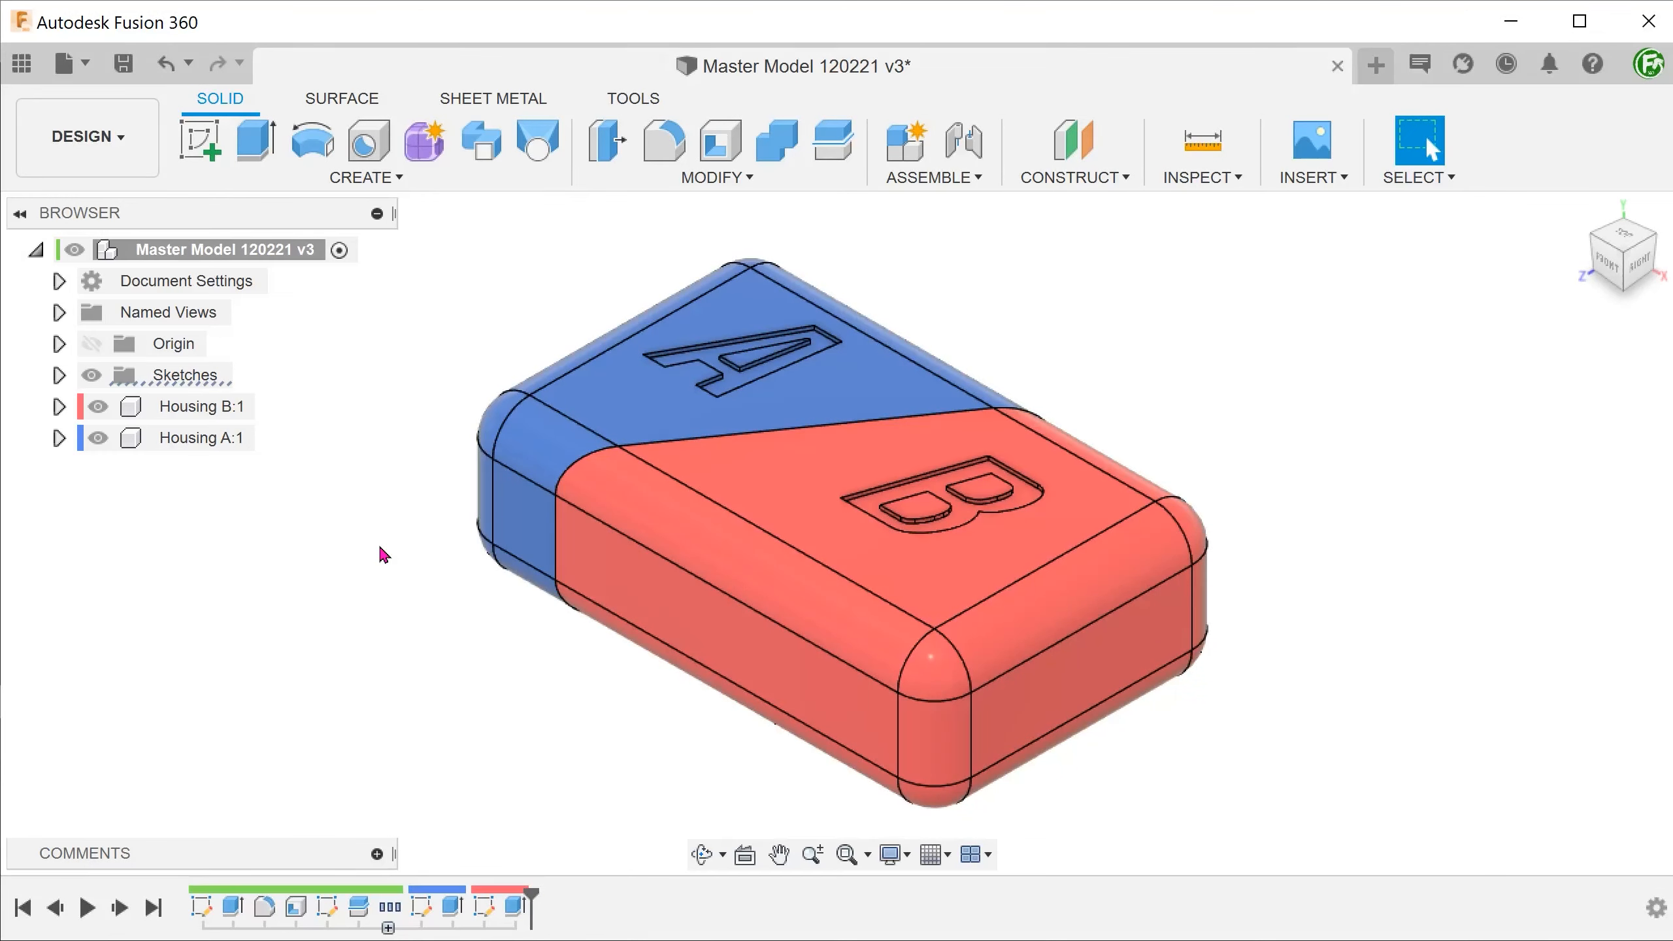
# Activate Housing A, hide Housing B, and create a plane offset 70 mm from the YZ Plane
pyautogui.click(268, 438)
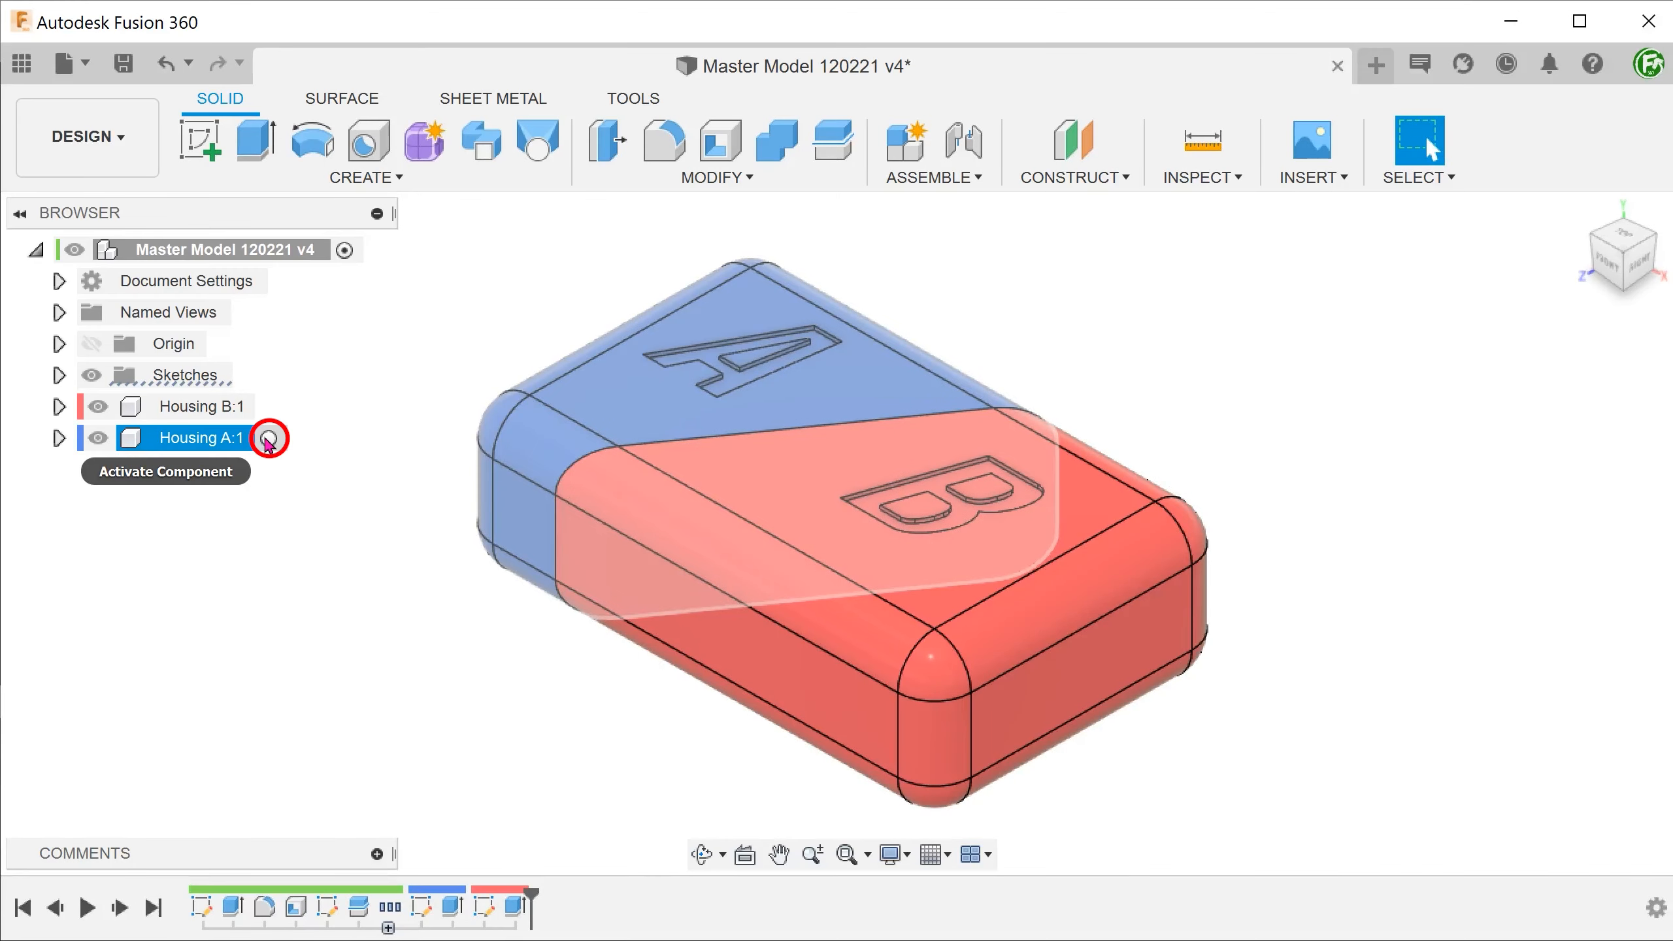
pyautogui.click(268, 438)
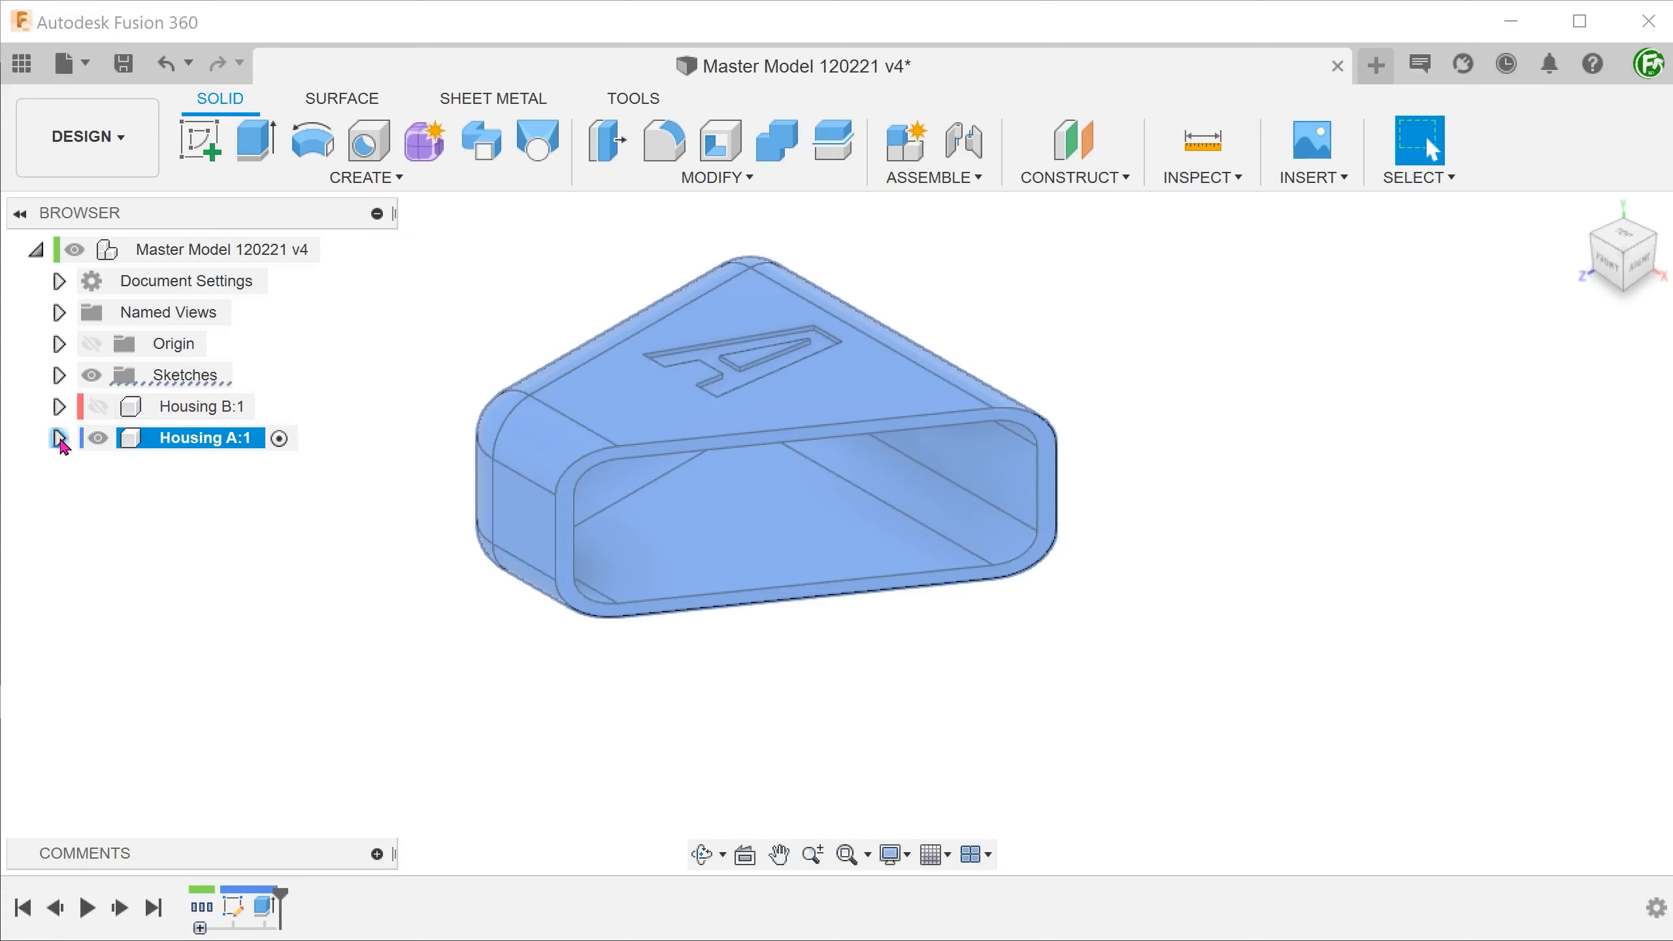
pyautogui.click(60, 438)
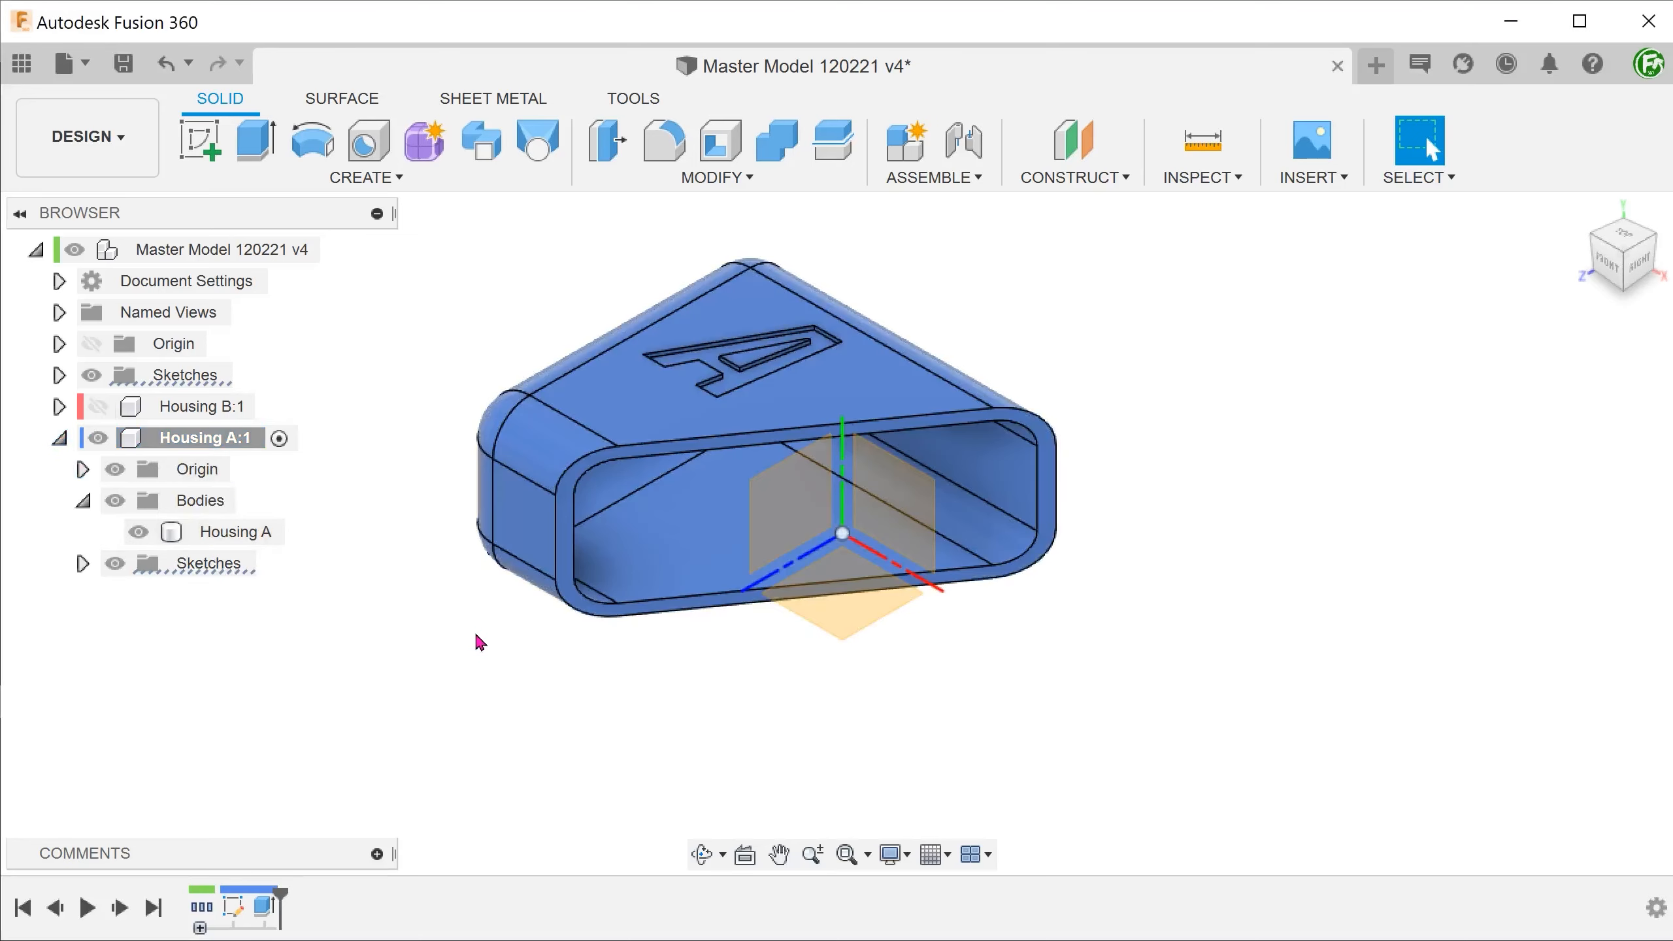
pyautogui.rightClick(842, 533)
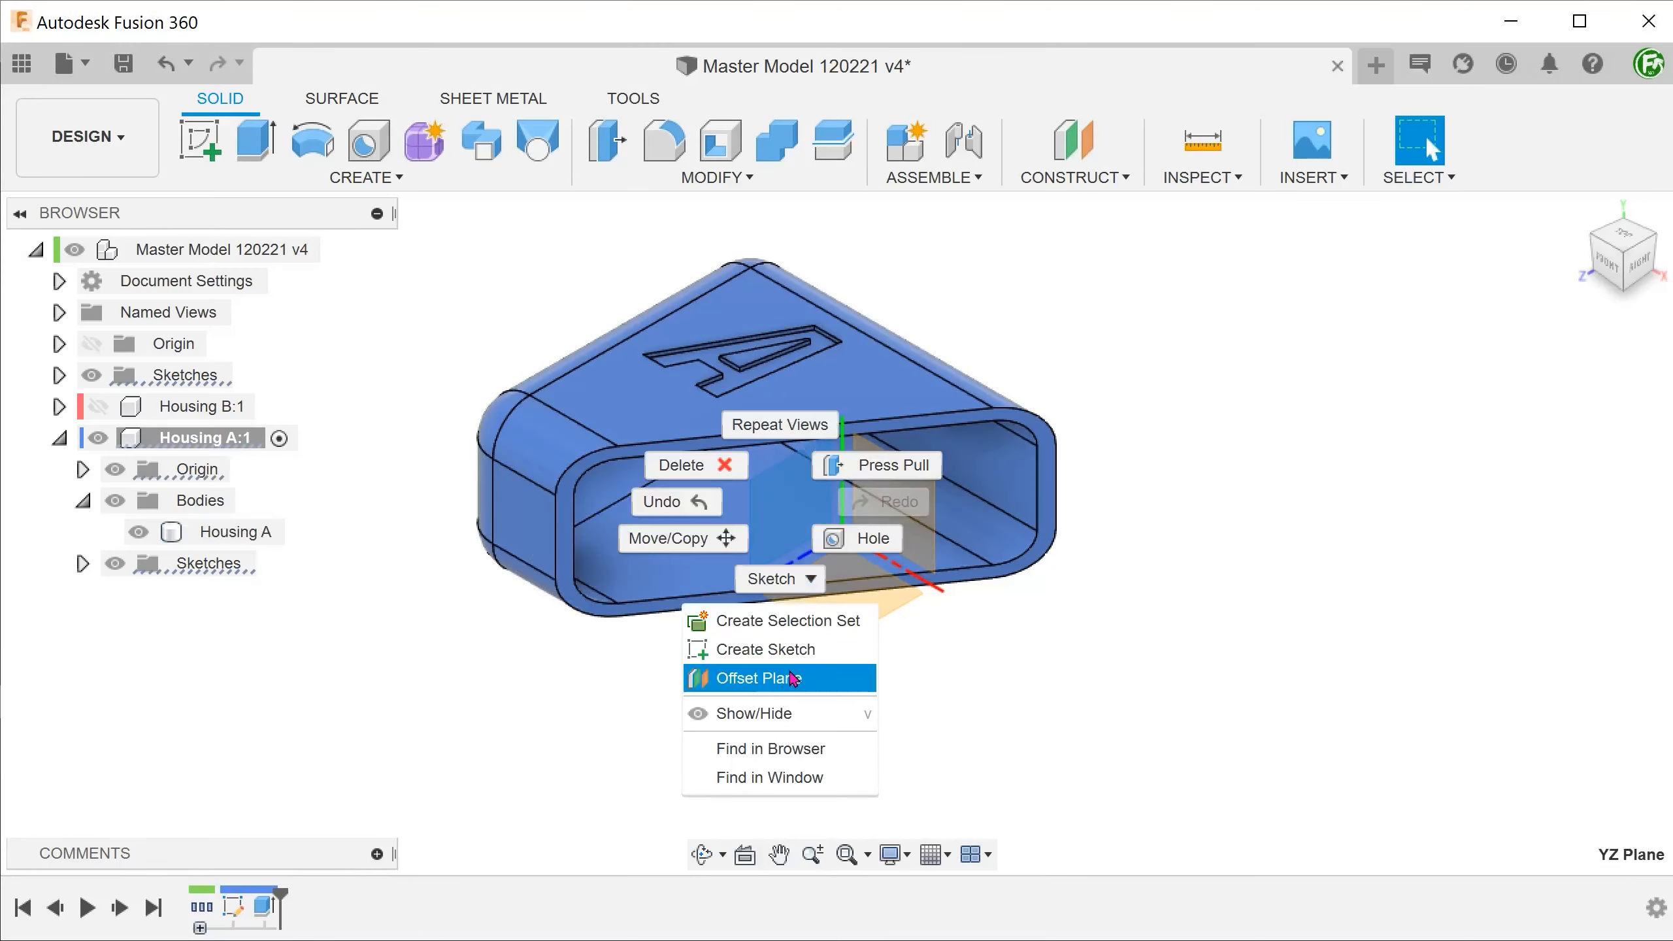
pyautogui.click(762, 677)
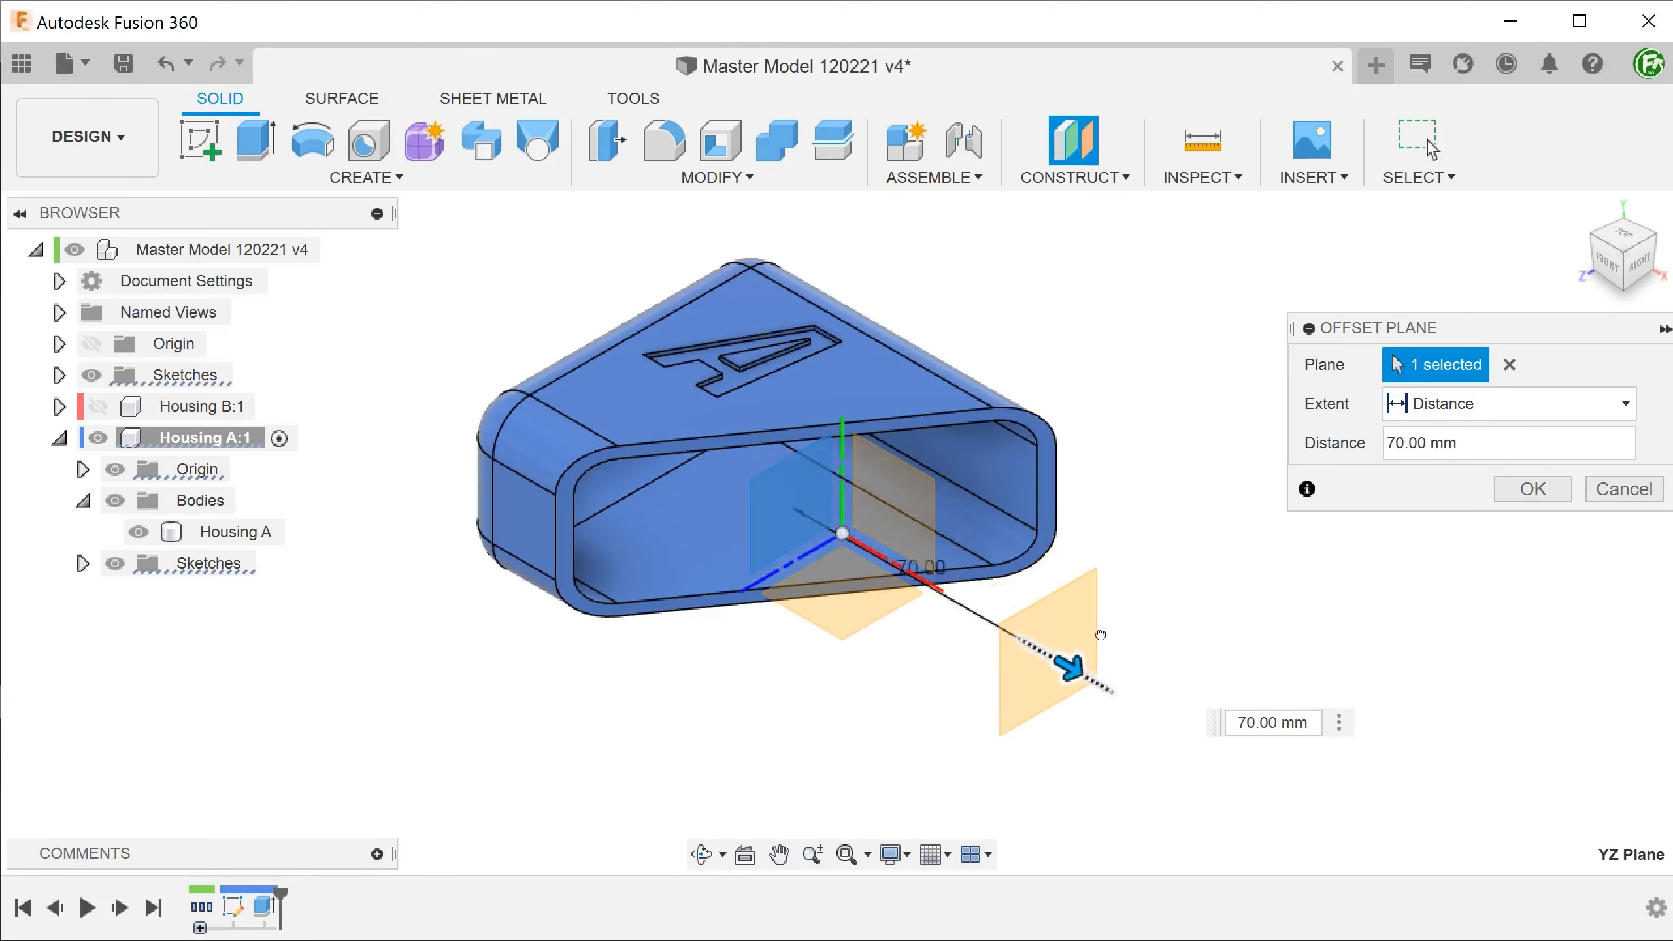
pyautogui.click(1531, 489)
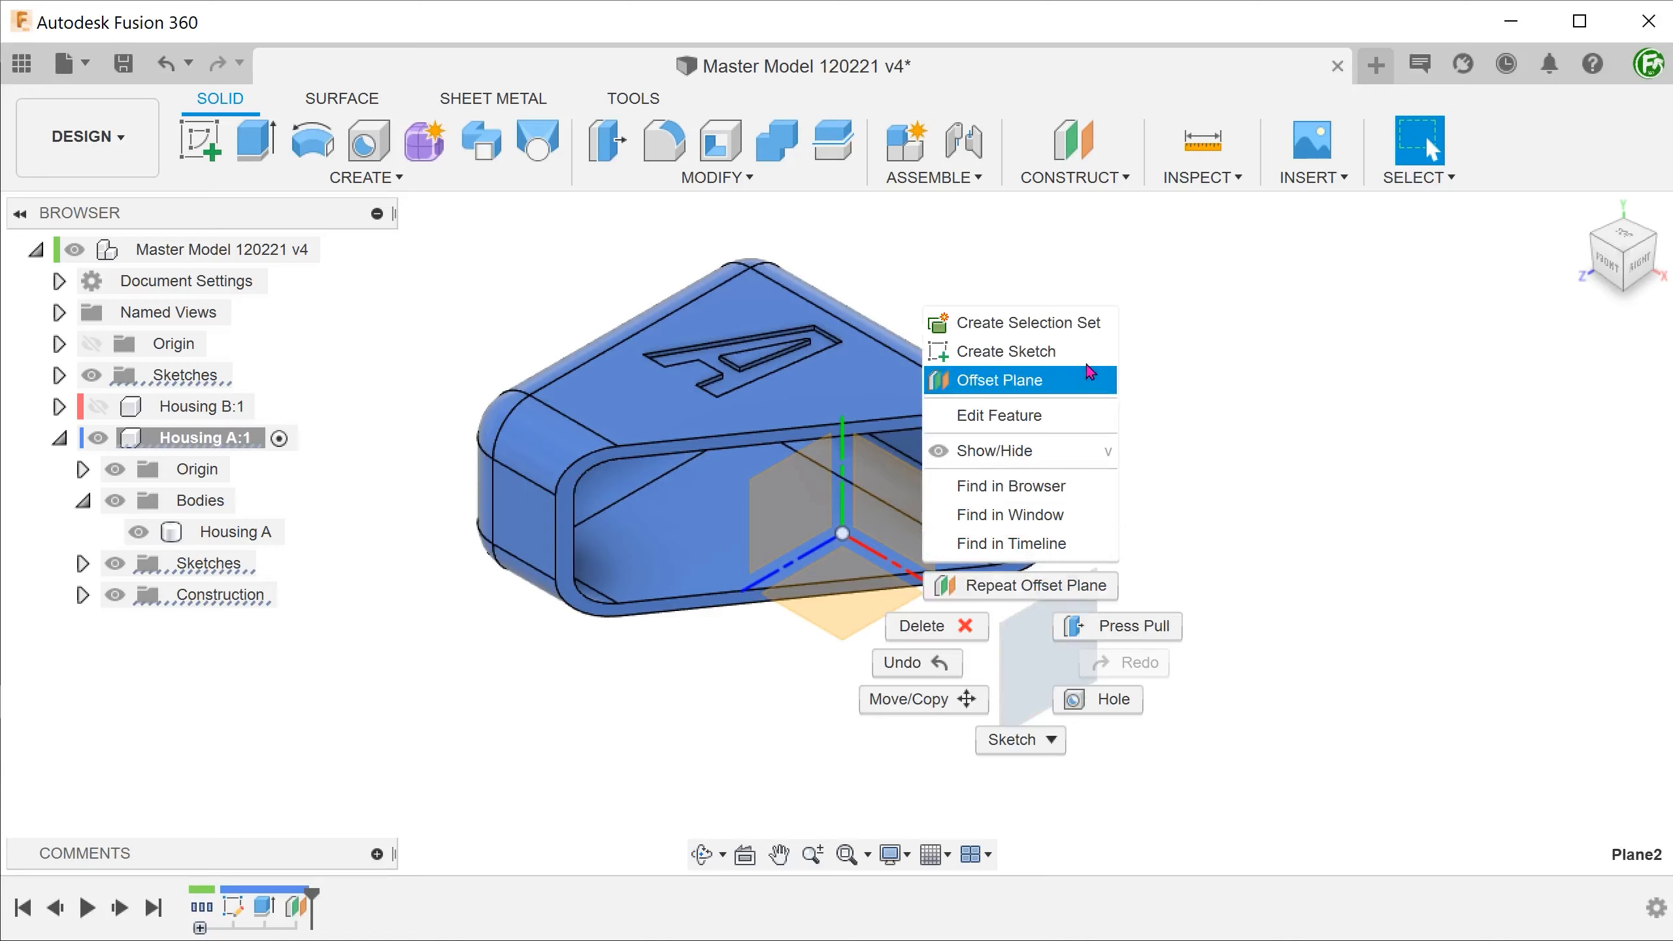
# Sketch on the offset plane an inward offset of Housing A's projected rim outline and finish it
pyautogui.click(1003, 352)
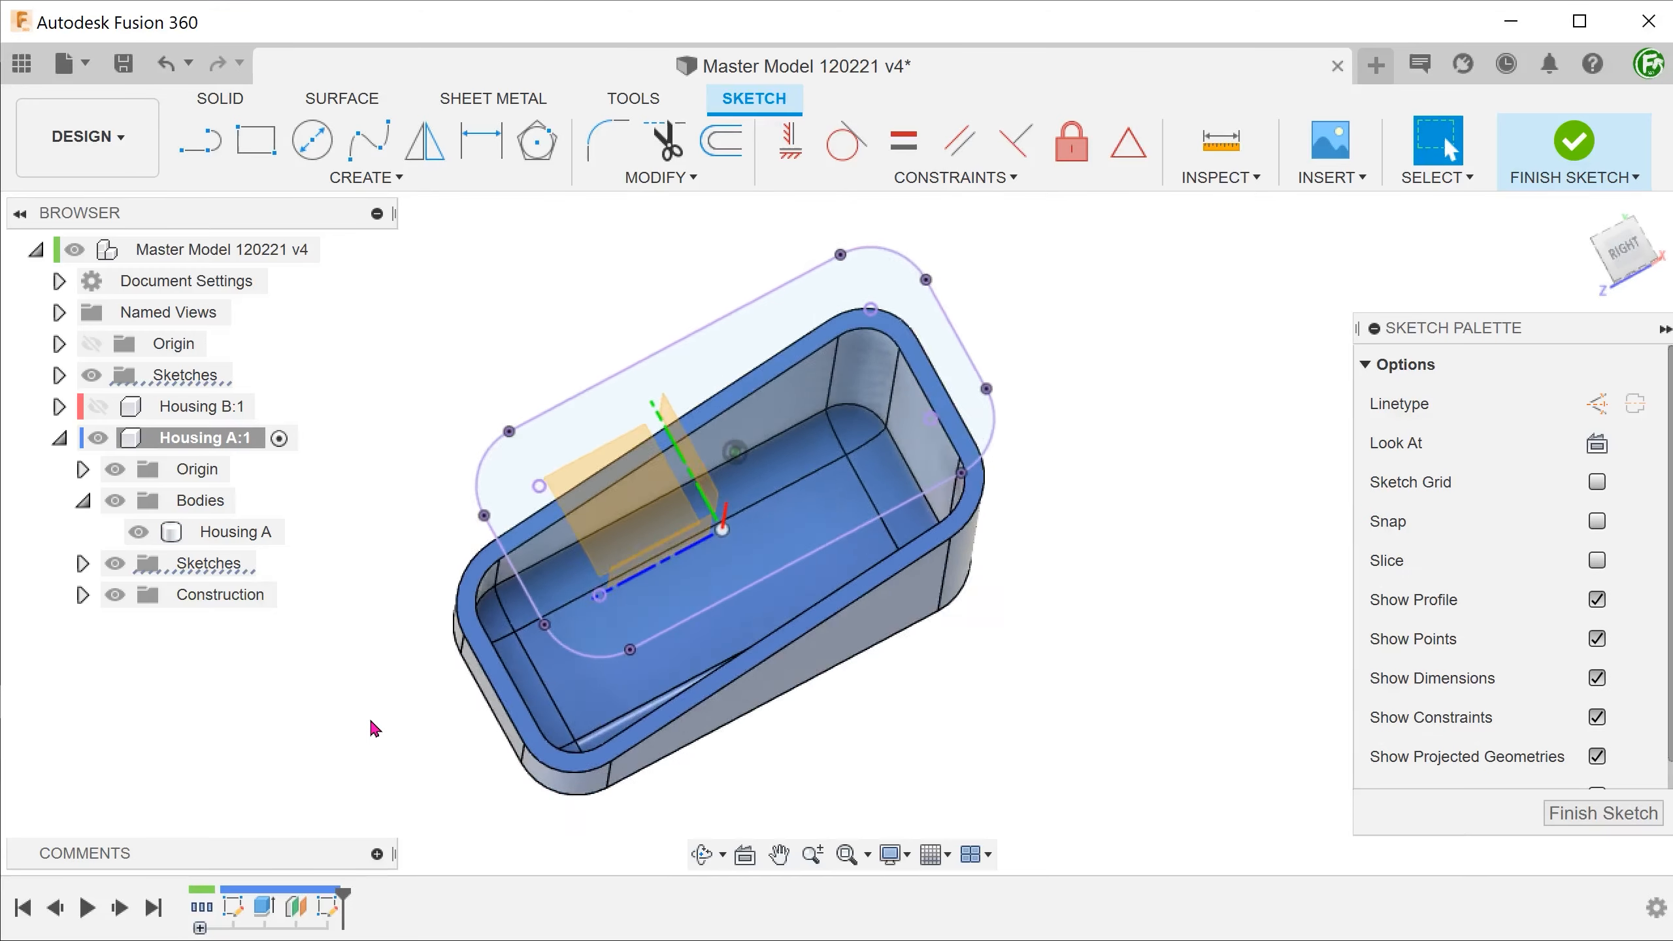
pyautogui.click(722, 140)
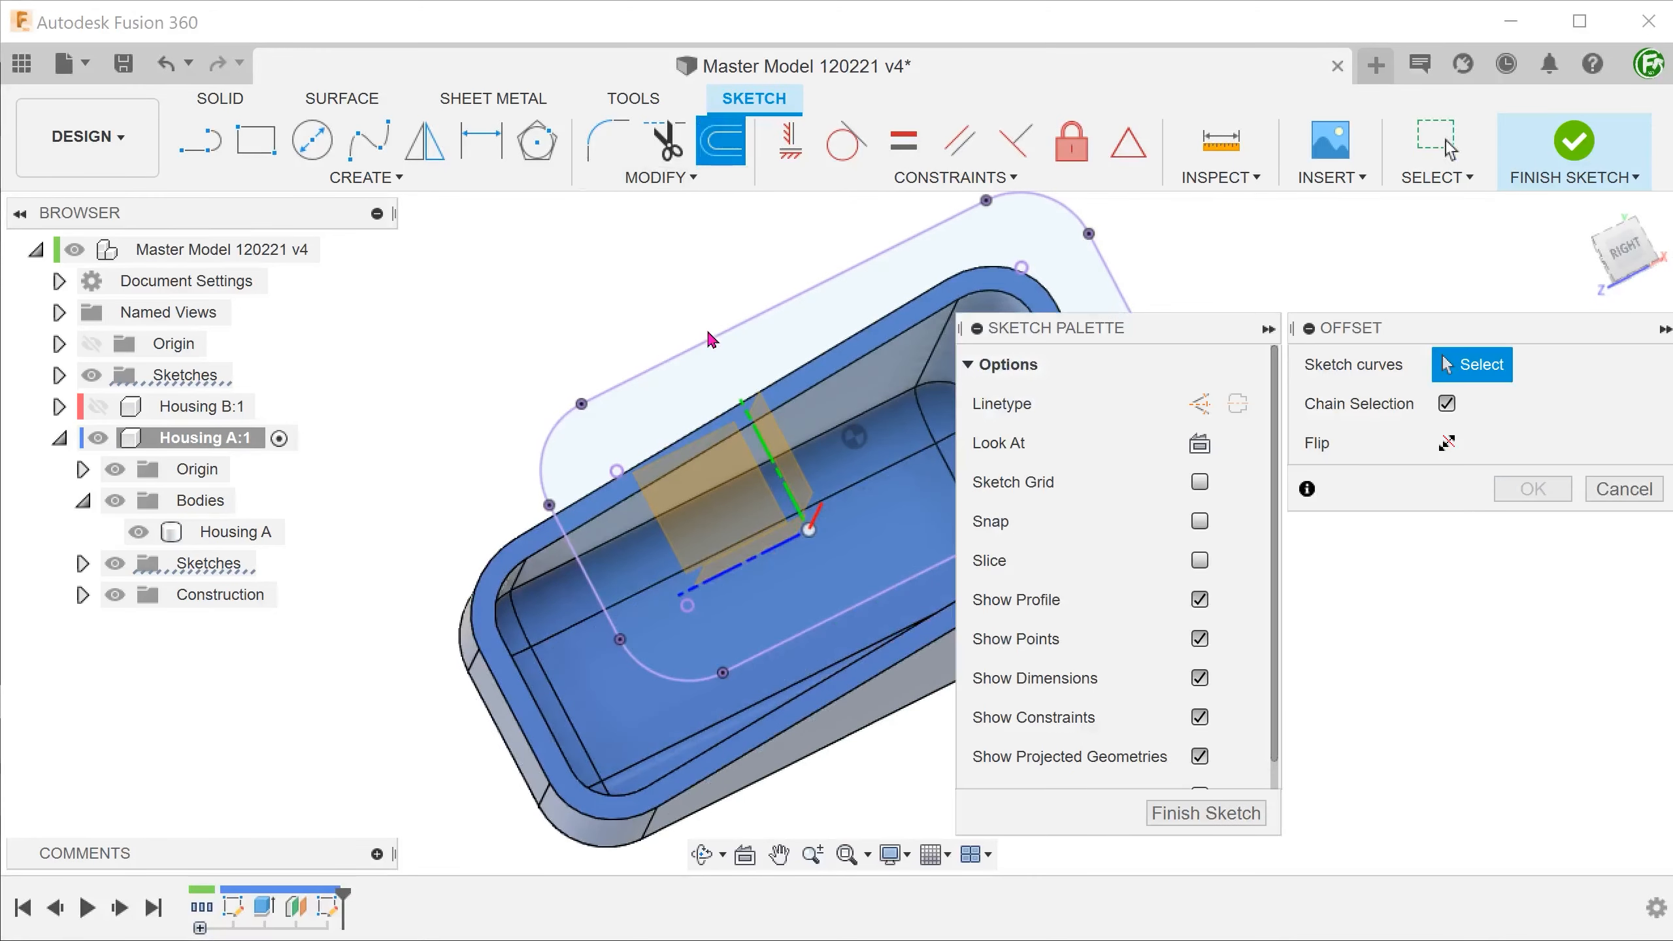
pyautogui.click(1624, 489)
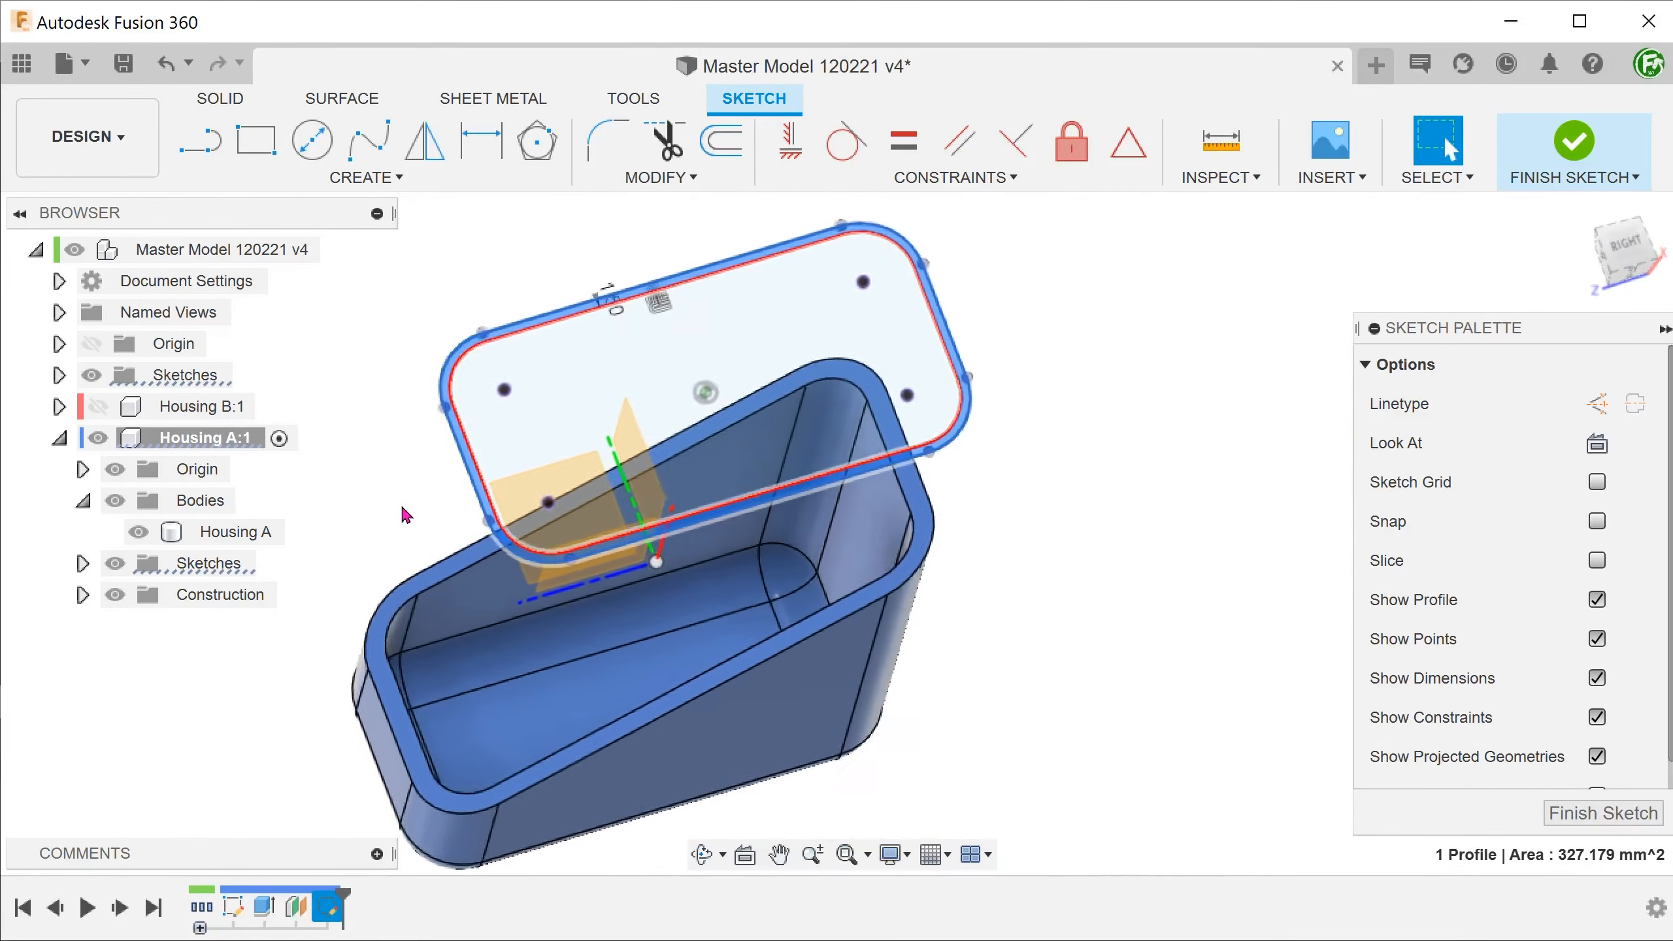
pyautogui.click(1573, 149)
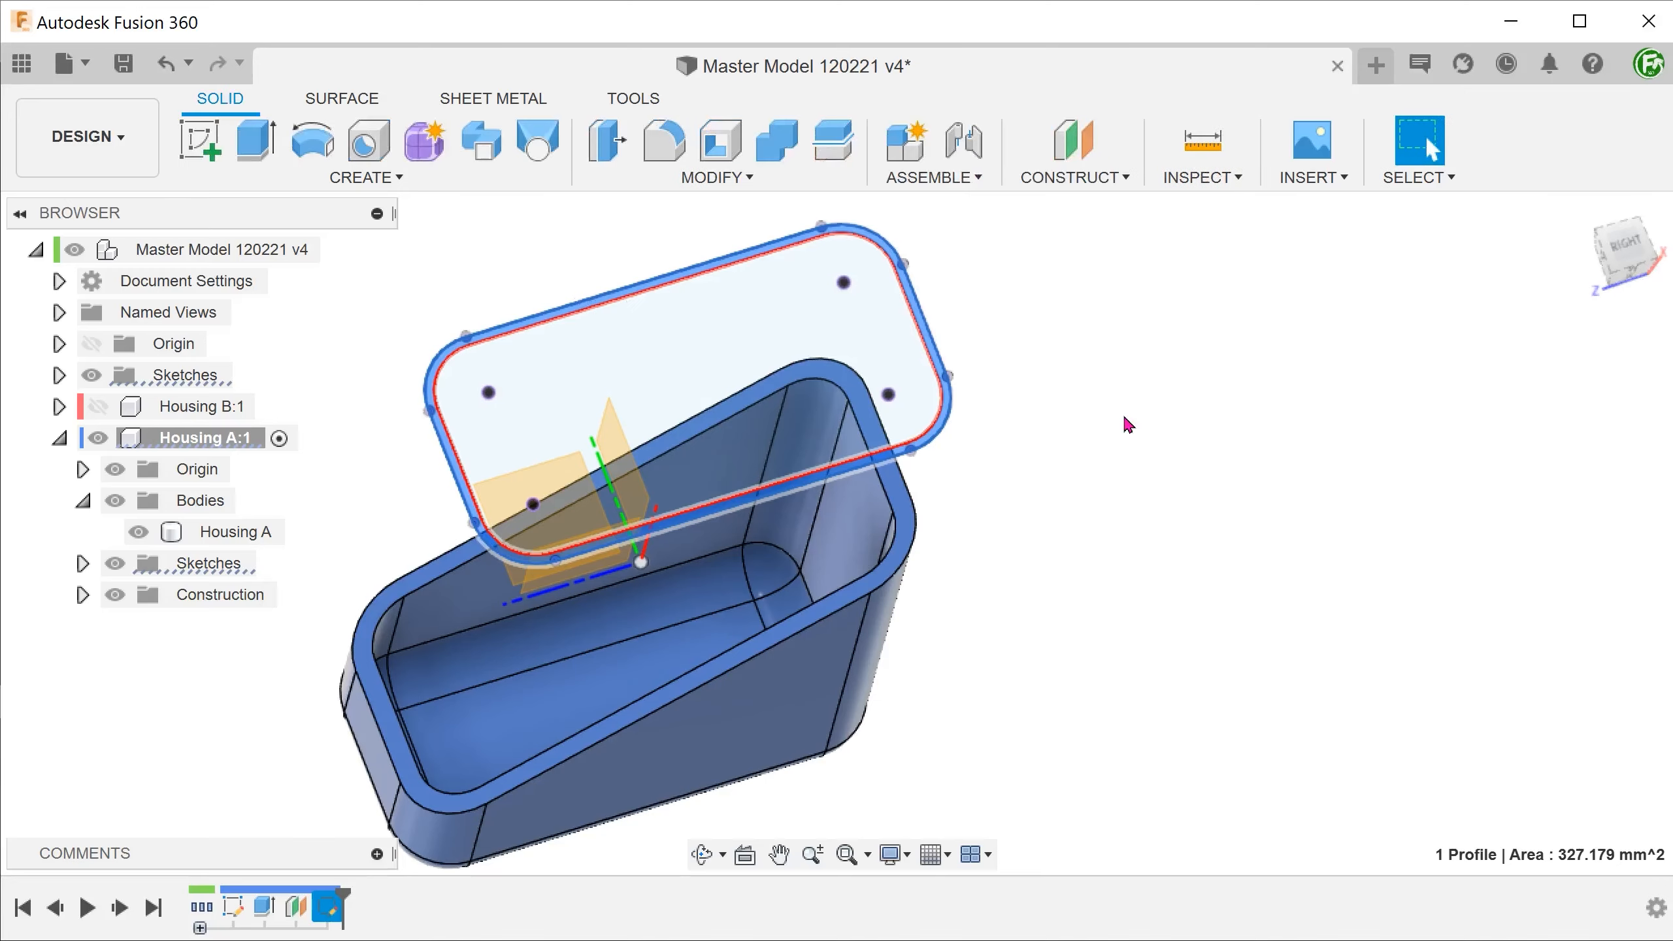
# Extrude the ring profile 5 mm from Housing A's rim face as a joined lip
pyautogui.click(258, 140)
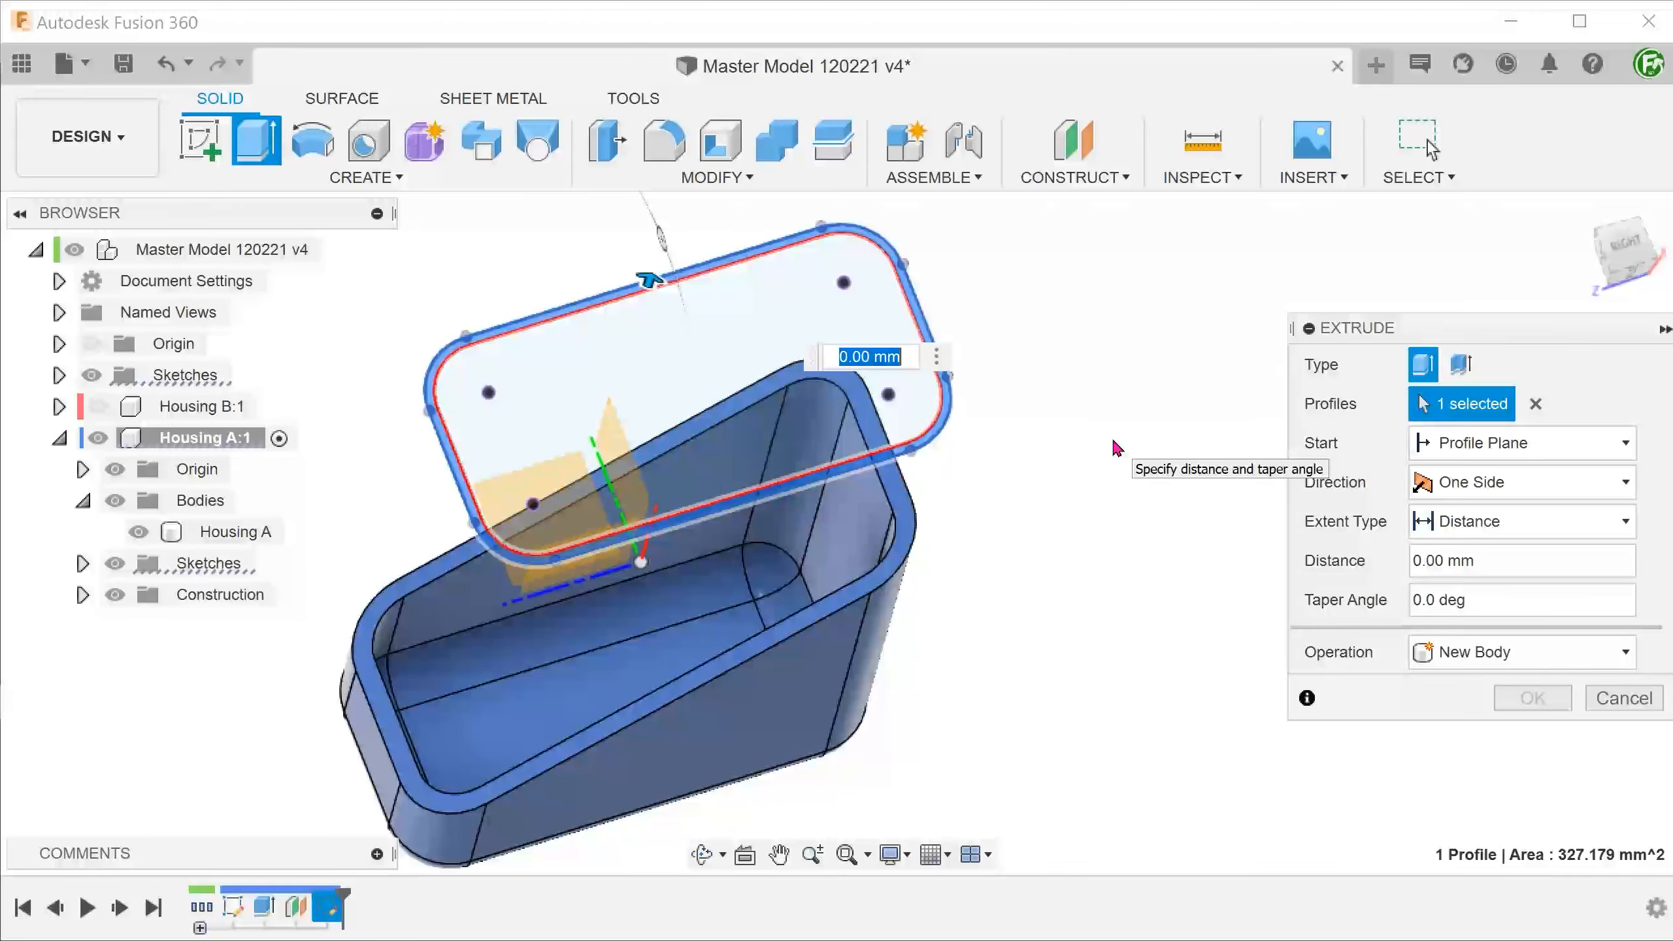
pyautogui.moveTo(1102, 473)
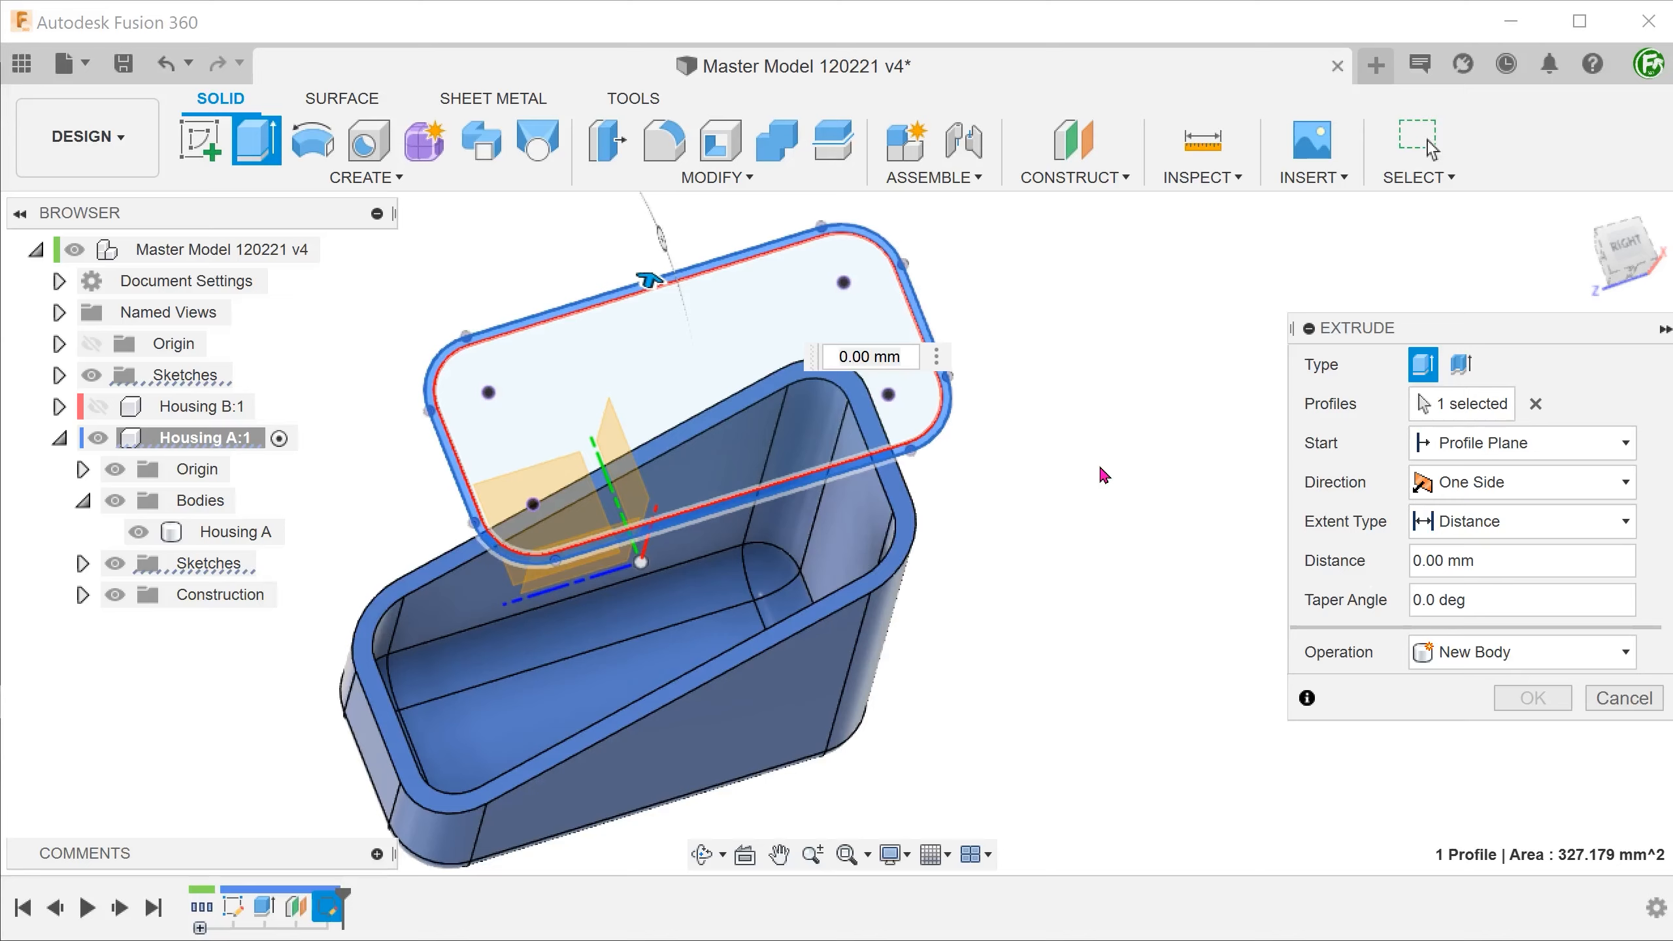
pyautogui.click(1520, 441)
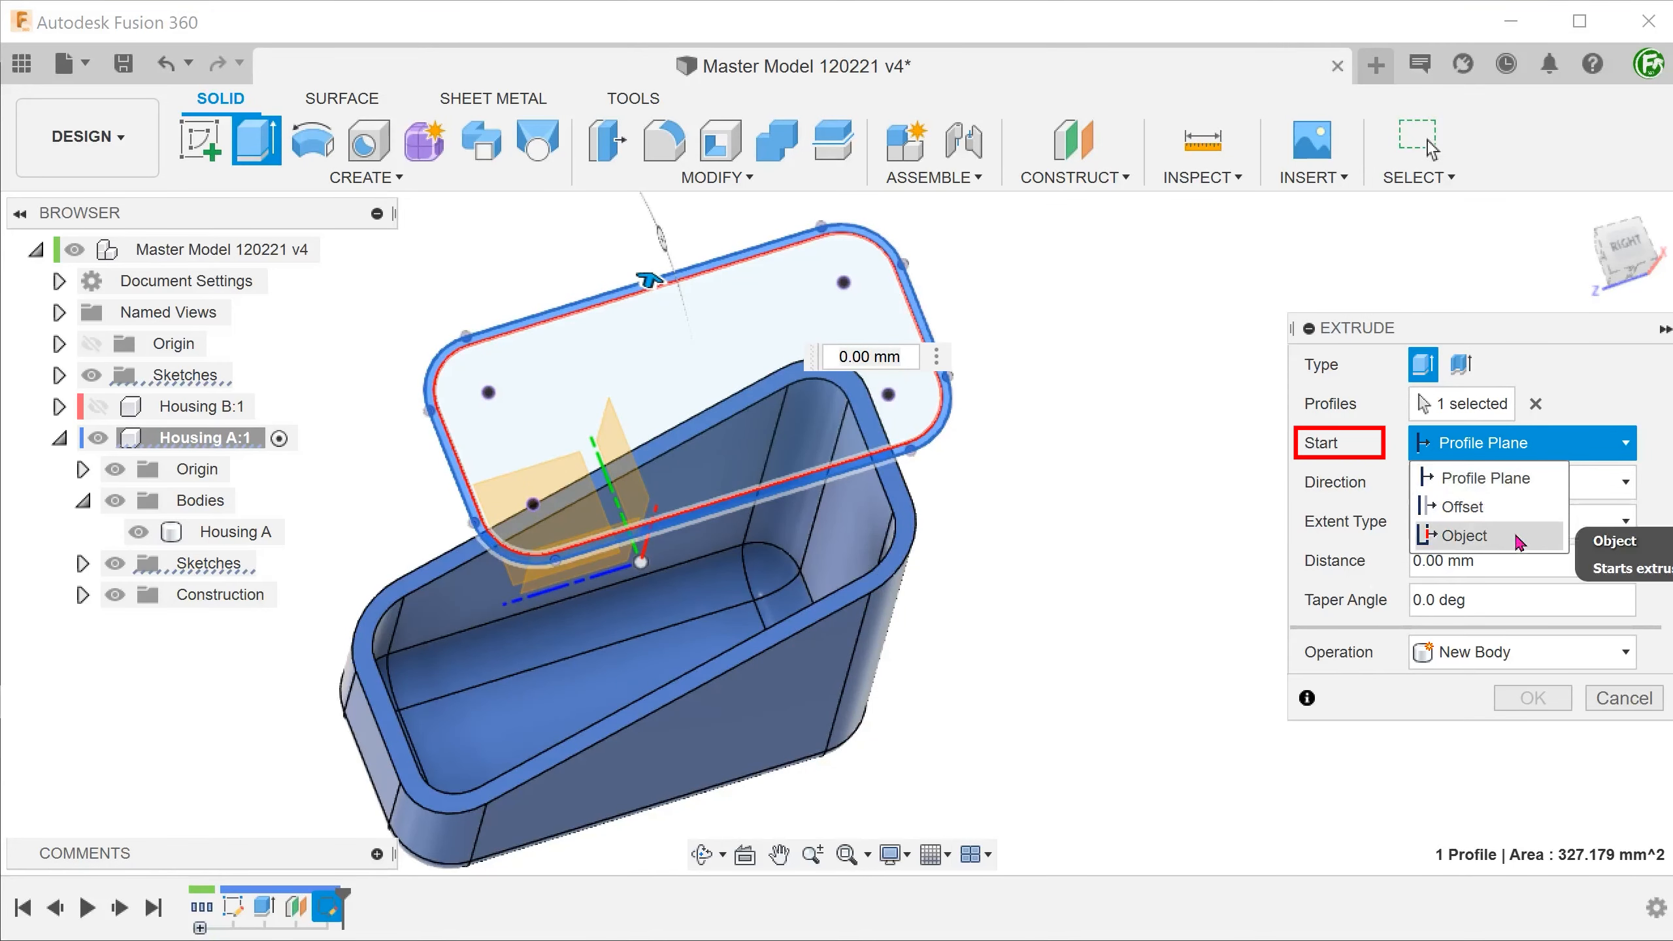
pyautogui.click(1464, 535)
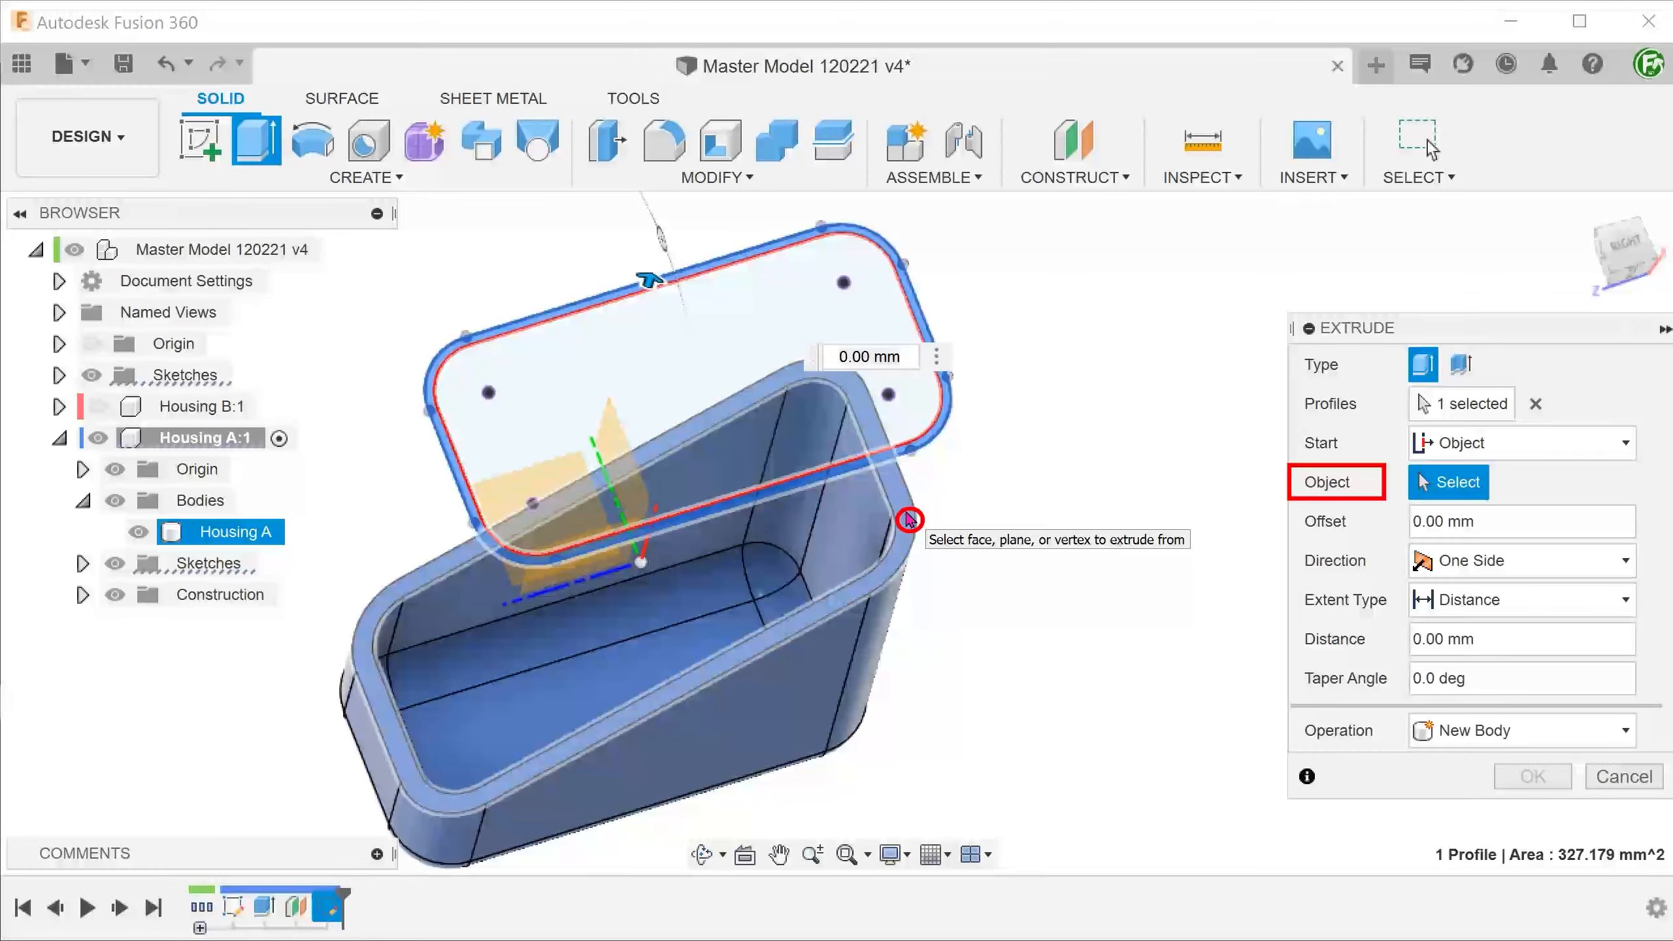
pyautogui.click(582, 480)
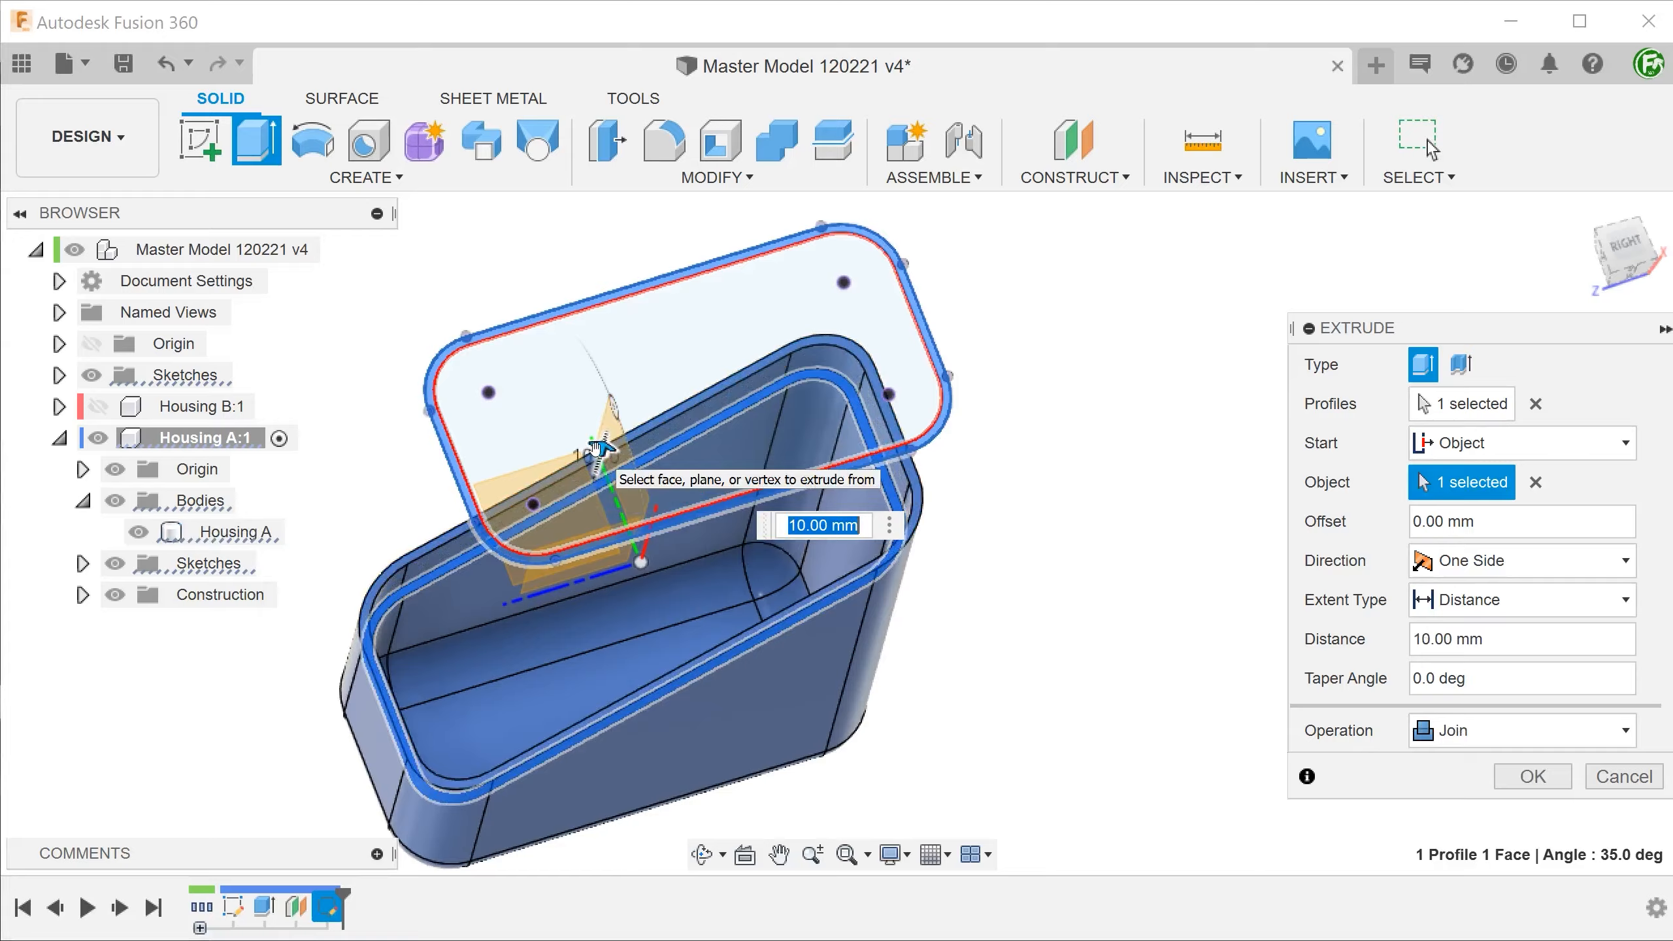
pyautogui.write('5')
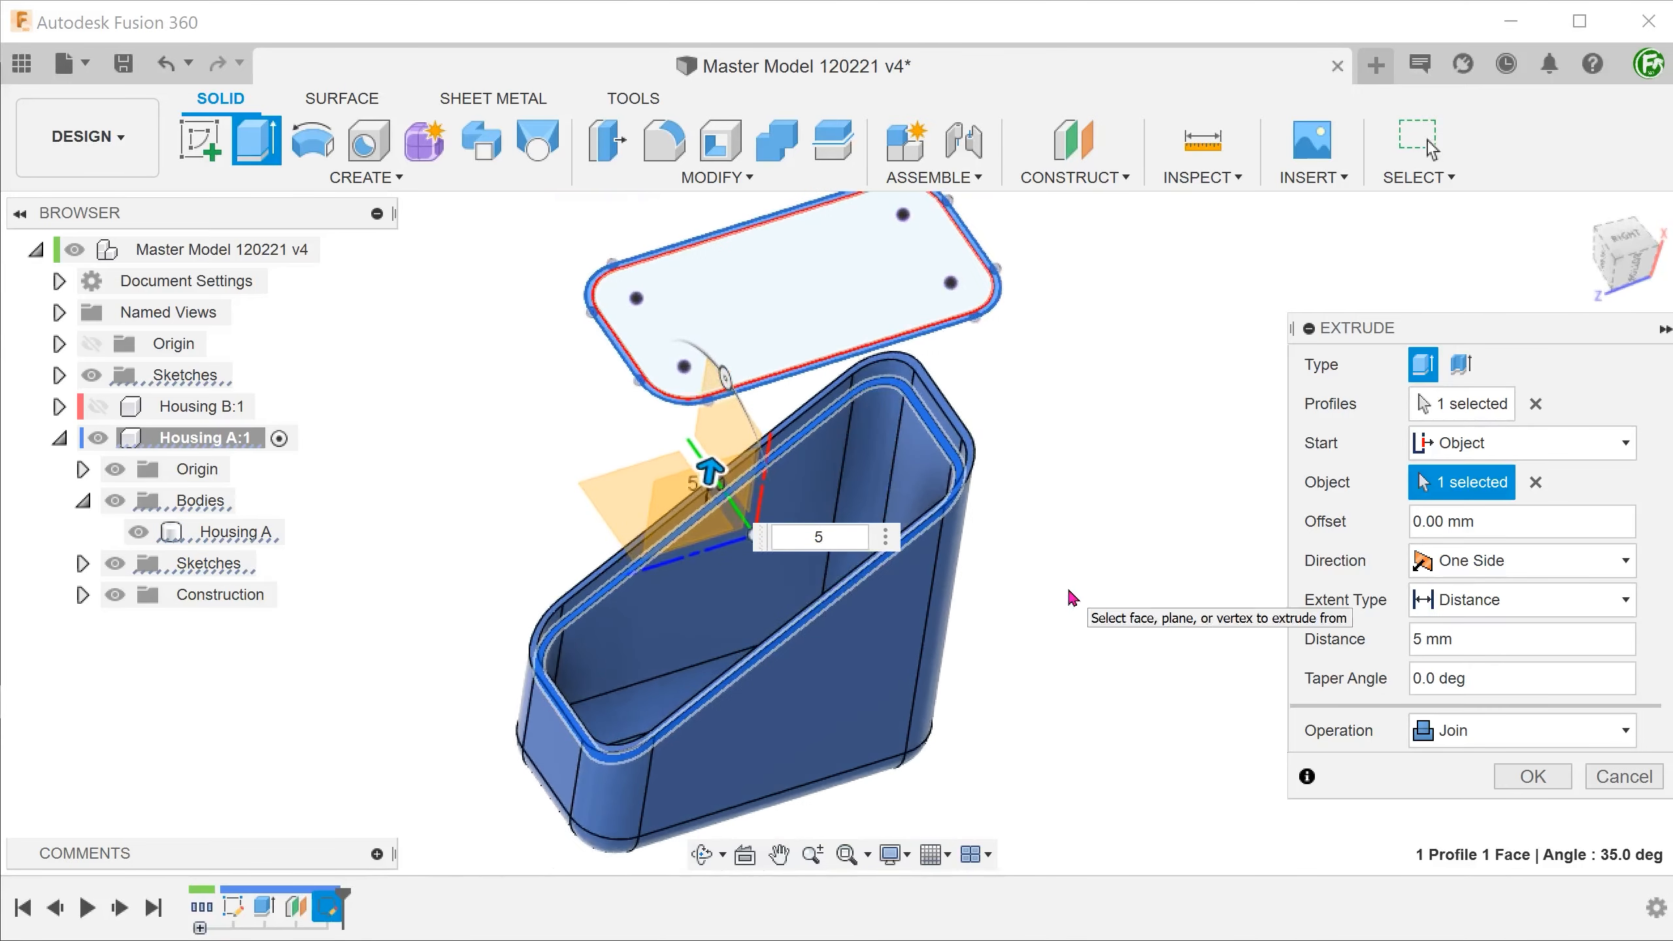
pyautogui.click(1531, 775)
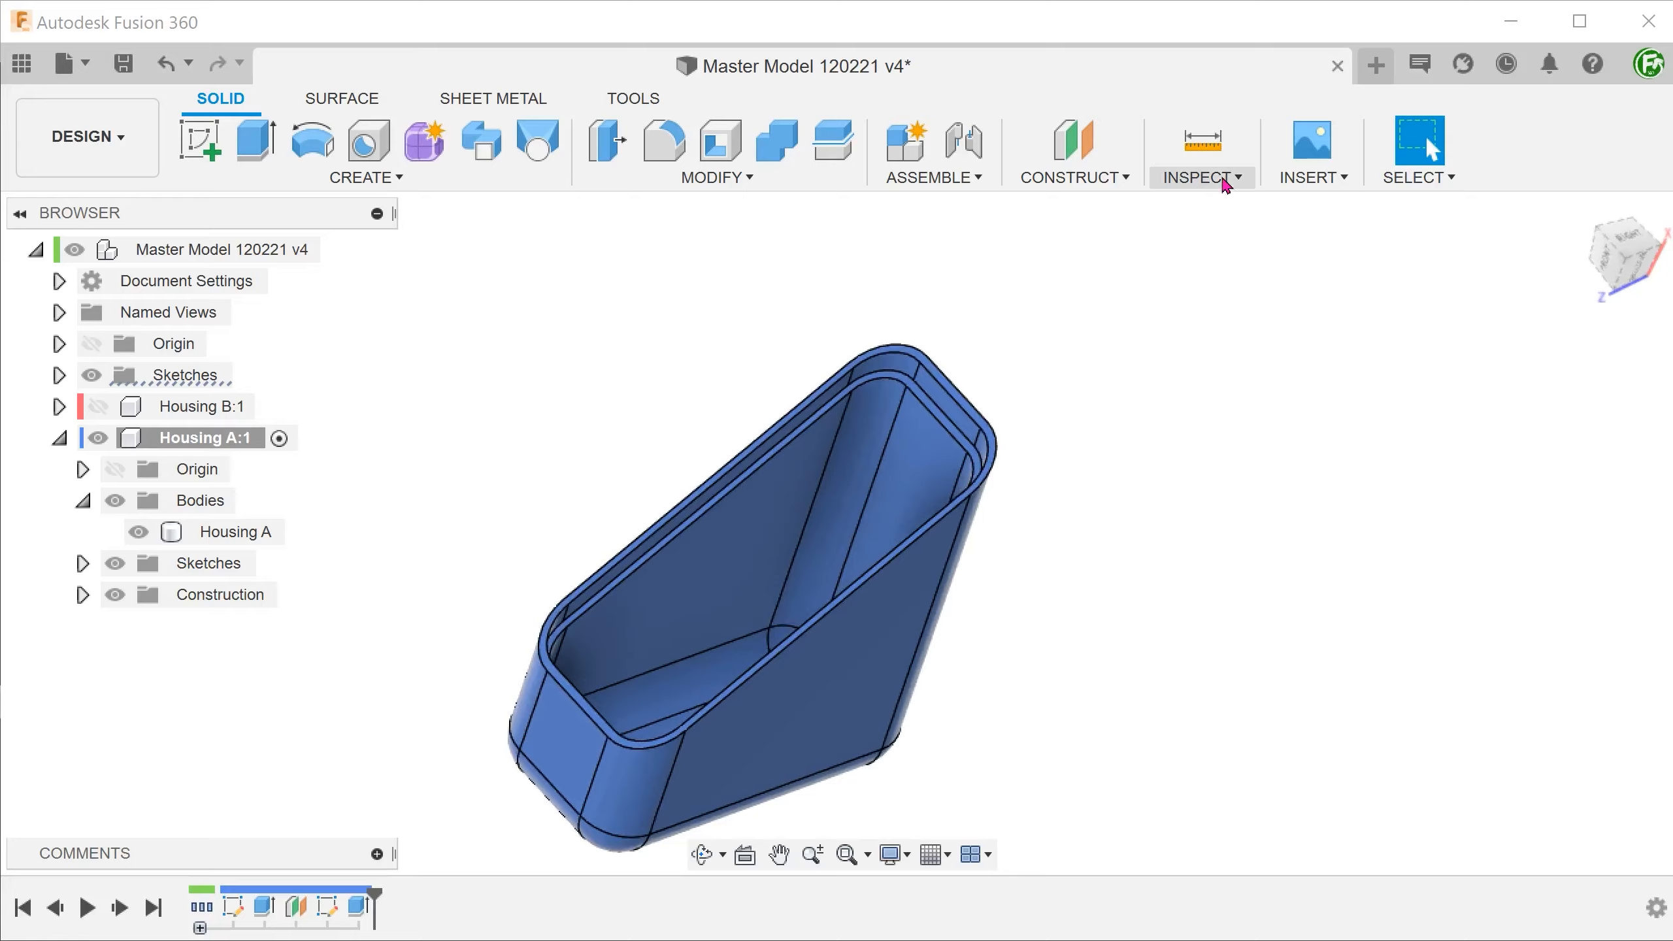
# Save the design and show Housing B again beside the lipped Housing A
pyautogui.click(1200, 178)
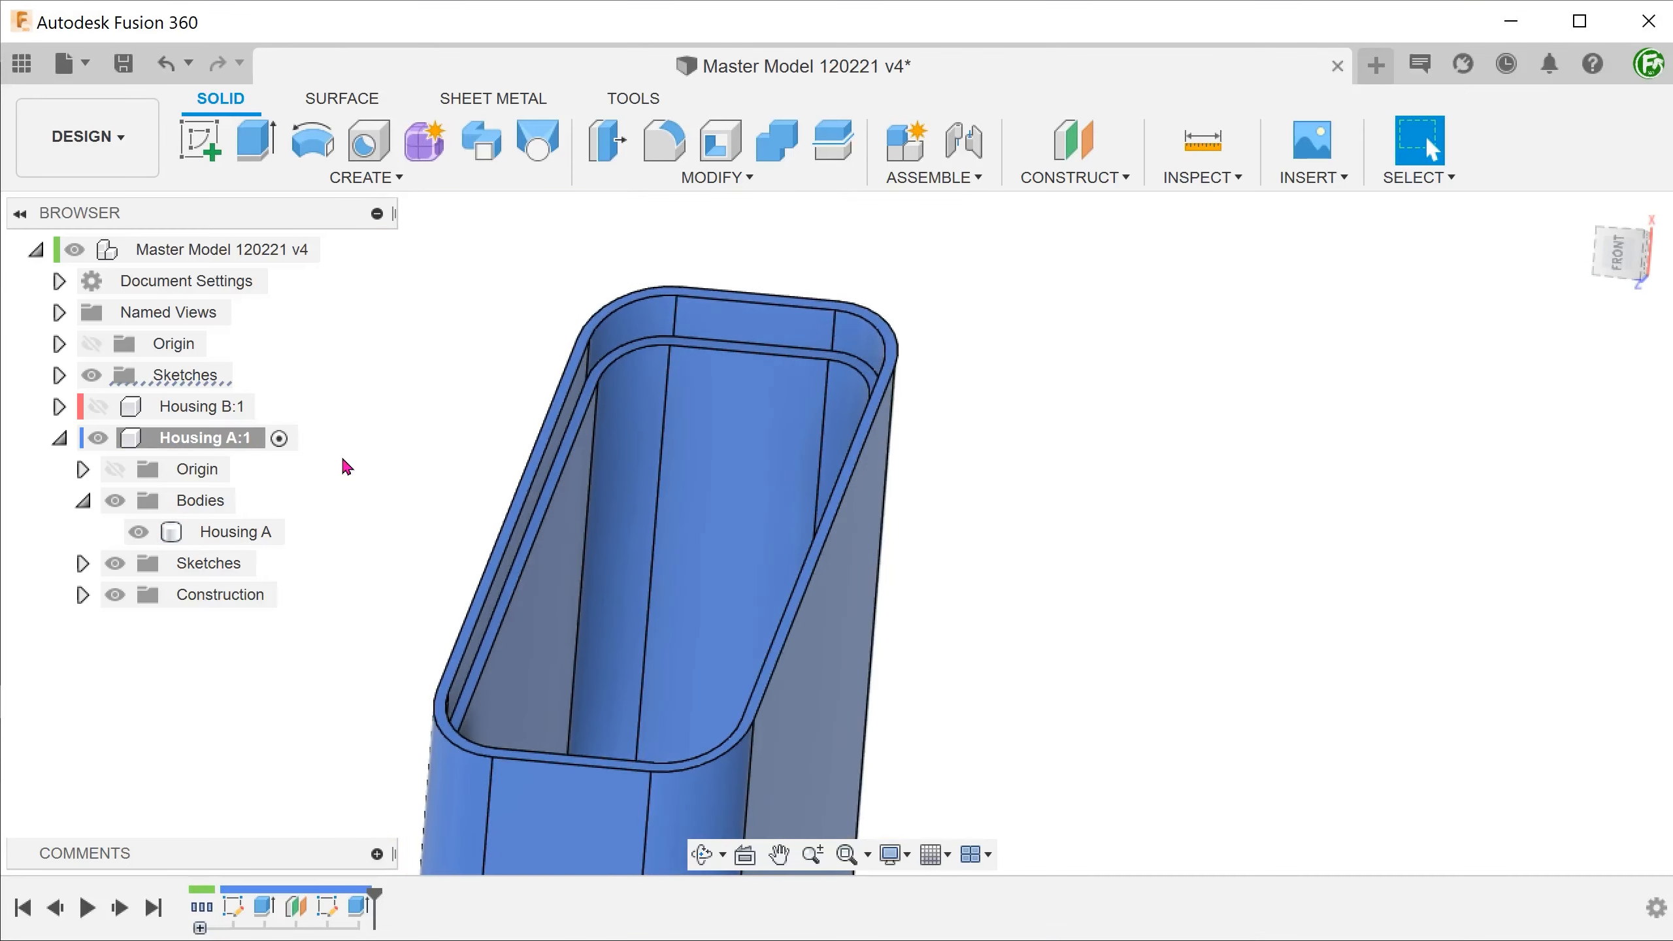
pyautogui.click(95, 407)
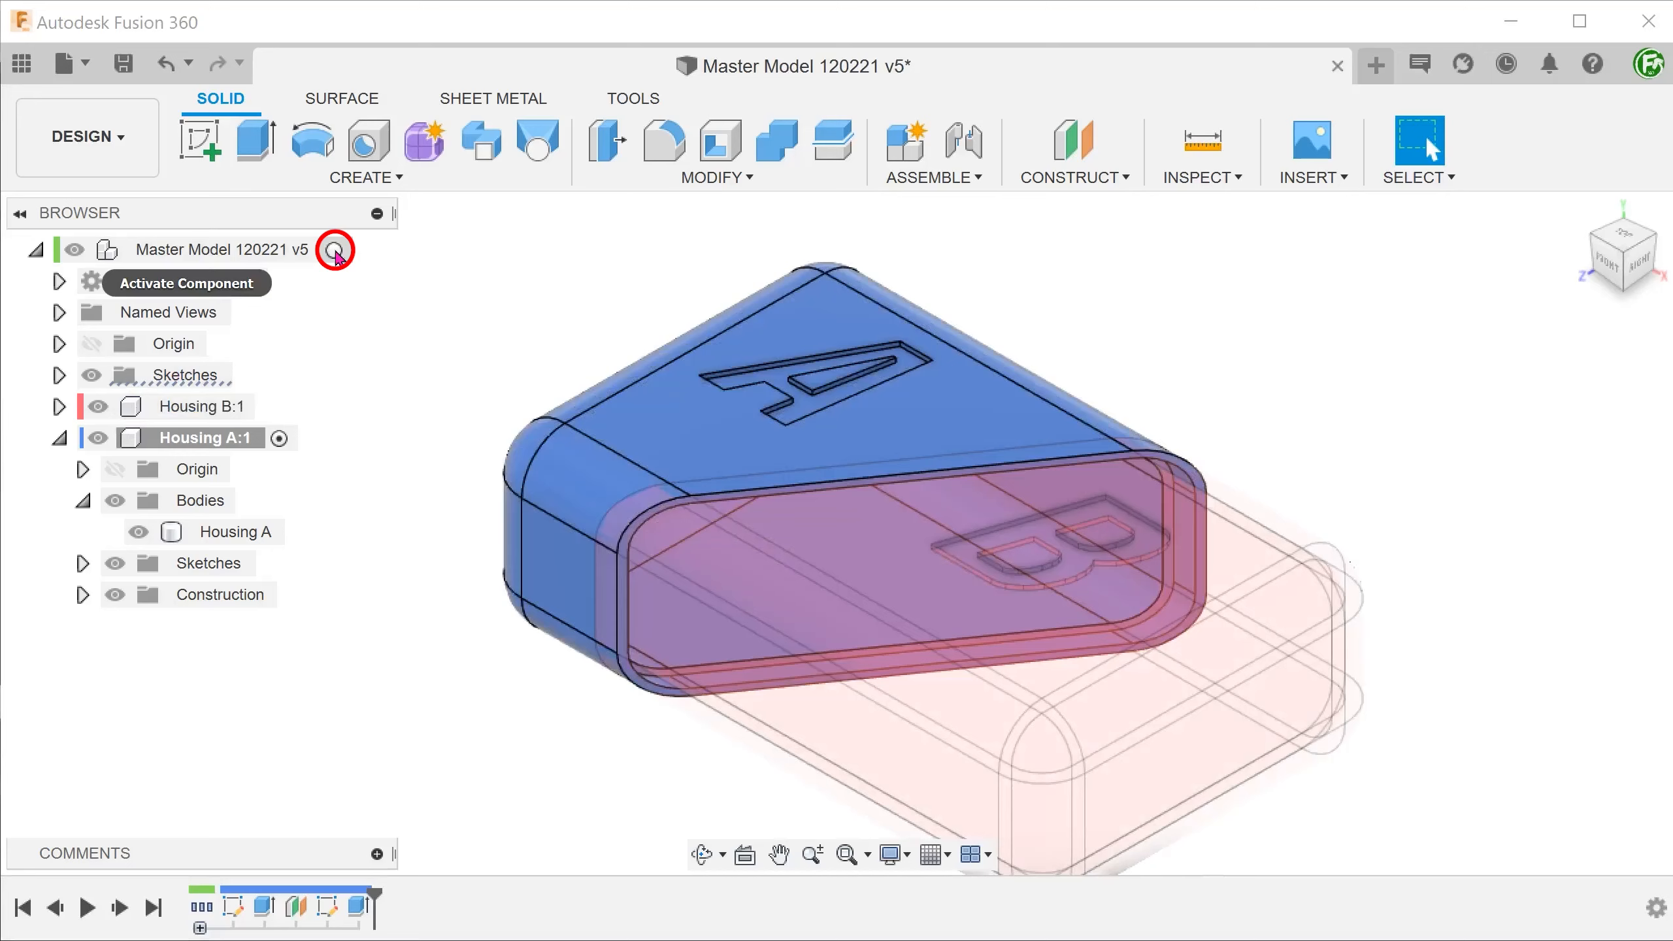
# Return to editing the top-level assembly and review the timeline features
pyautogui.click(335, 250)
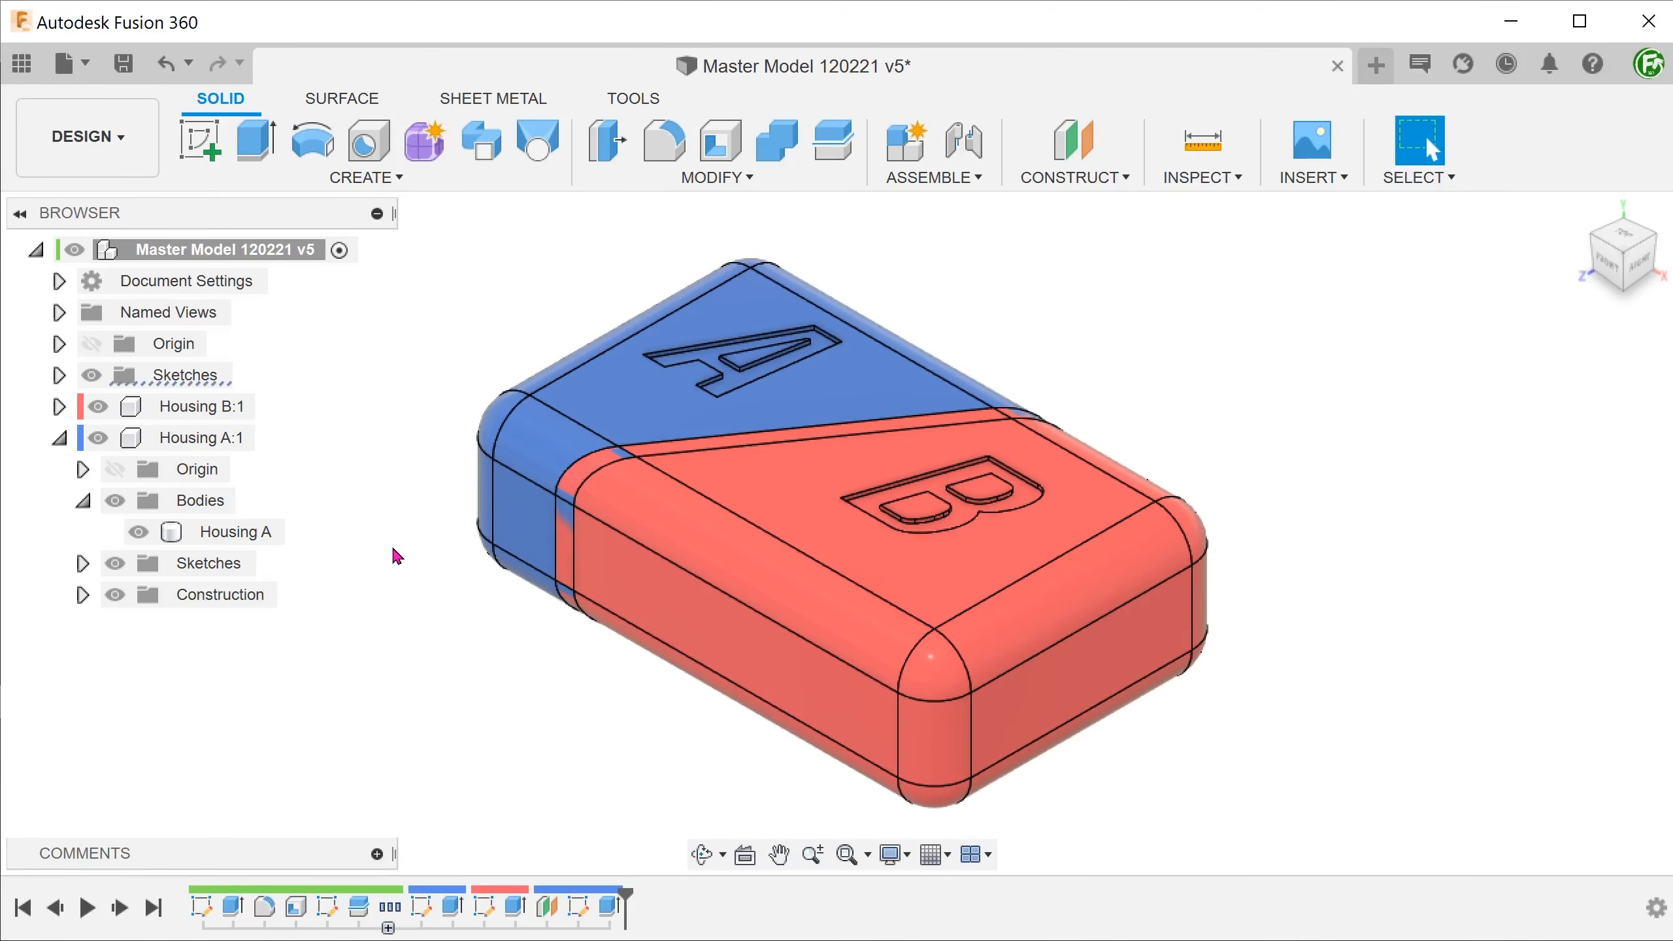
pyautogui.click(435, 907)
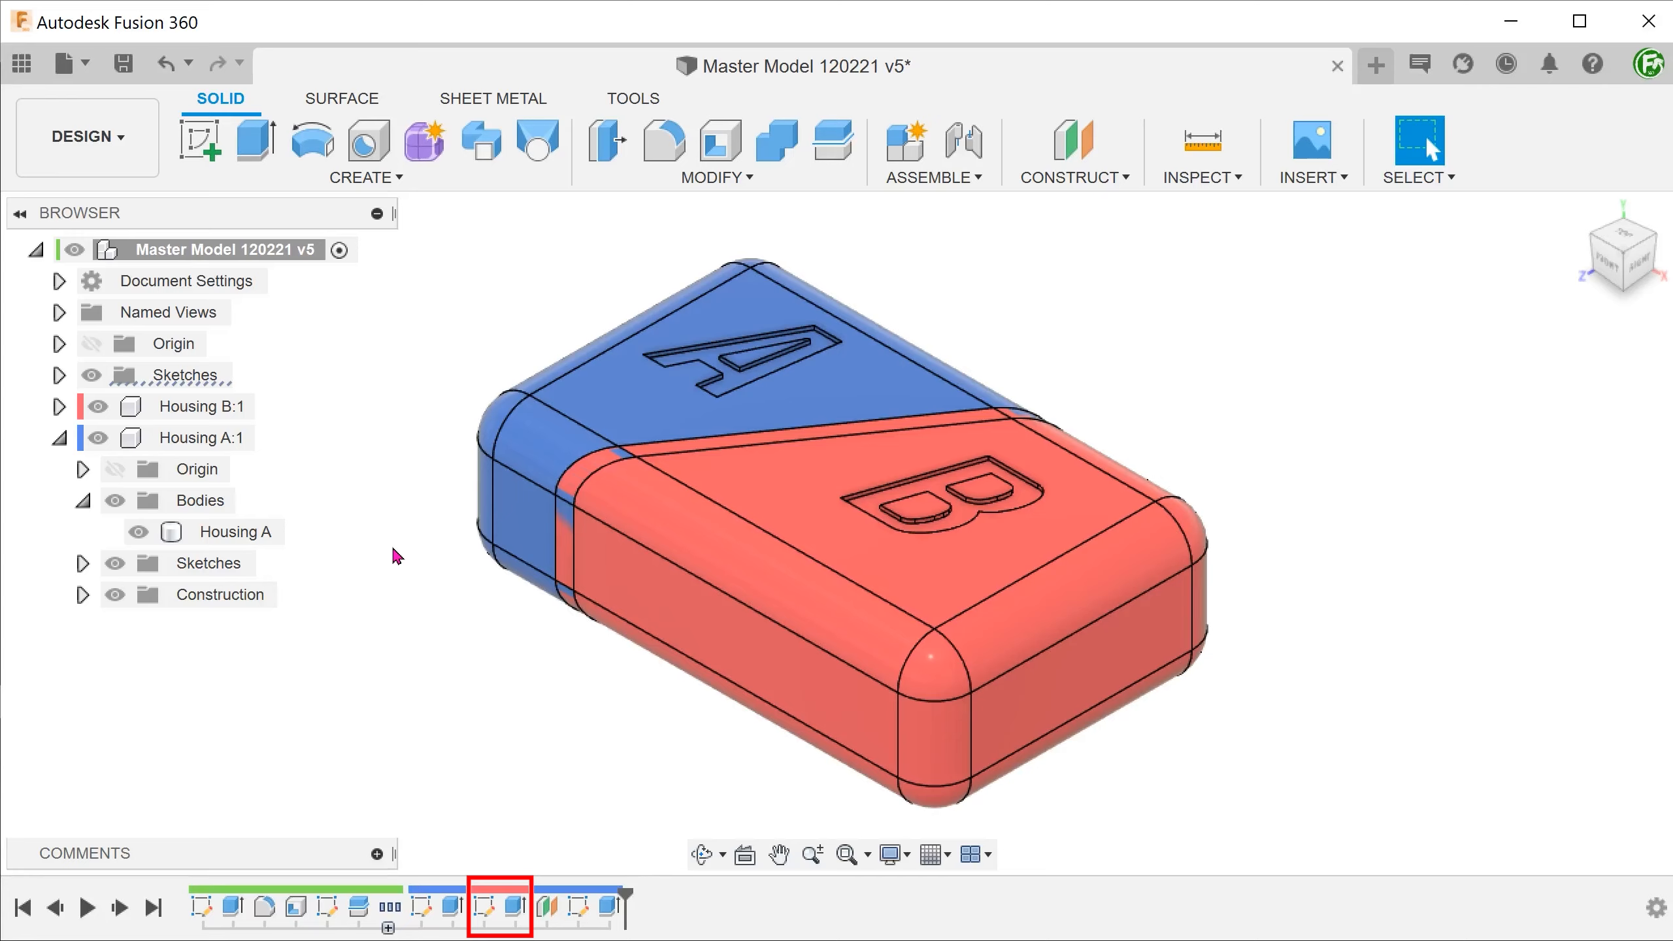
pyautogui.click(582, 907)
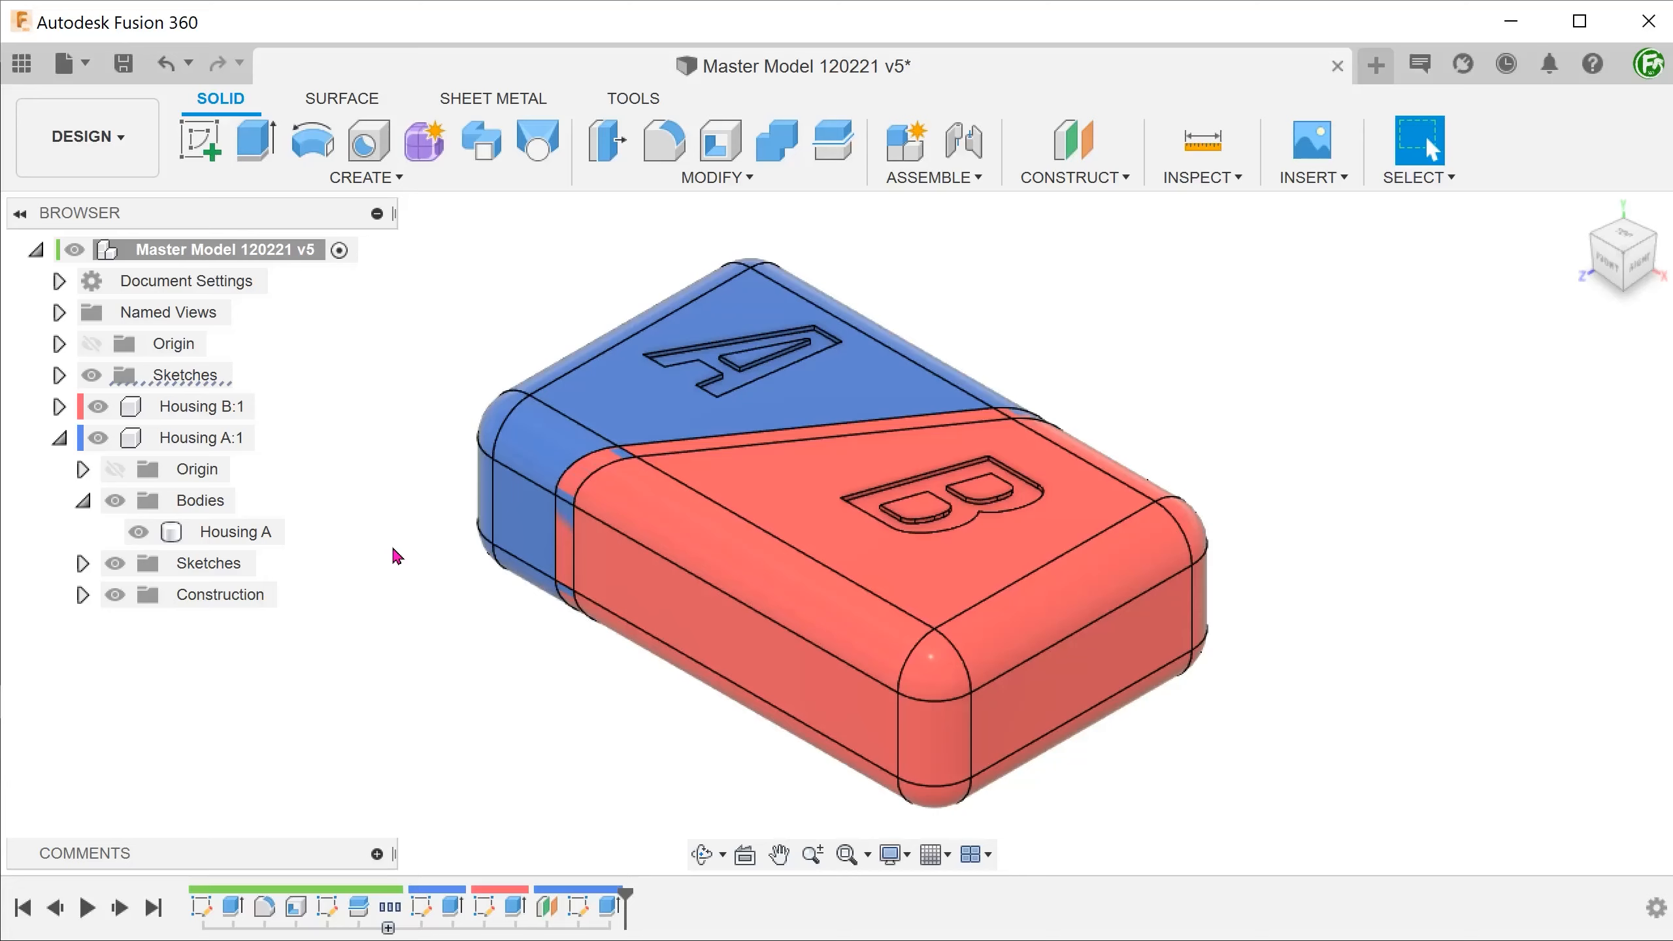
pyautogui.moveTo(421, 594)
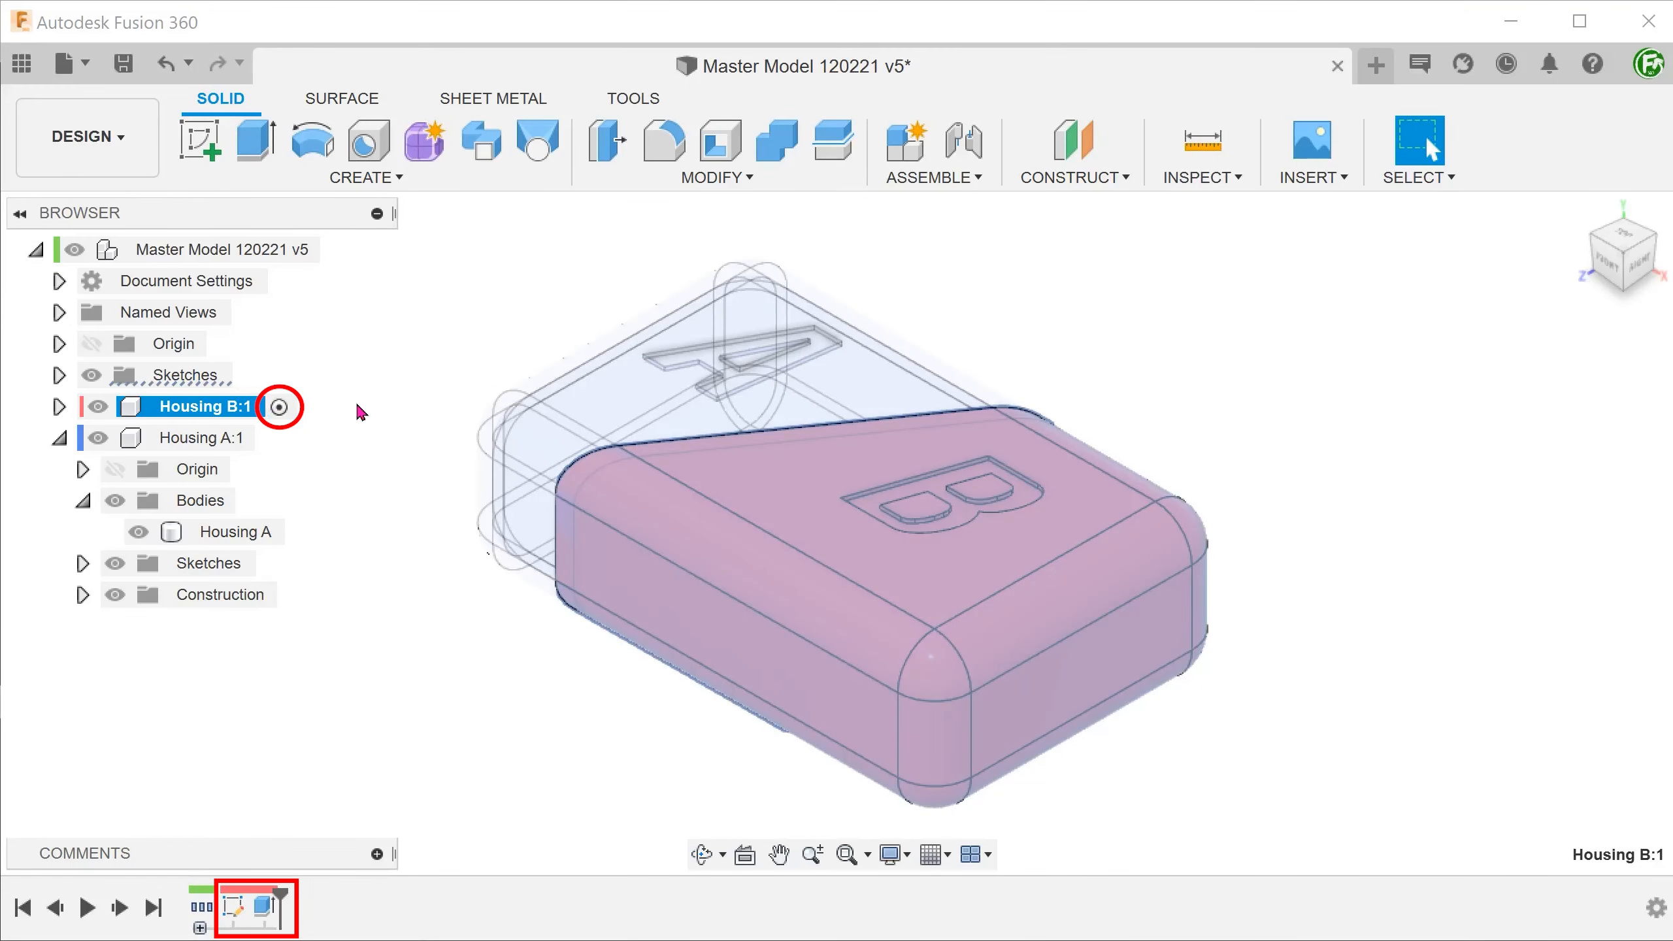
pyautogui.click(230, 248)
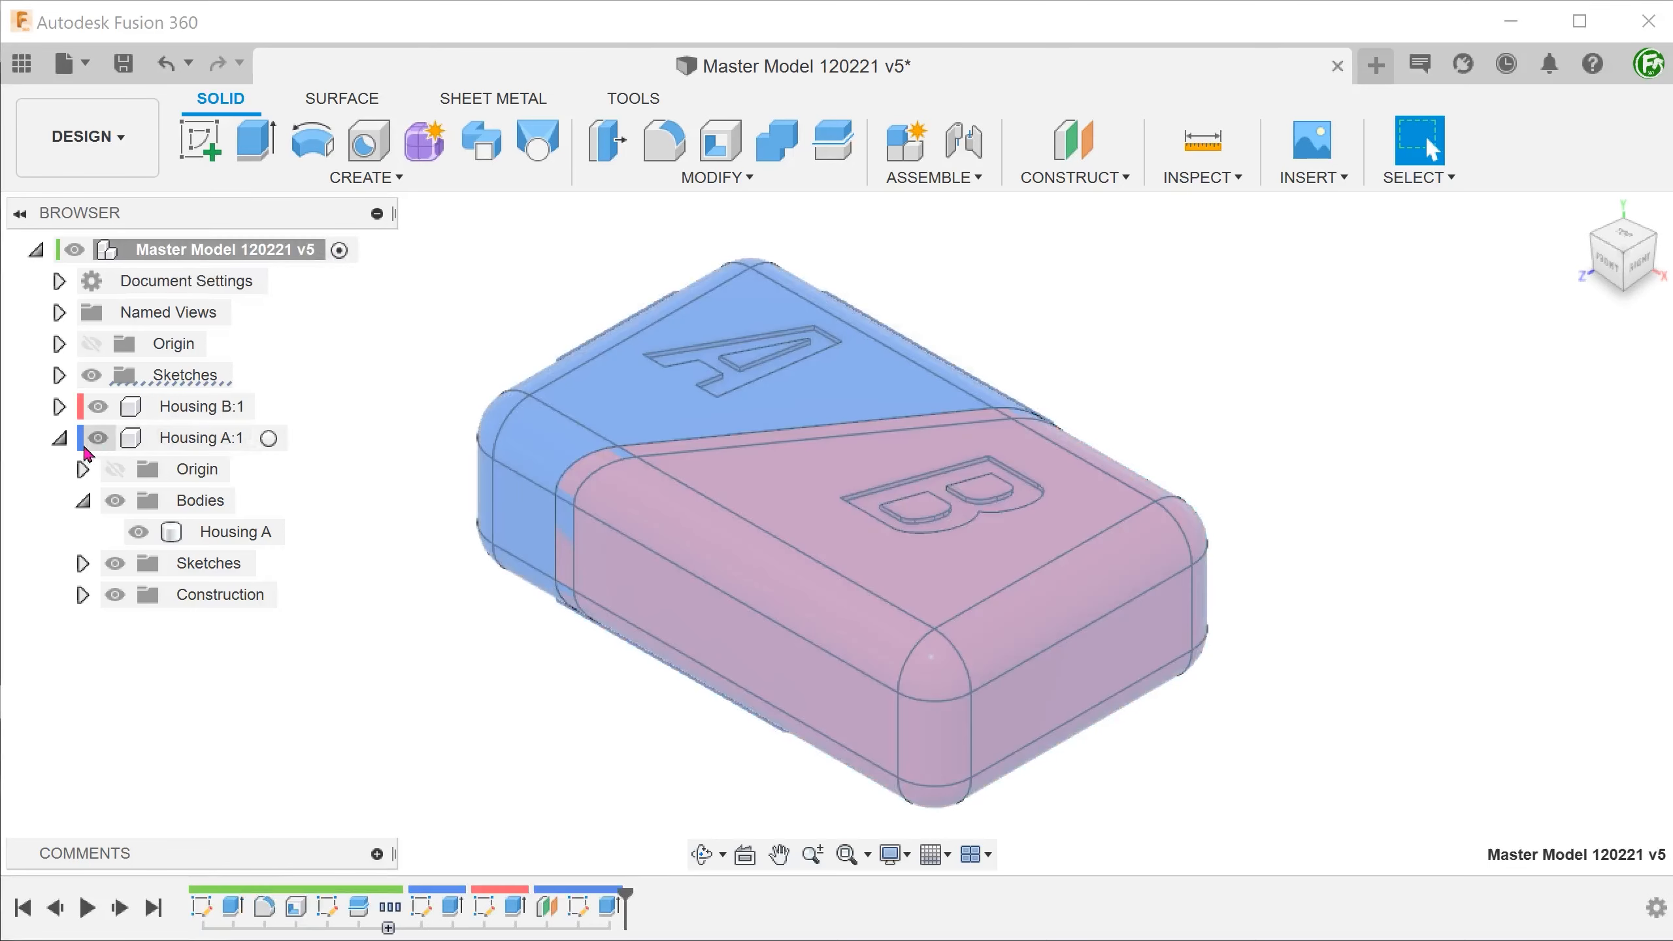
# Collapse Housing A in the browser and activate Housing B for editing
pyautogui.click(60, 438)
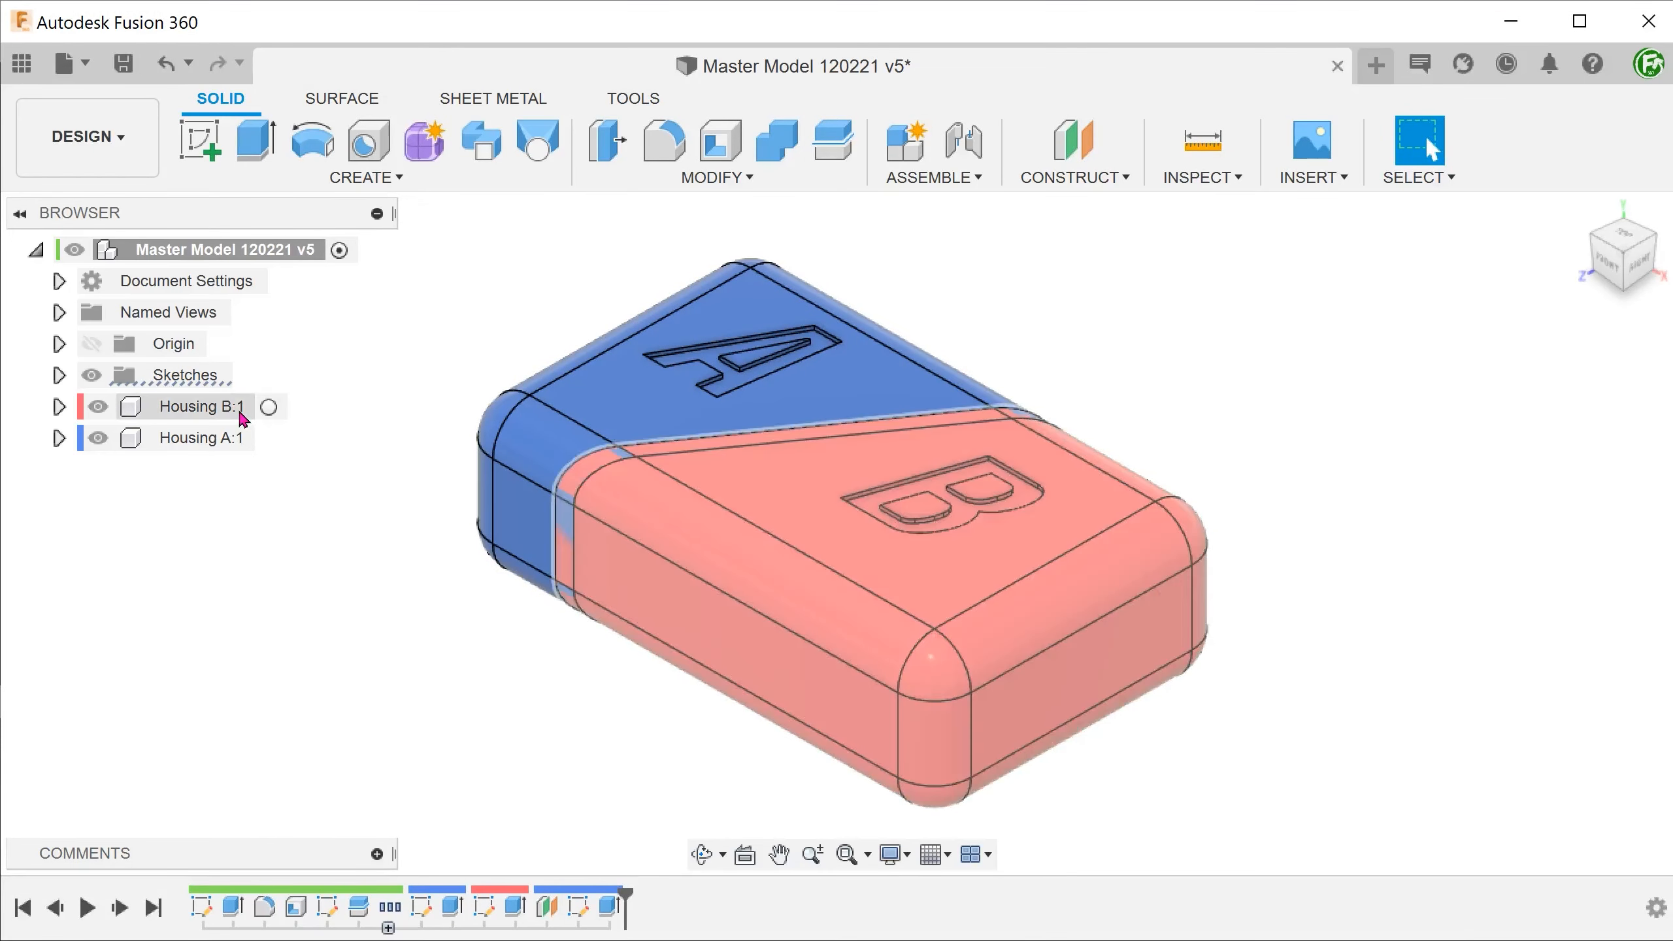
pyautogui.click(269, 406)
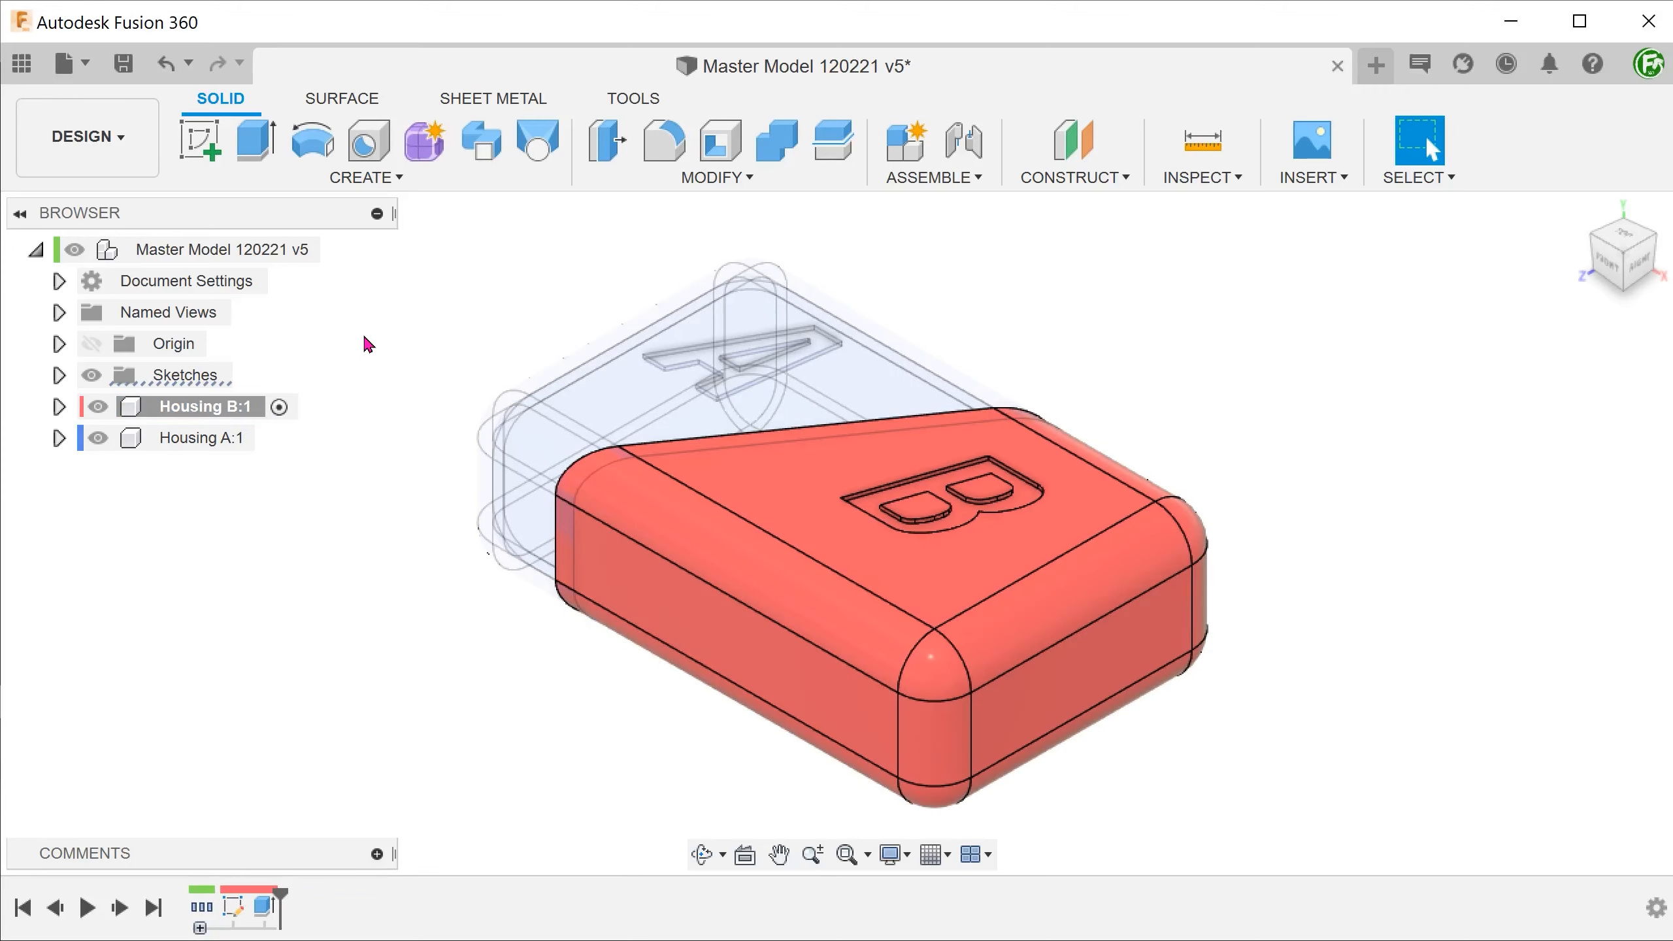
# Combine-cut Housing A out of Housing B with Keep Tools so Housing A stays intact
pyautogui.click(716, 176)
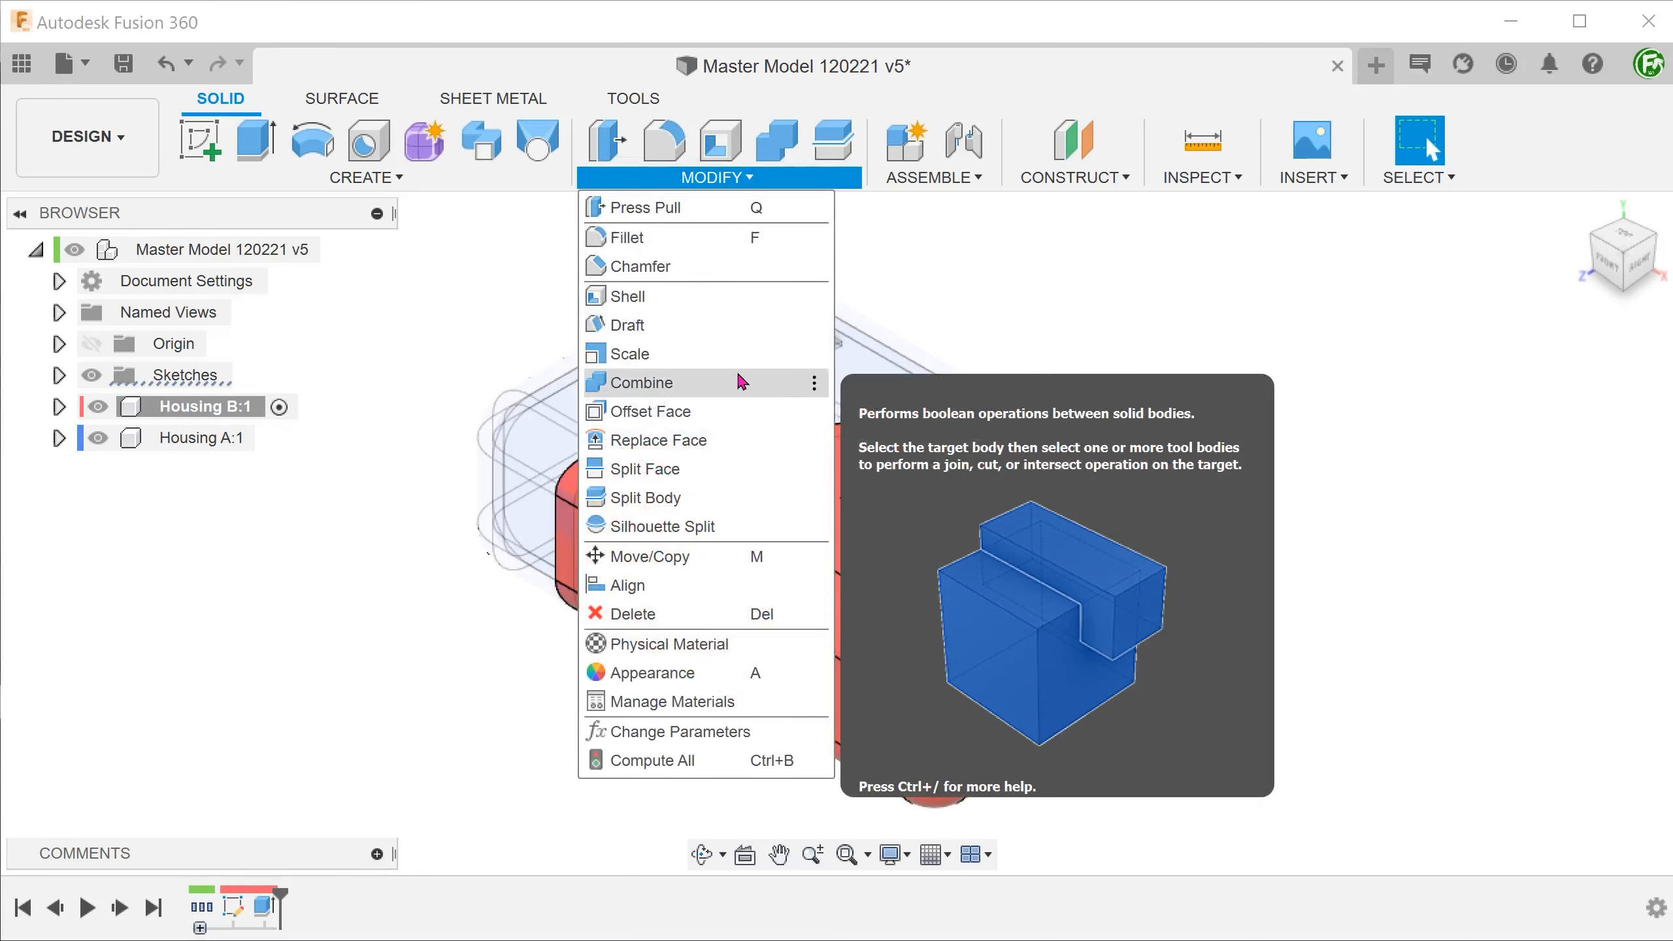
pyautogui.click(642, 382)
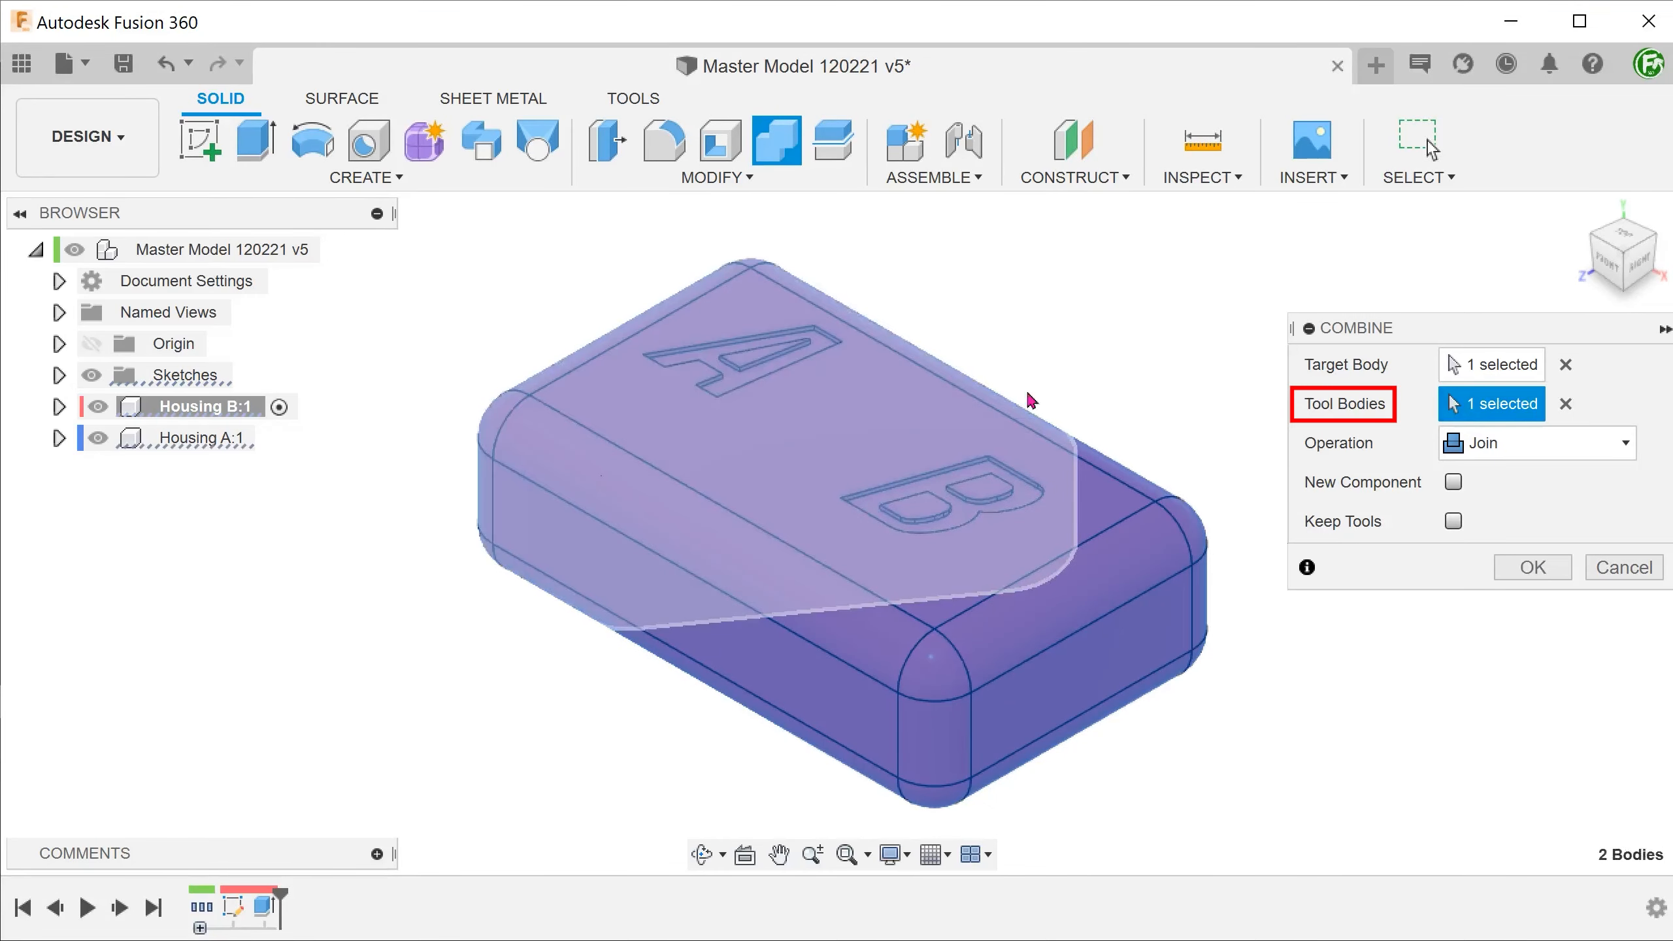
pyautogui.click(1534, 442)
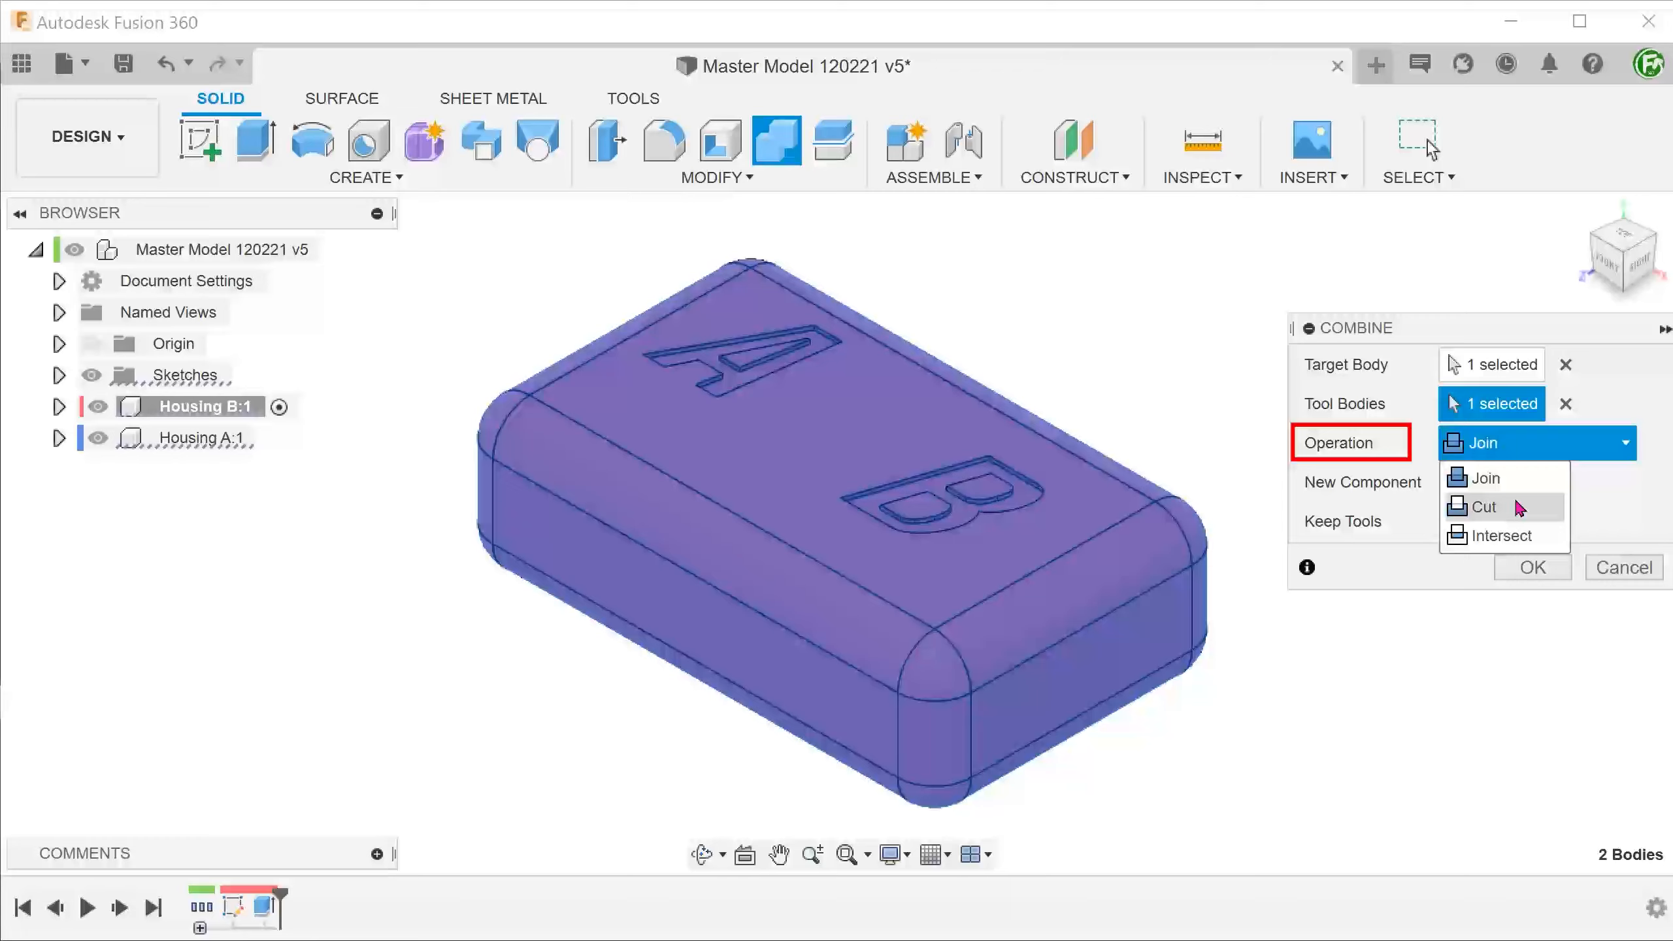
pyautogui.click(1481, 506)
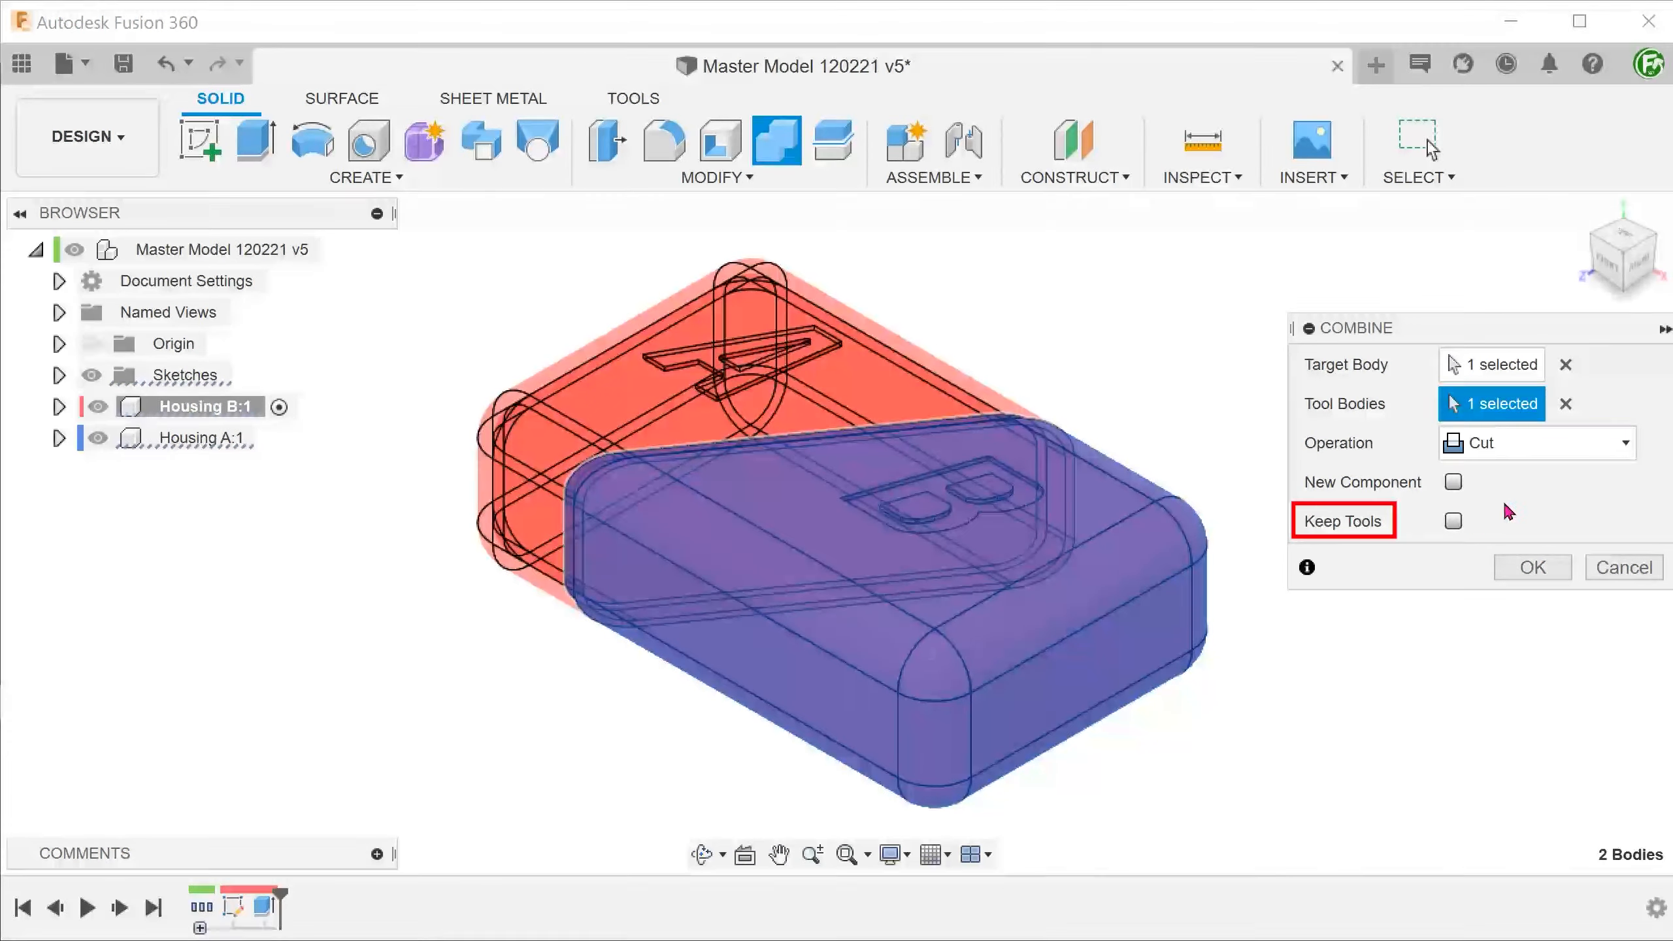
pyautogui.click(1451, 520)
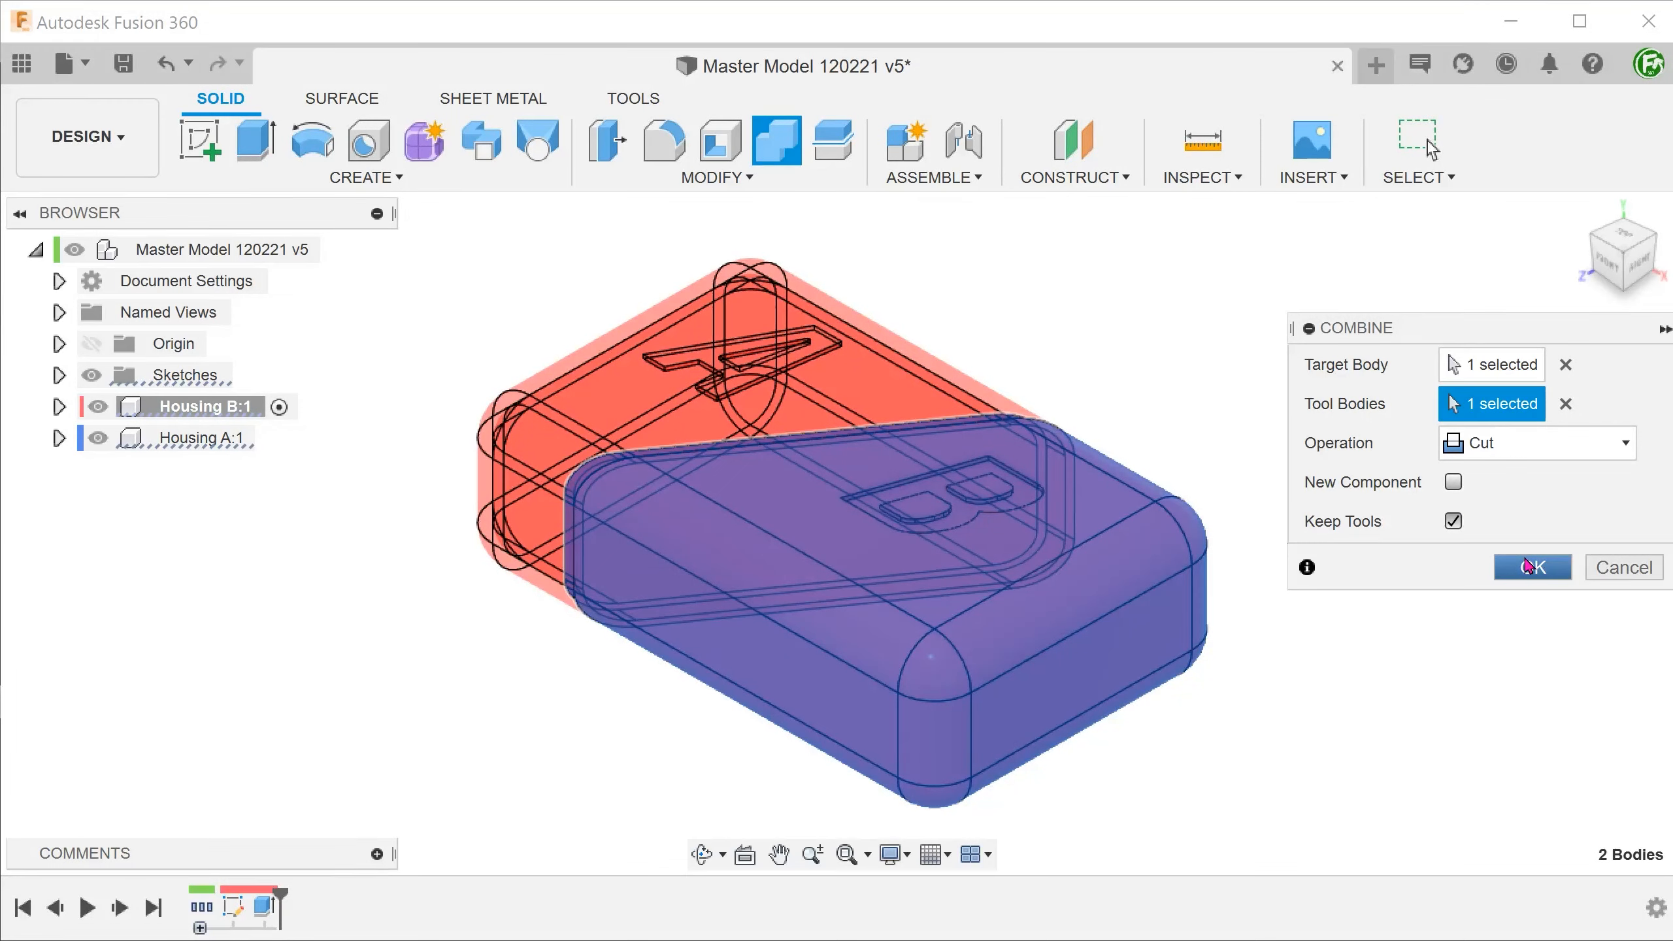
pyautogui.click(1531, 566)
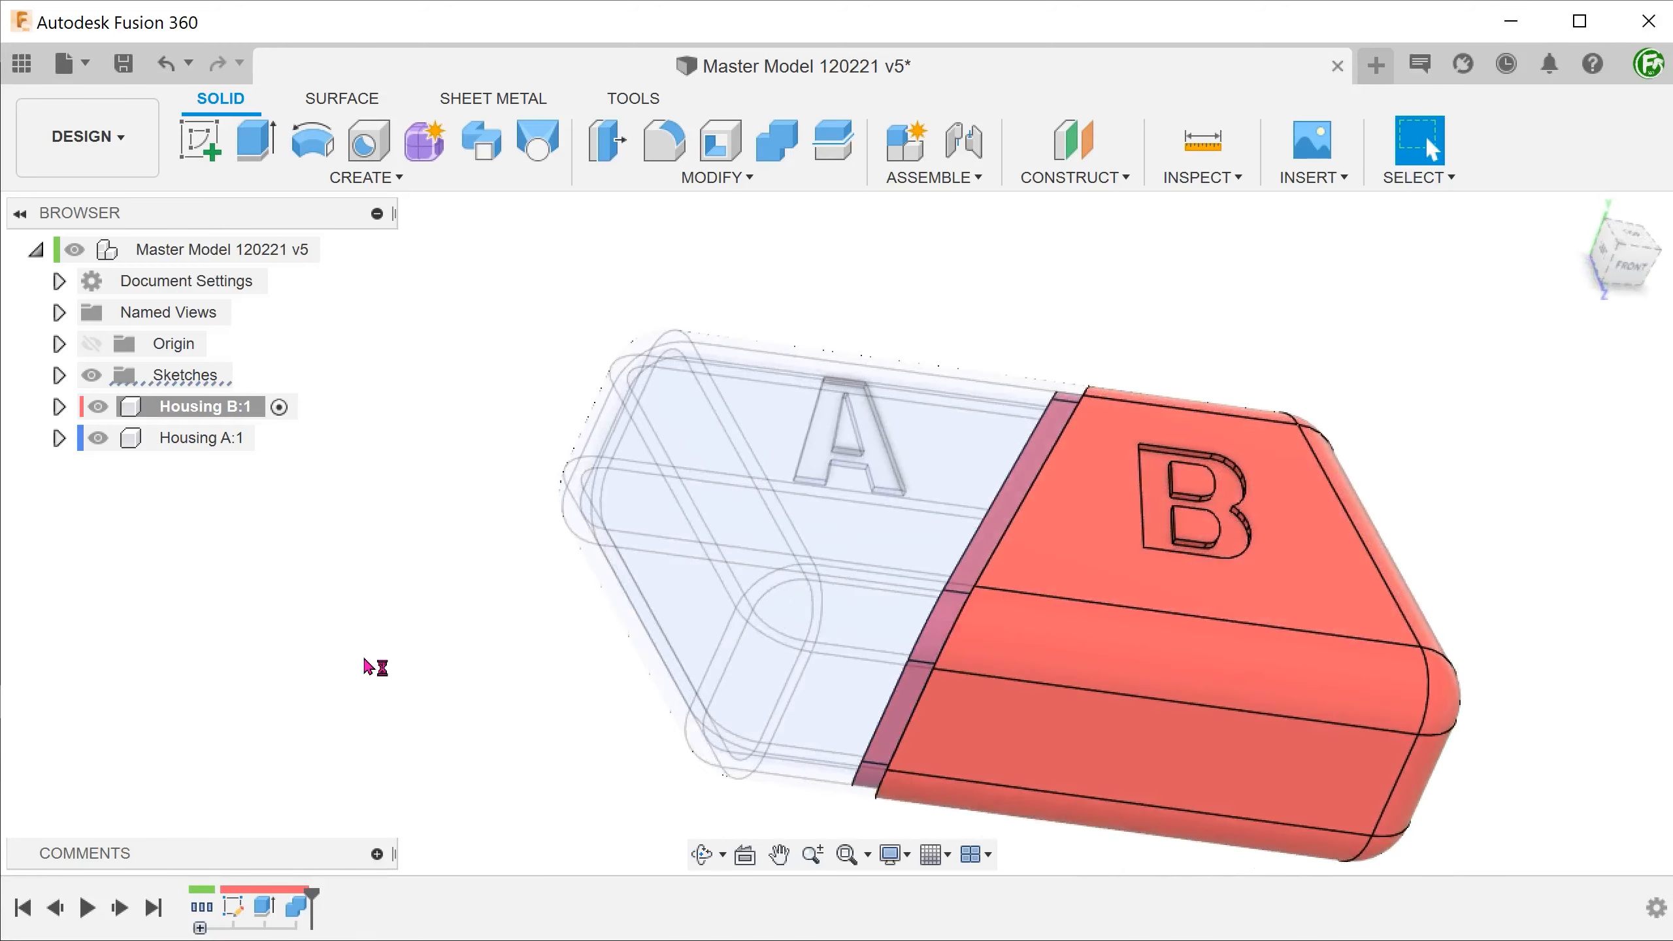
# Activate the top-level assembly so both housings show together
pyautogui.click(302, 907)
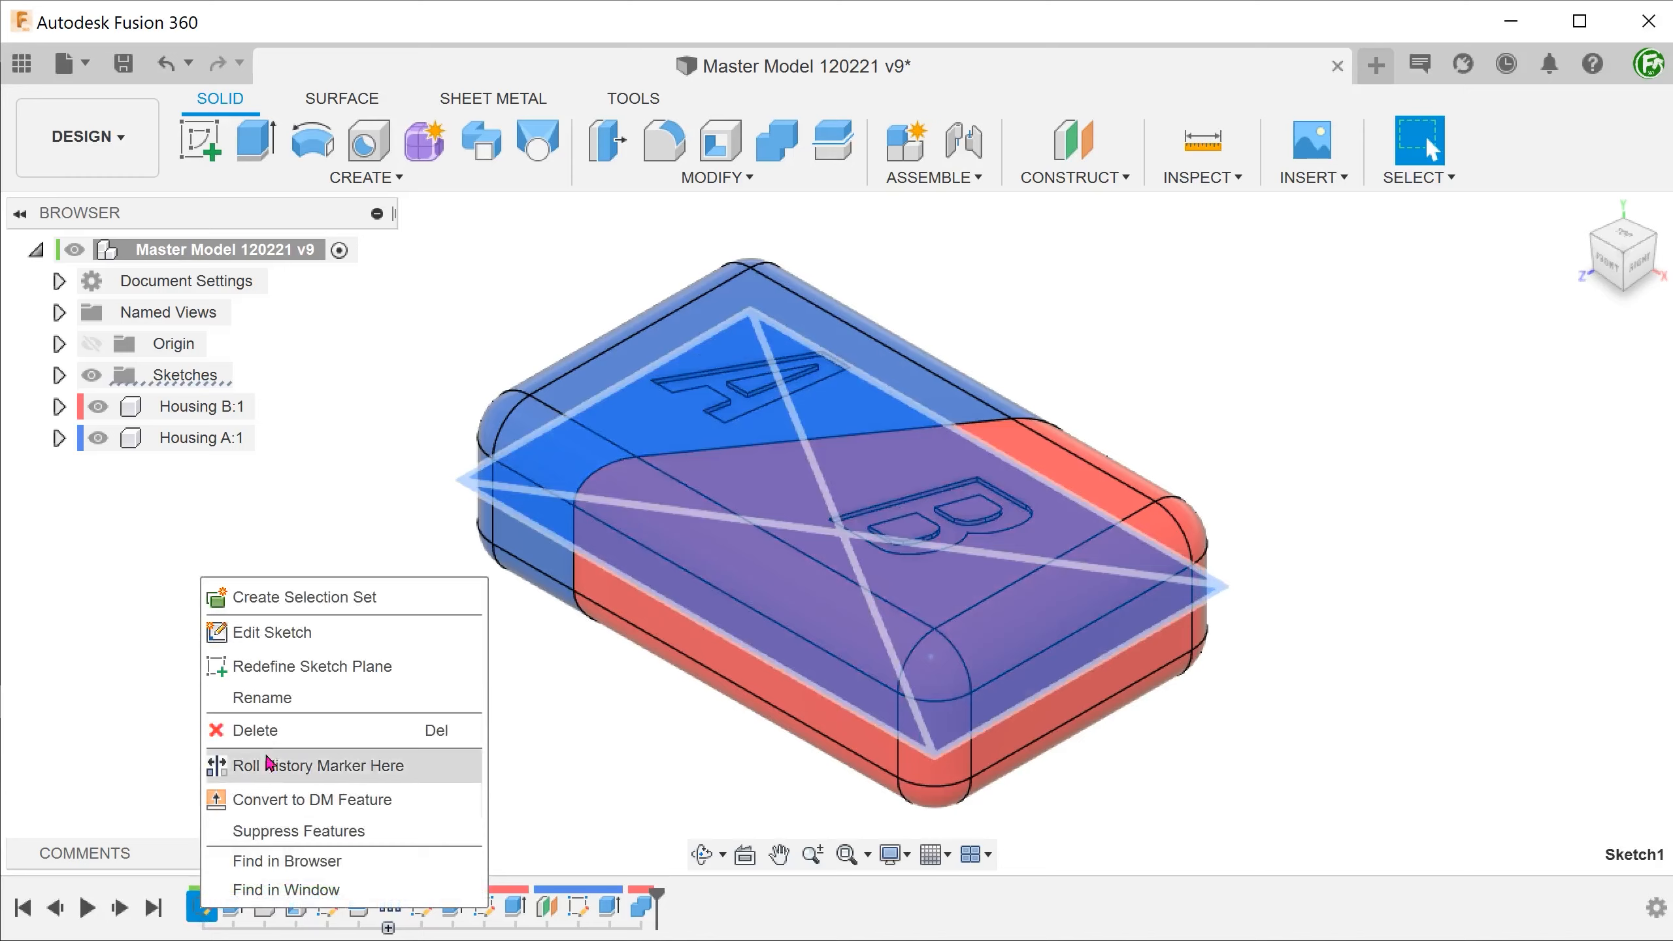
# Review the base rectangle sketch and the diagonal split sketch, finishing each
pyautogui.click(274, 632)
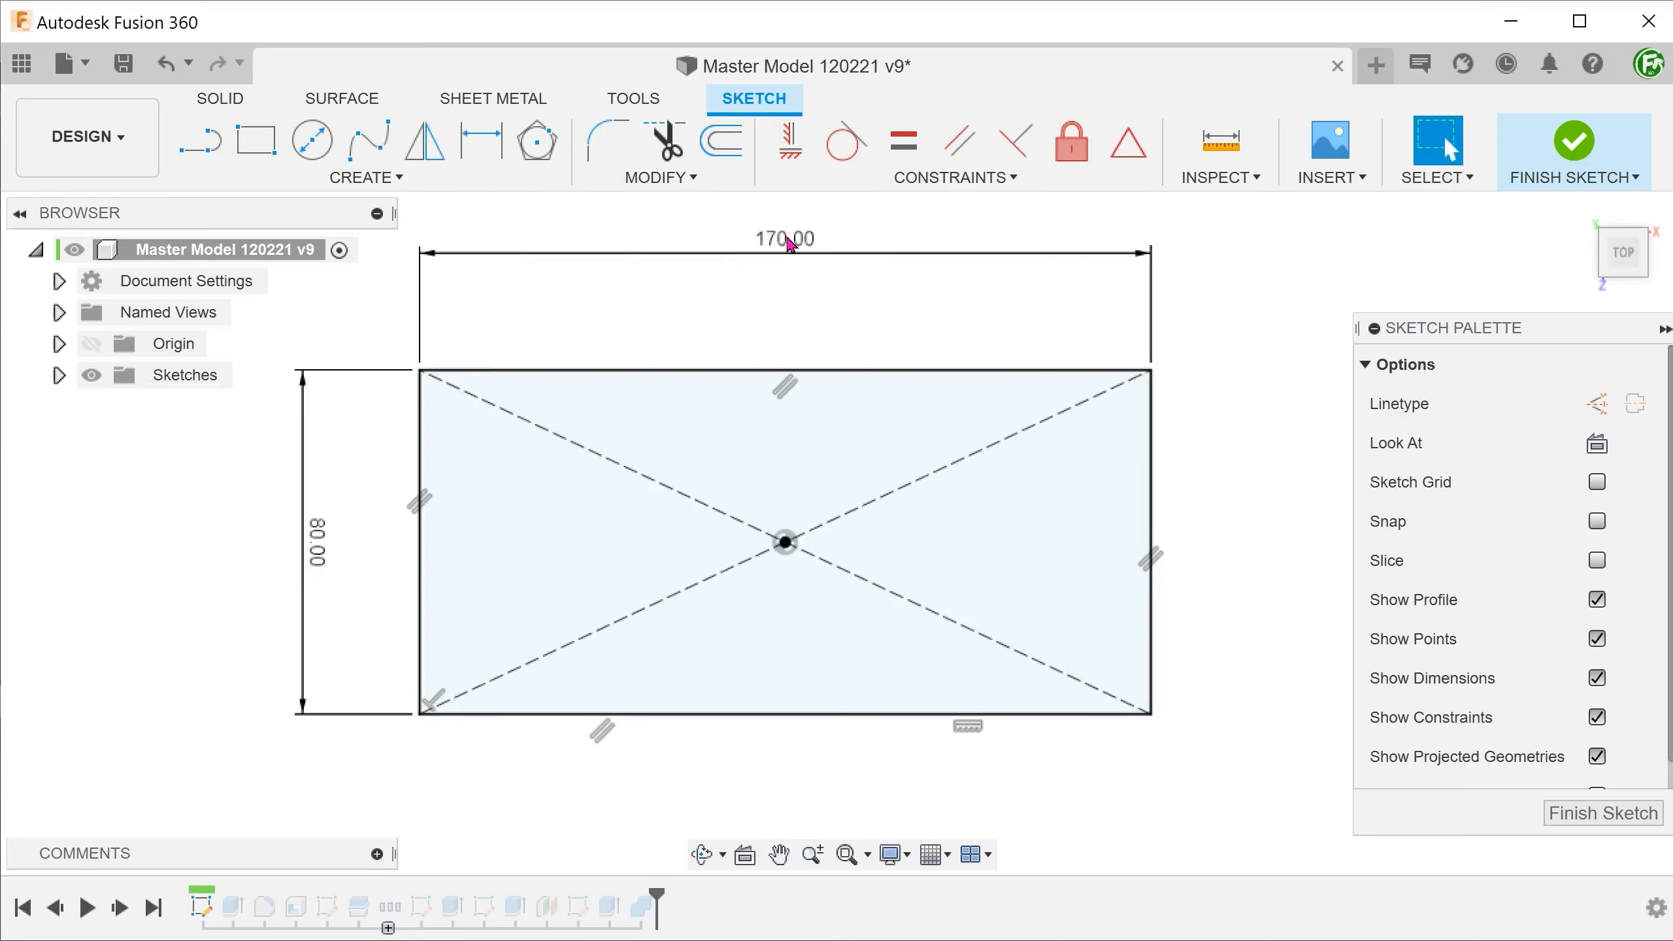
pyautogui.click(1573, 142)
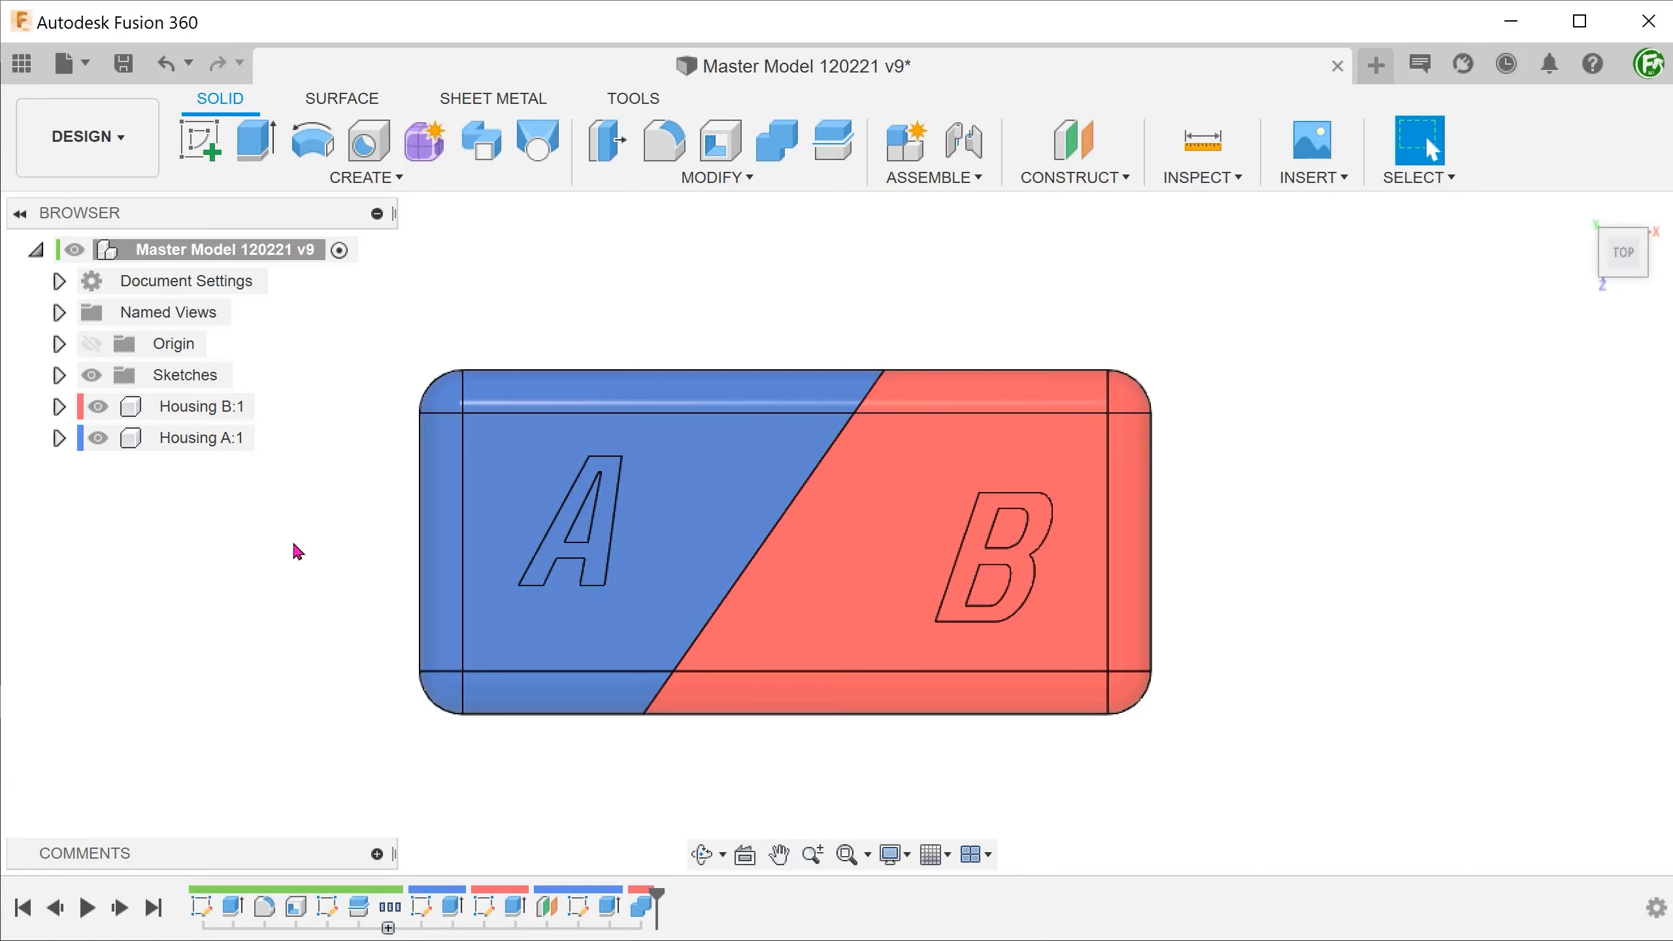
pyautogui.rightClick(328, 908)
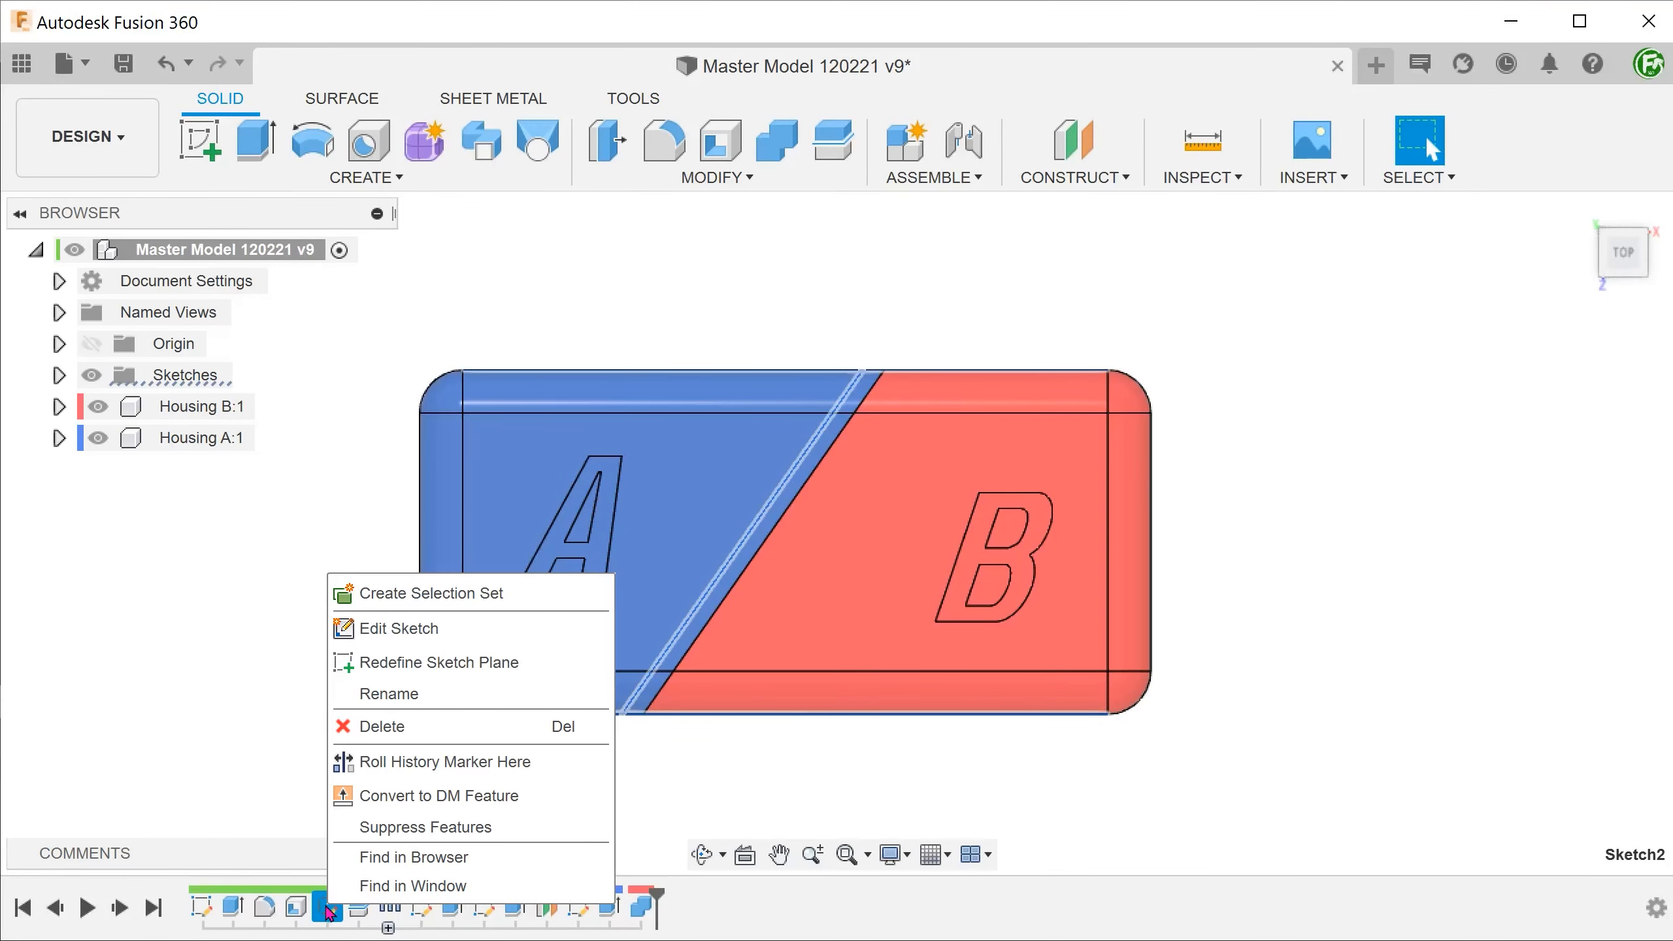
pyautogui.click(400, 627)
pyautogui.write('38 mm+2')
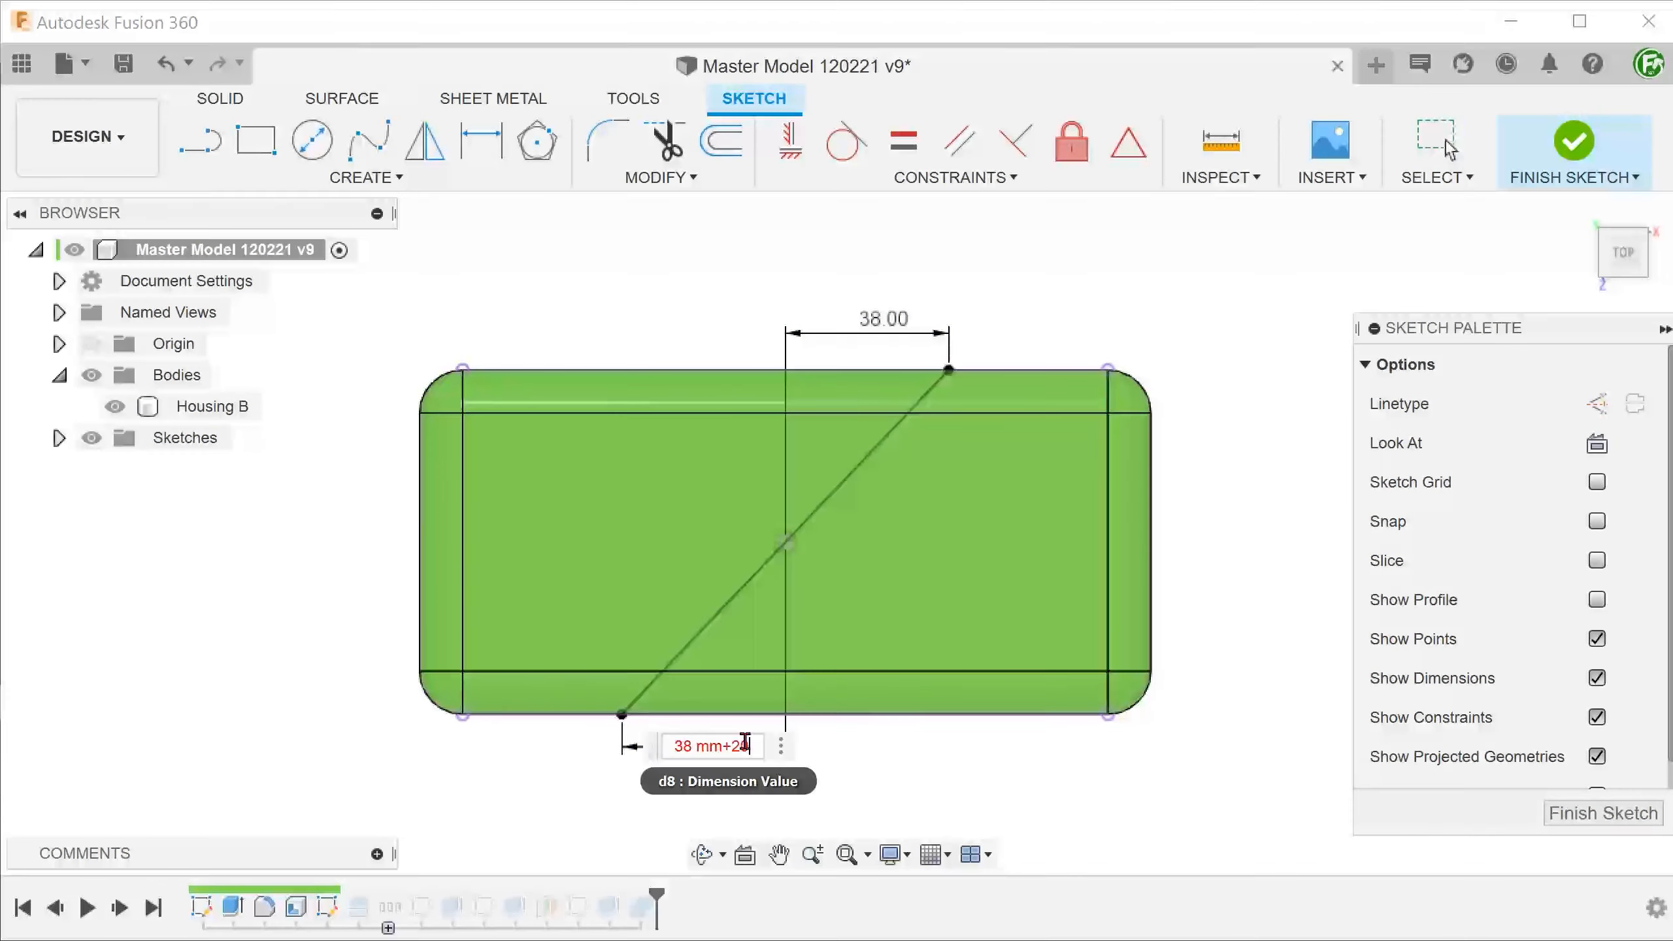
pyautogui.click(1573, 144)
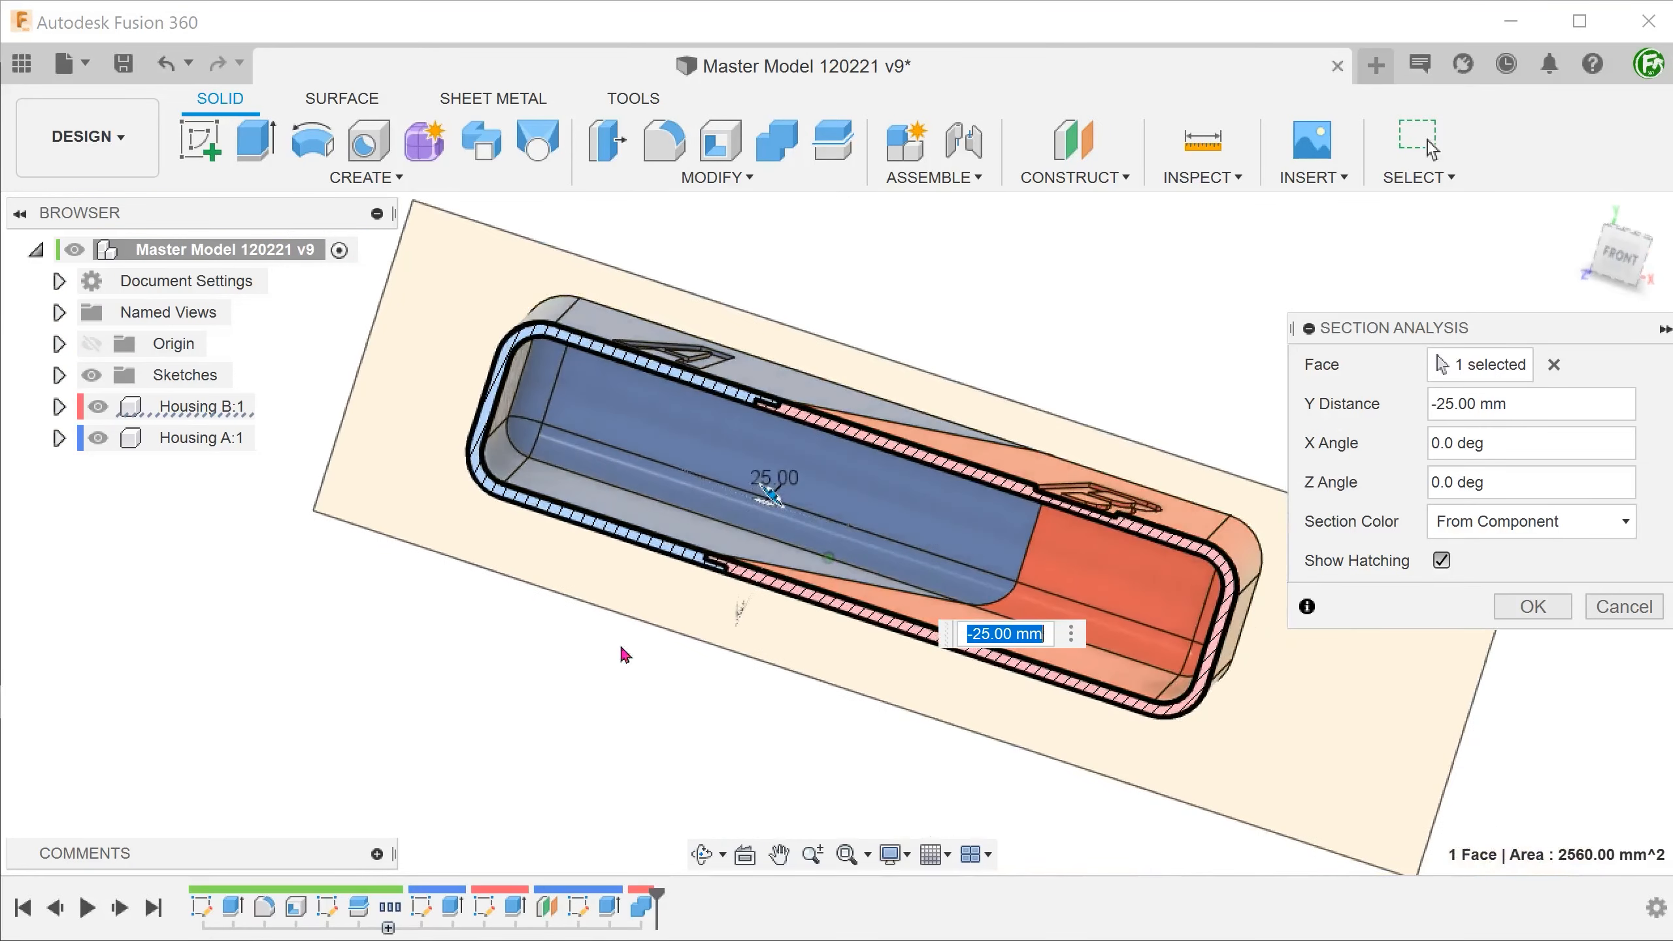
# Close the section view, activate Housing B and confirm its 1 mm thin-wall border extrusion
pyautogui.click(1624, 607)
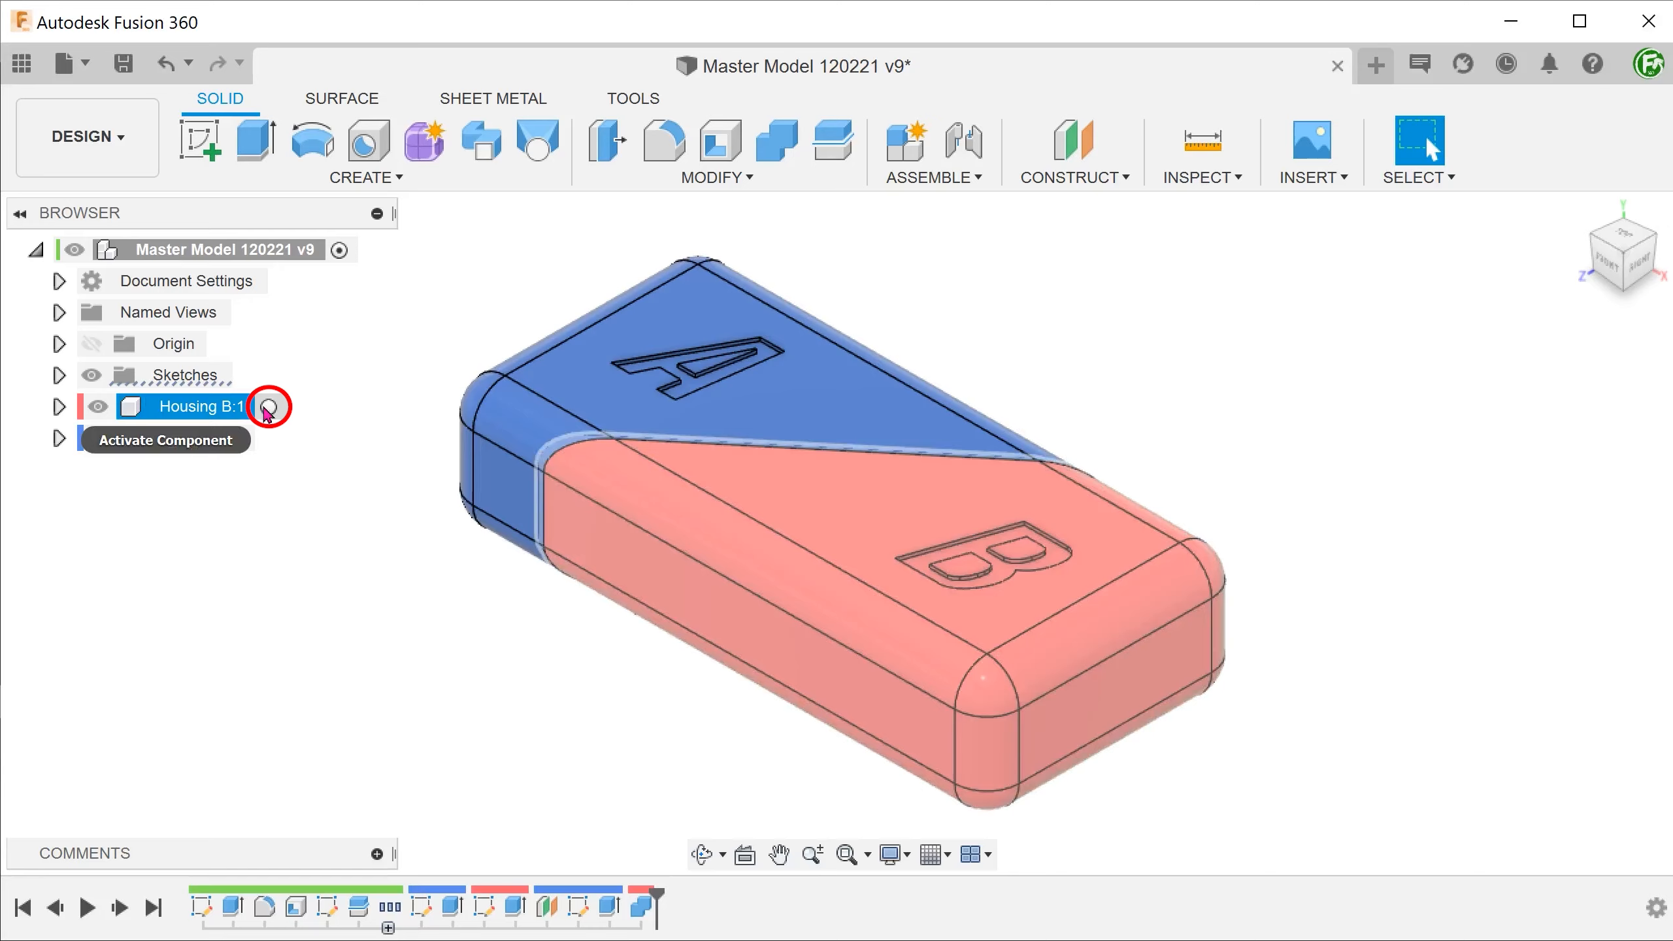
pyautogui.click(280, 407)
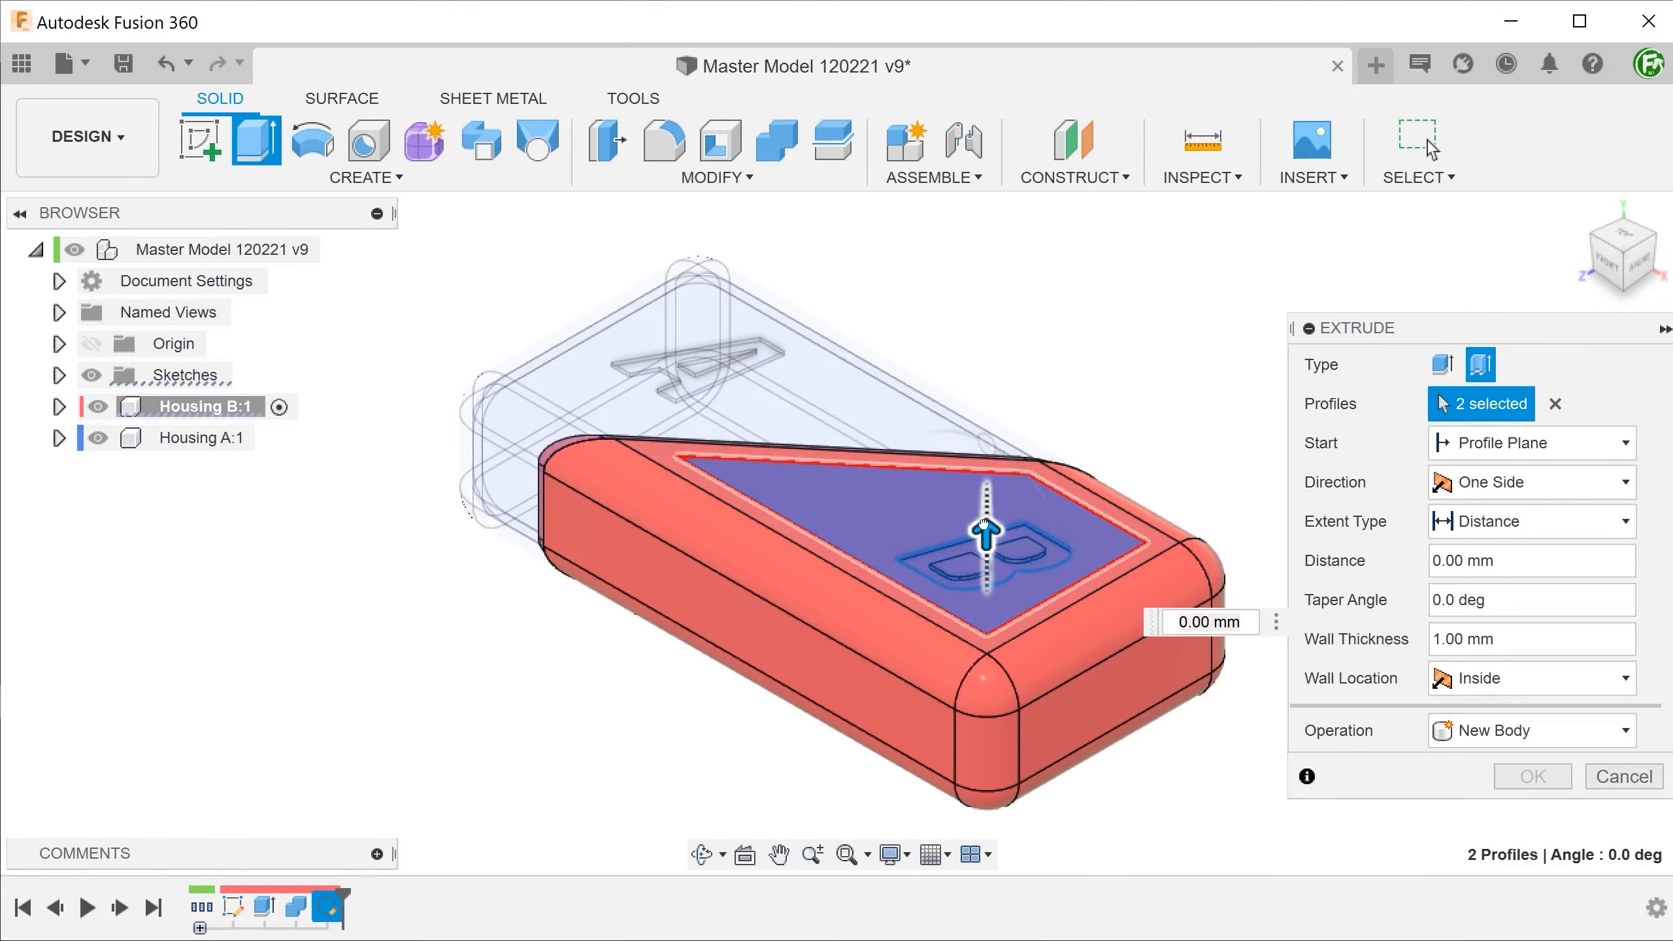
pyautogui.click(1531, 775)
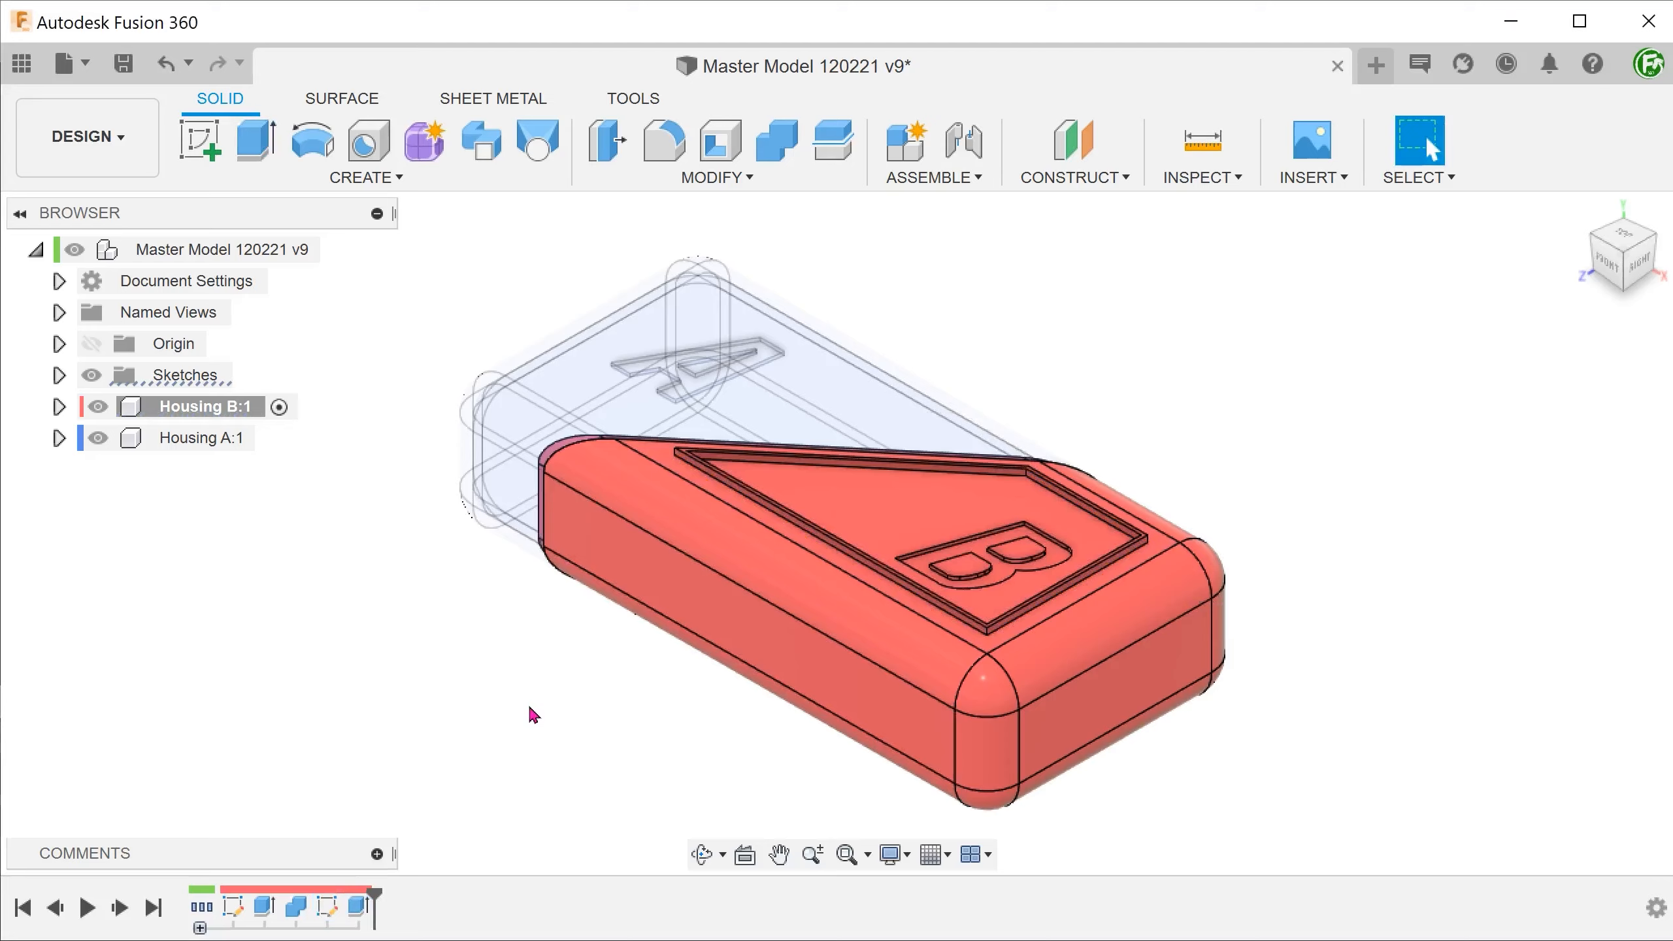